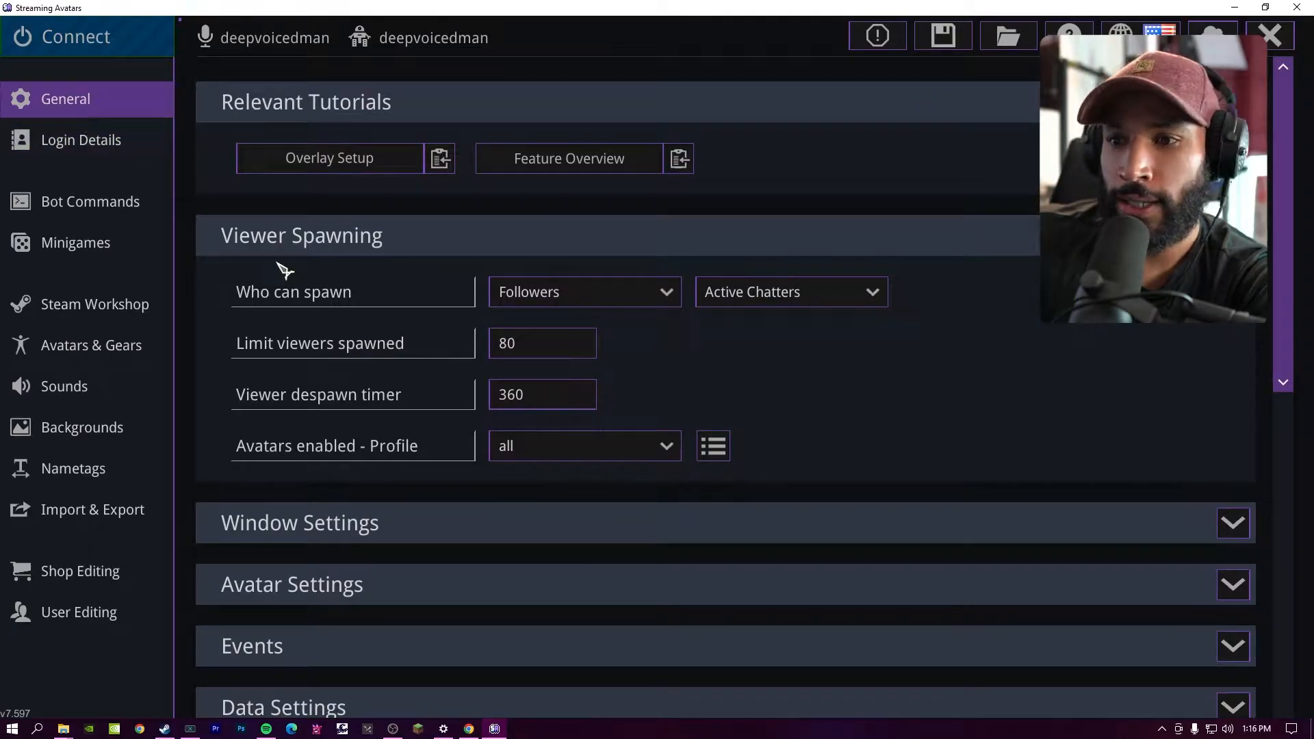
pyautogui.moveTo(668, 293)
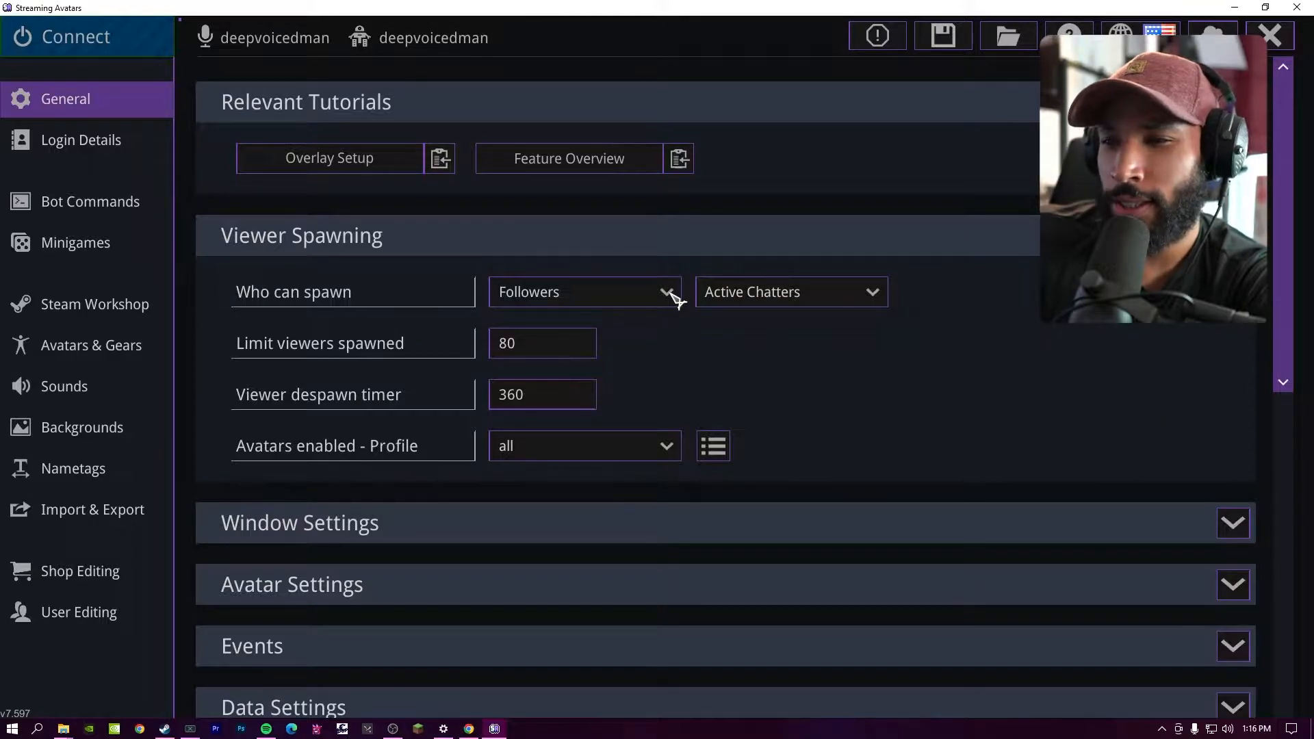
# Step: Try Everyone and In Chat for who can spawn, revert to Followers and Active Chatters, then reach Window Settings
pyautogui.click(669, 292)
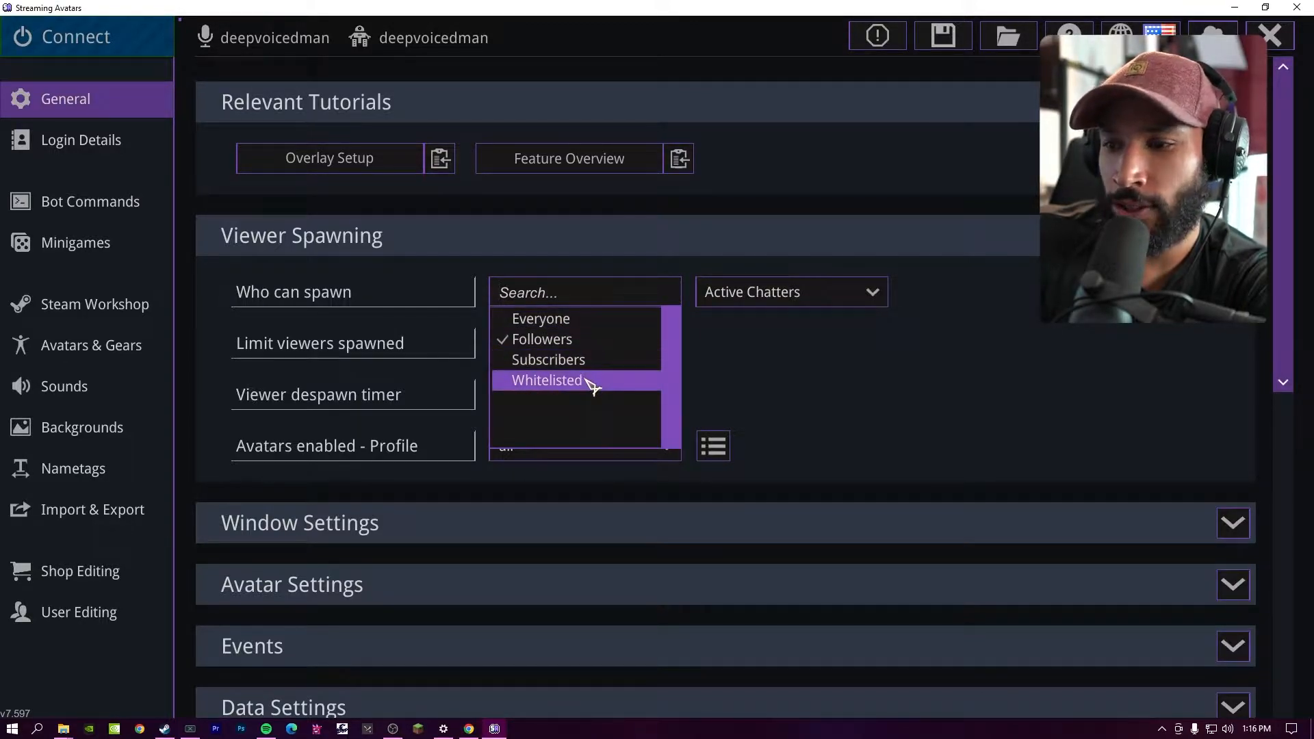
pyautogui.click(541, 319)
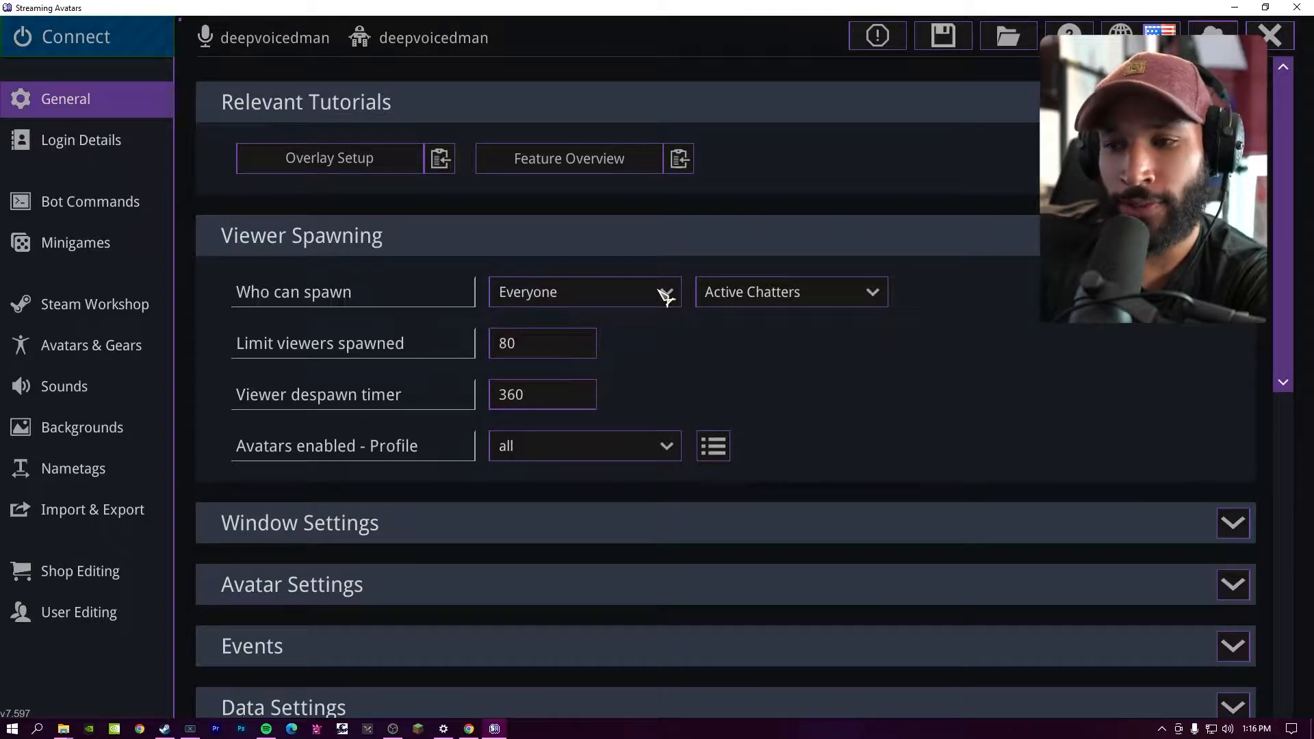
pyautogui.click(584, 291)
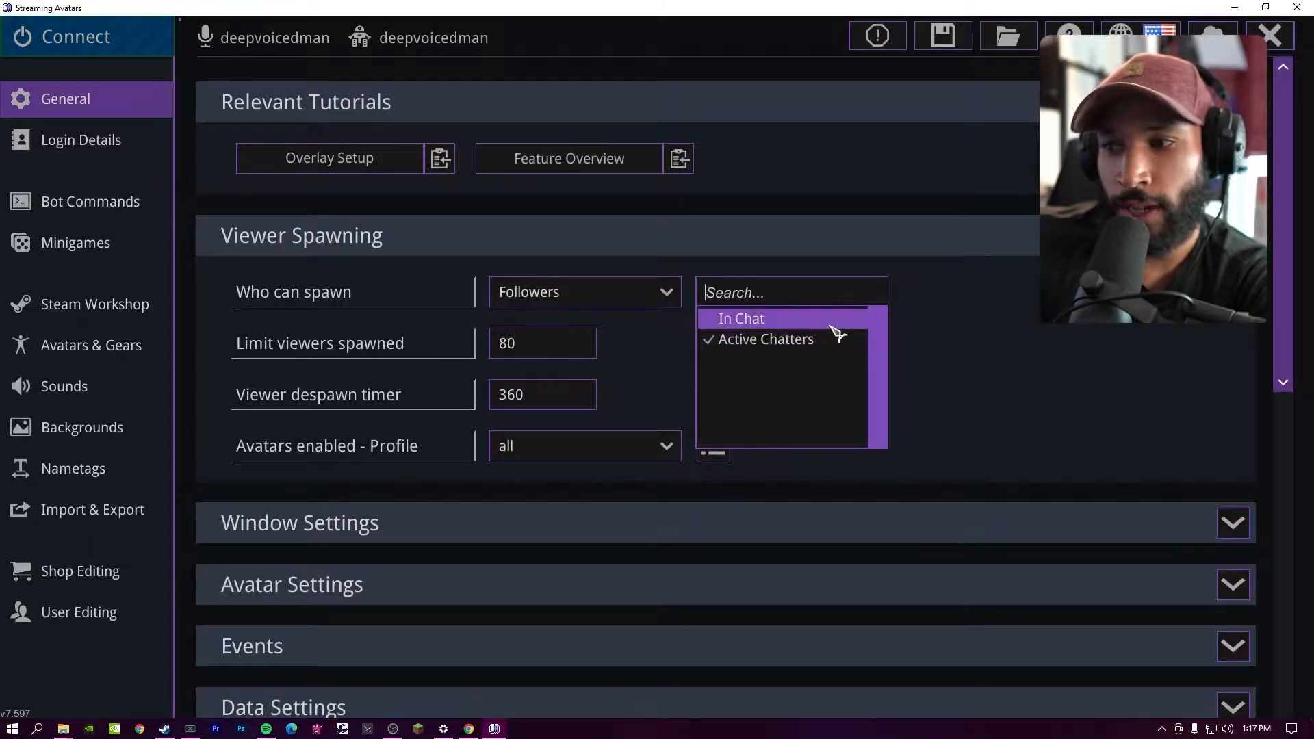
pyautogui.click(740, 319)
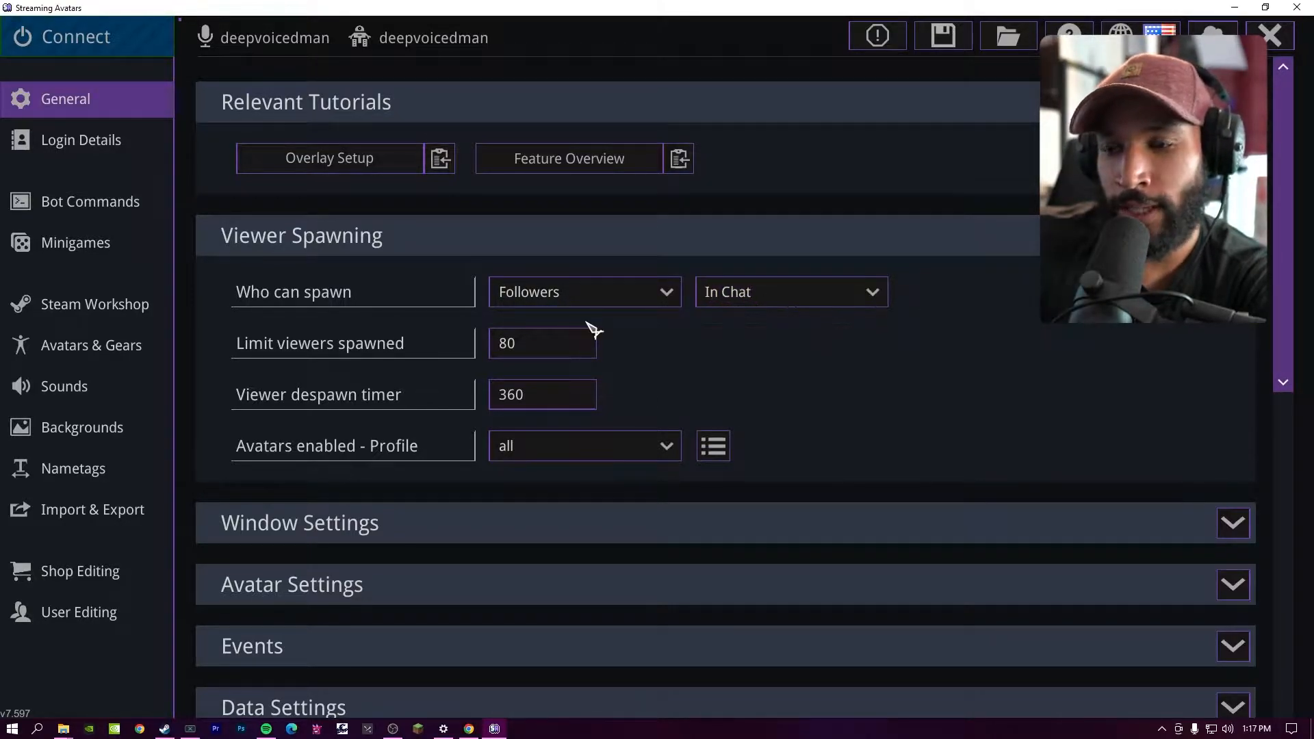
pyautogui.moveTo(829, 312)
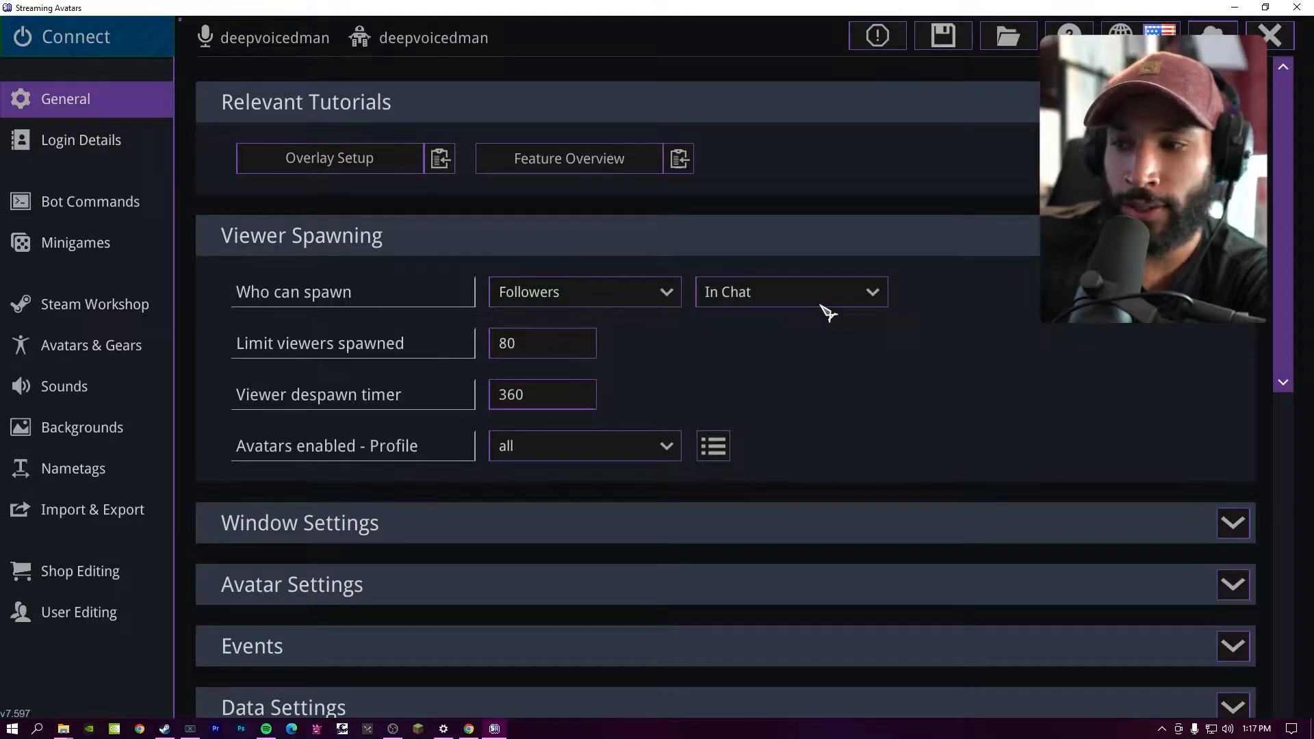
pyautogui.click(789, 291)
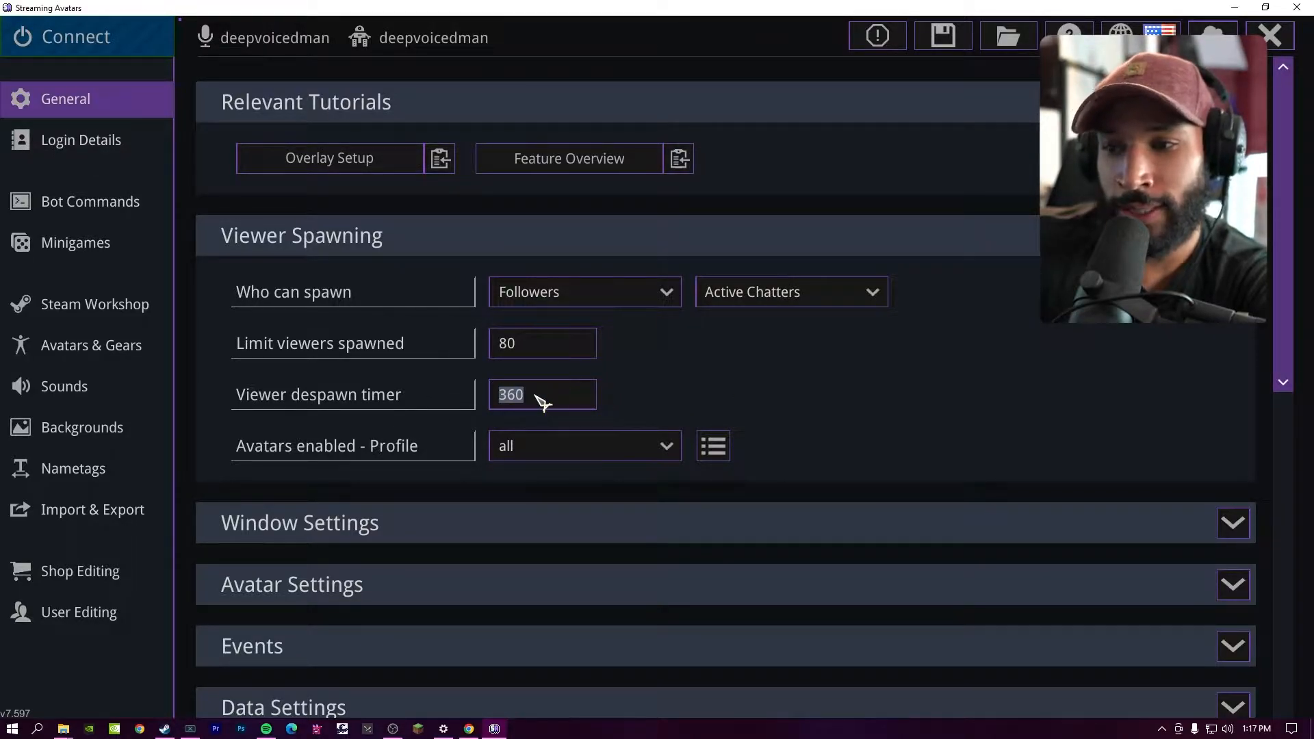
pyautogui.moveTo(805, 293)
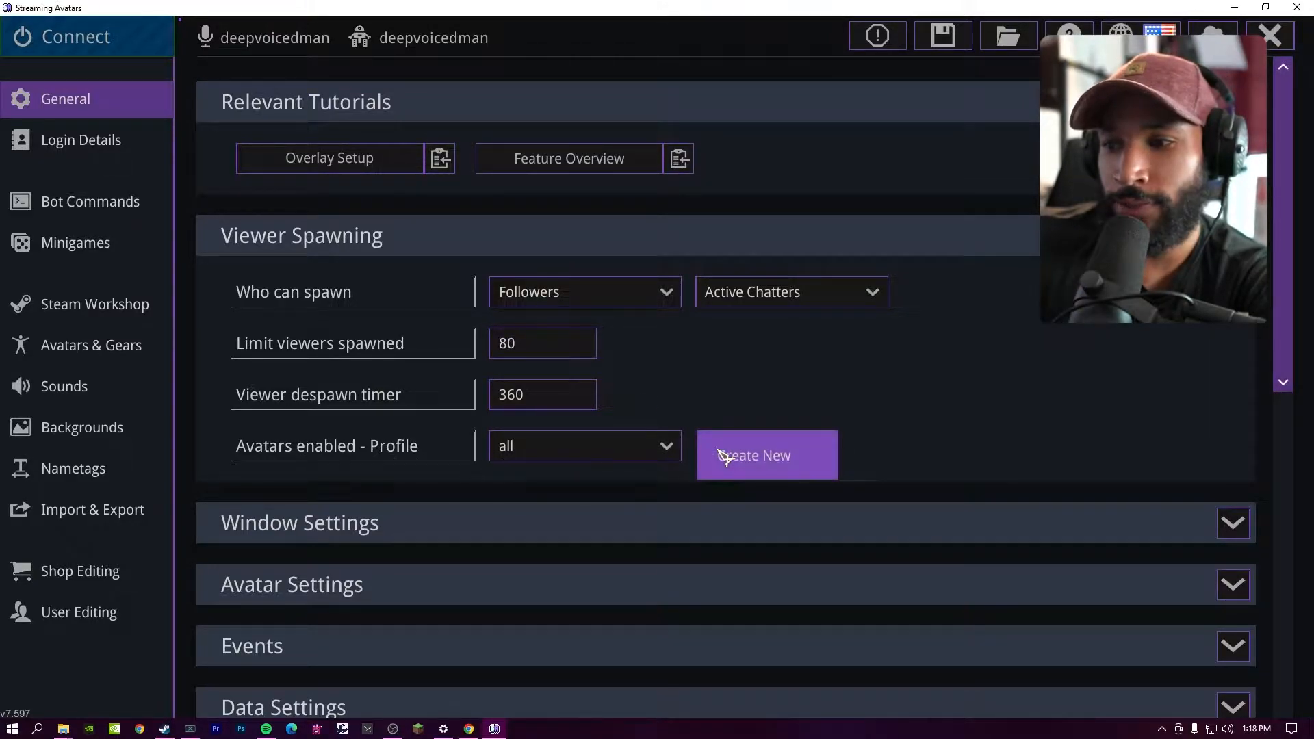
pyautogui.moveTo(758, 410)
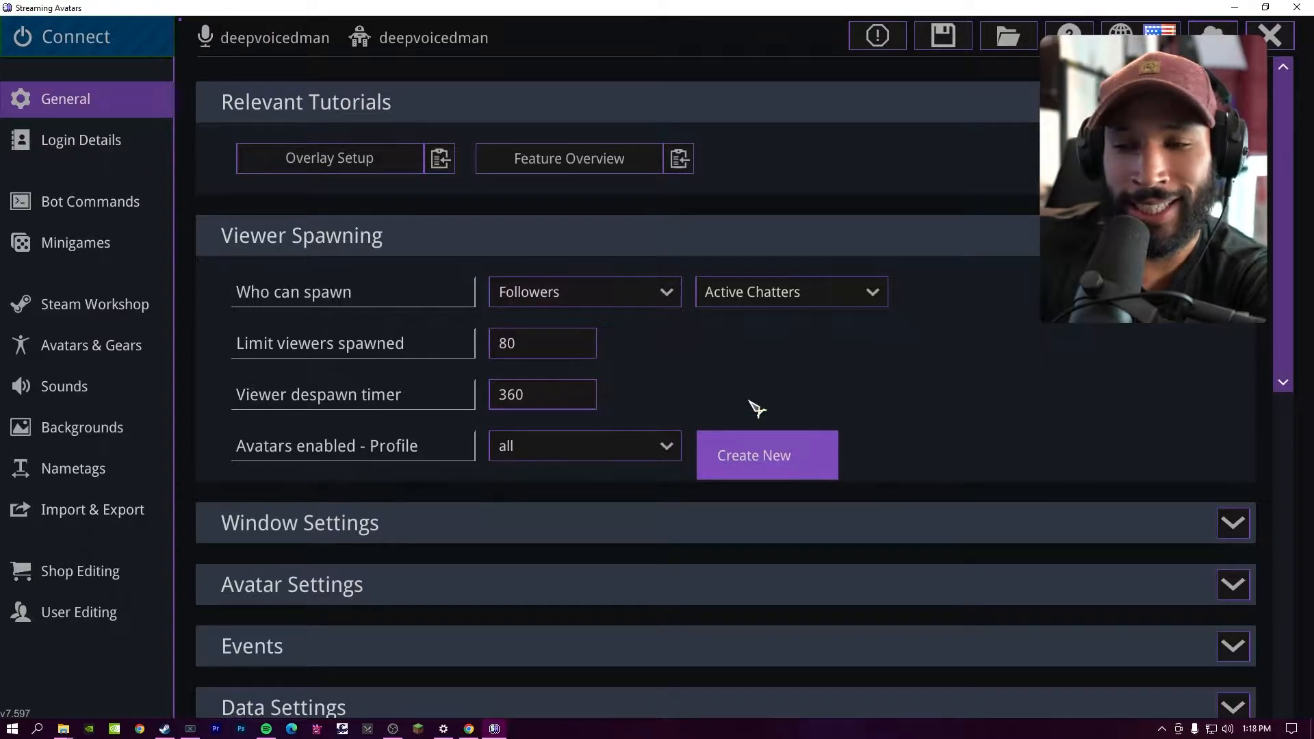
pyautogui.scroll(-3)
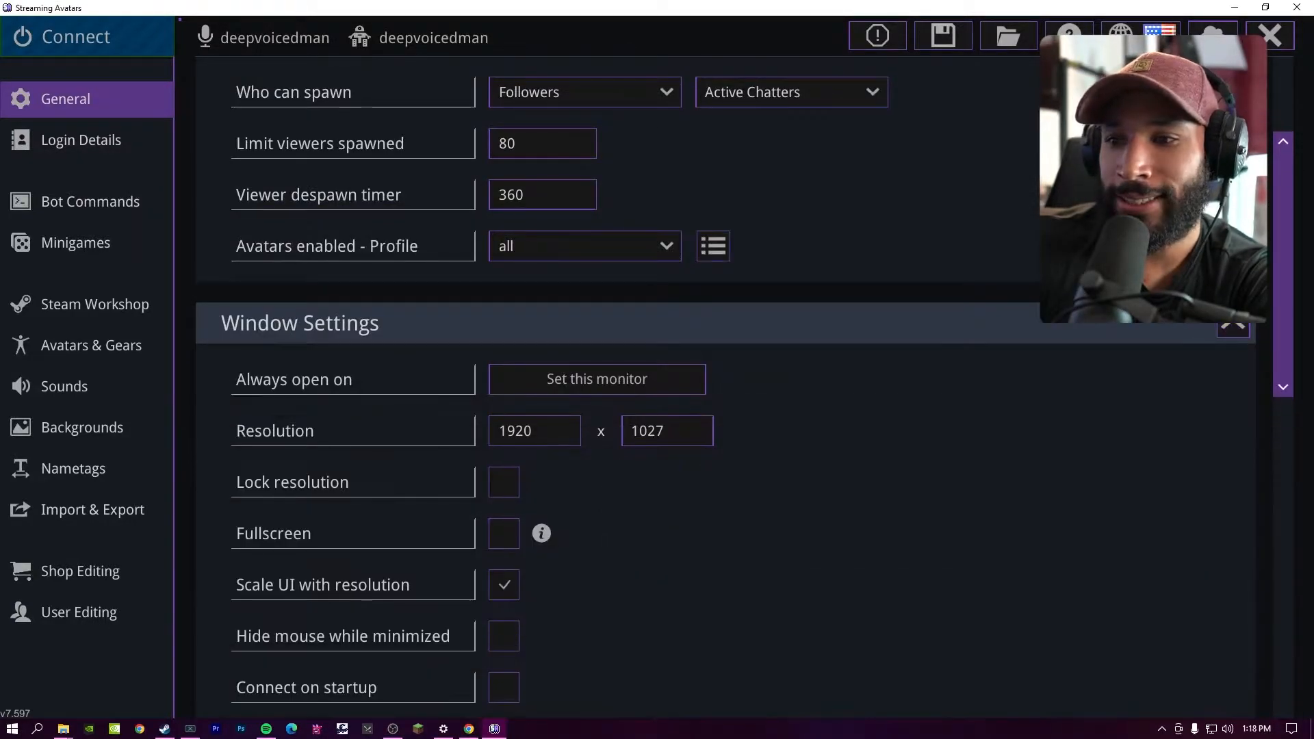
pyautogui.click(596, 379)
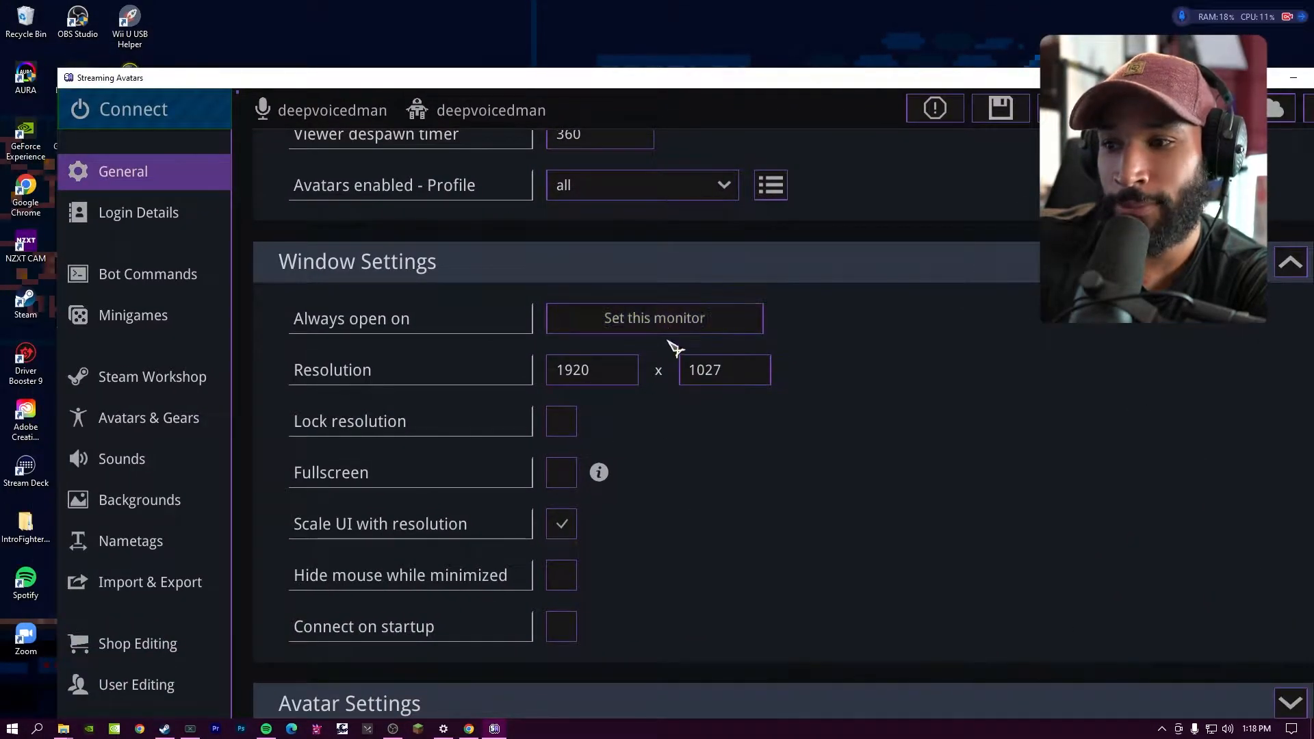
pyautogui.moveTo(645, 107)
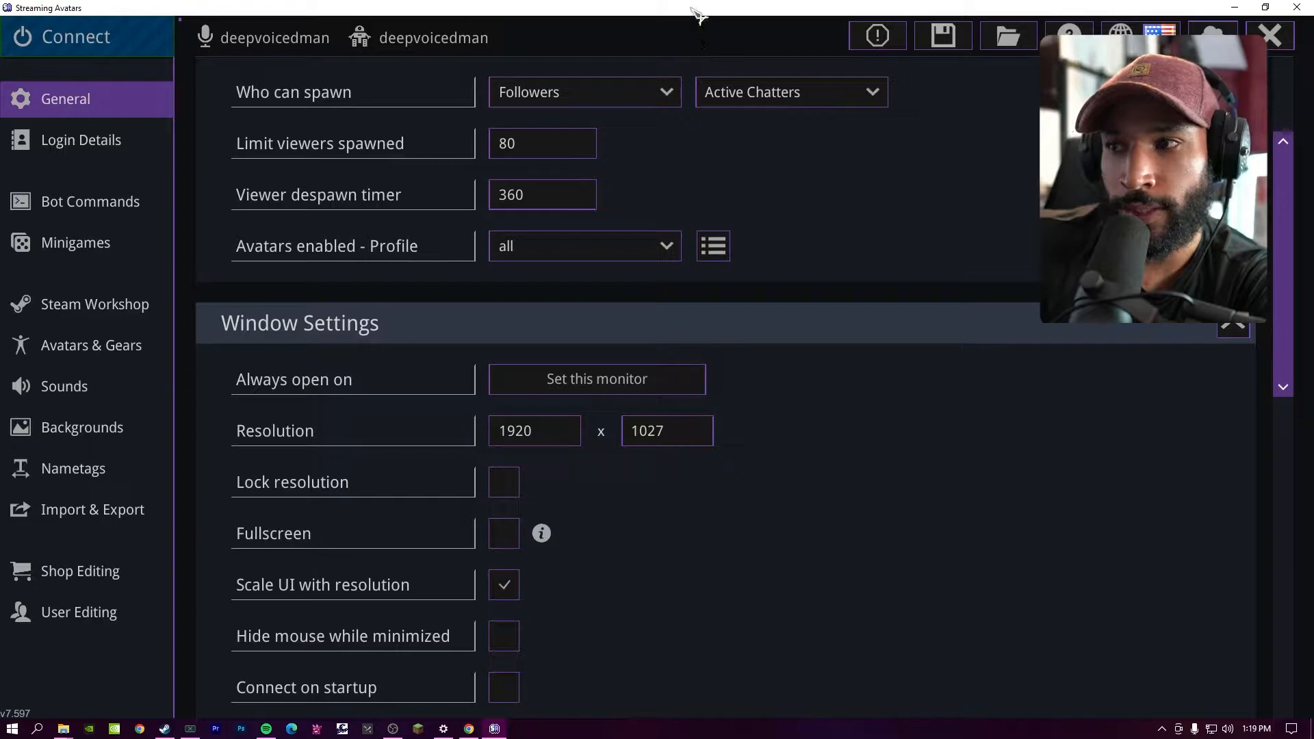
pyautogui.click(1265, 8)
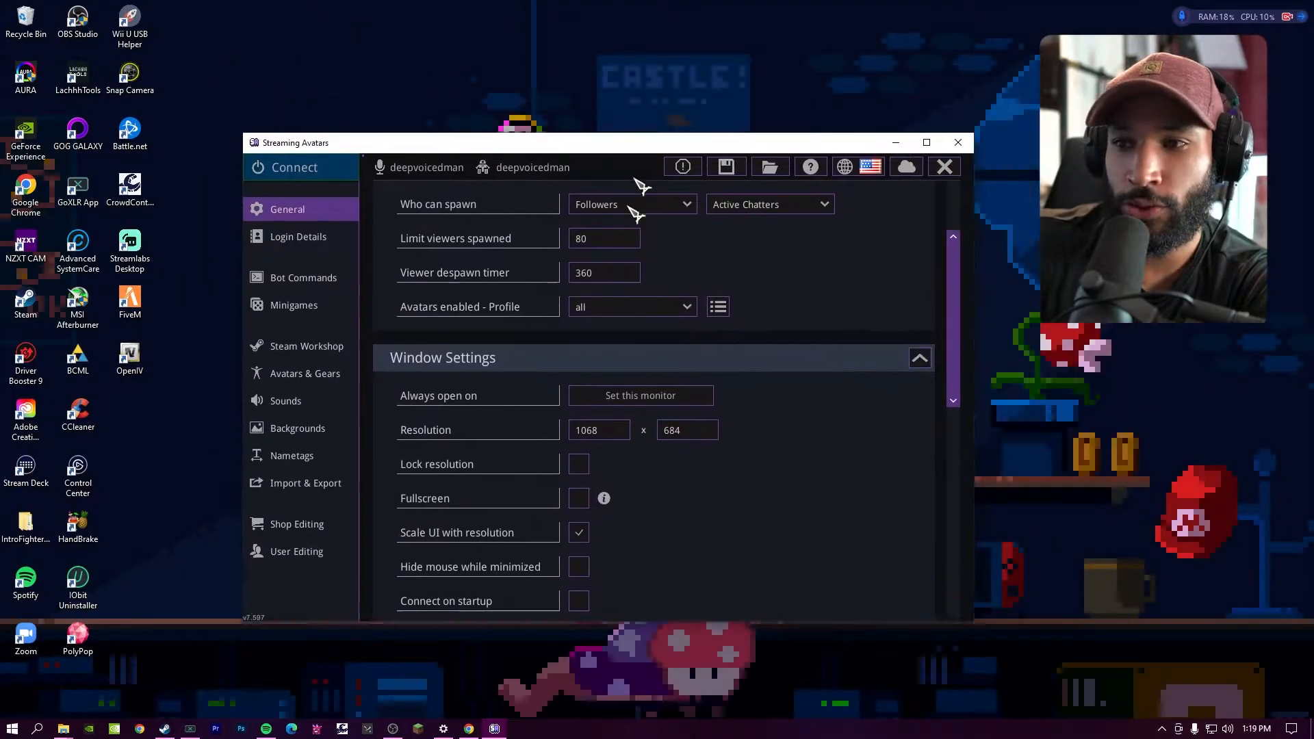
pyautogui.click(927, 143)
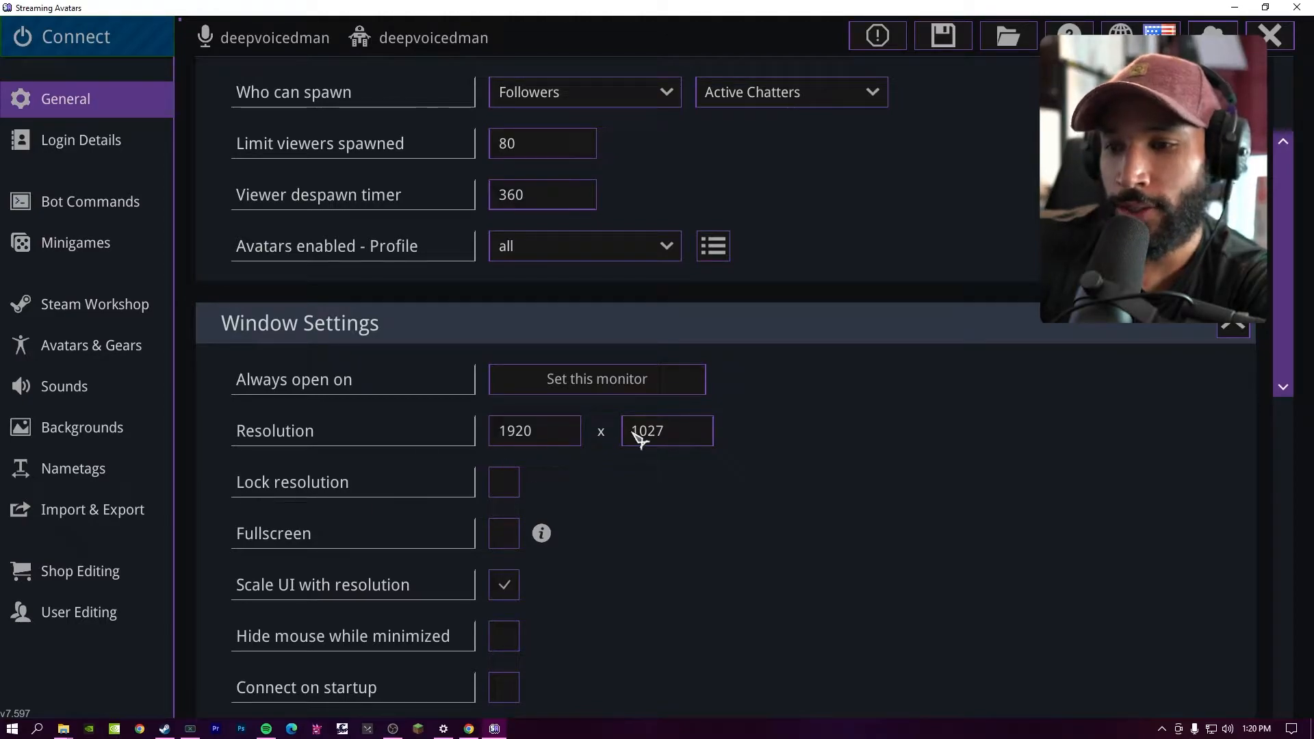
pyautogui.moveTo(510, 550)
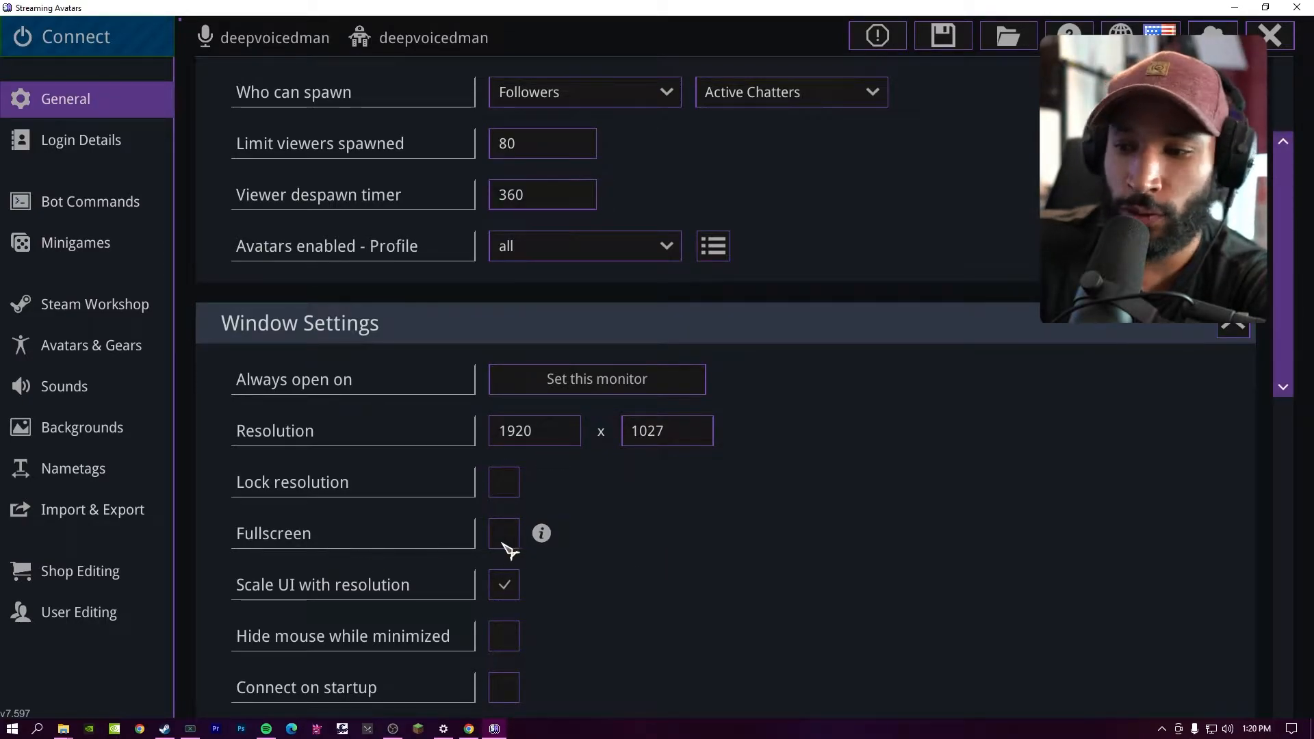
pyautogui.scroll(-3)
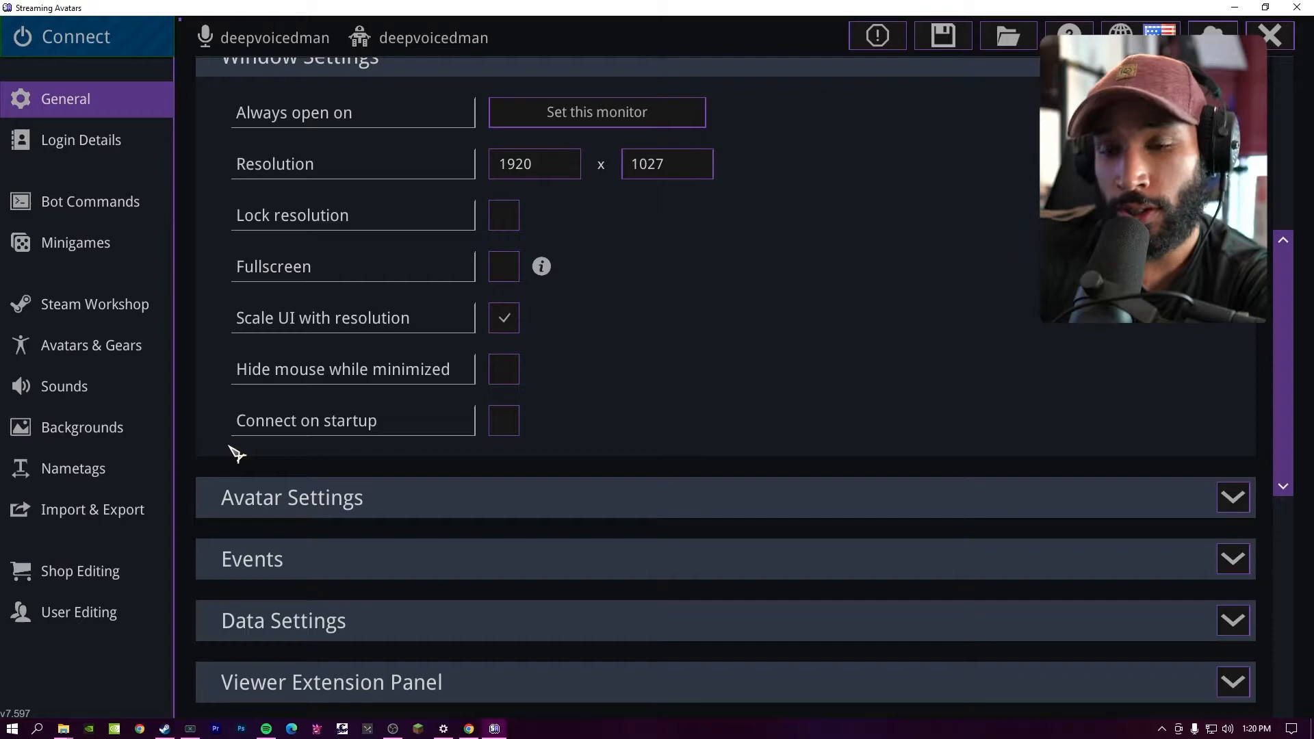
# Step: Turn off Chat bubble on avatar and set the chatting sound volume to 25
pyautogui.scroll(-3)
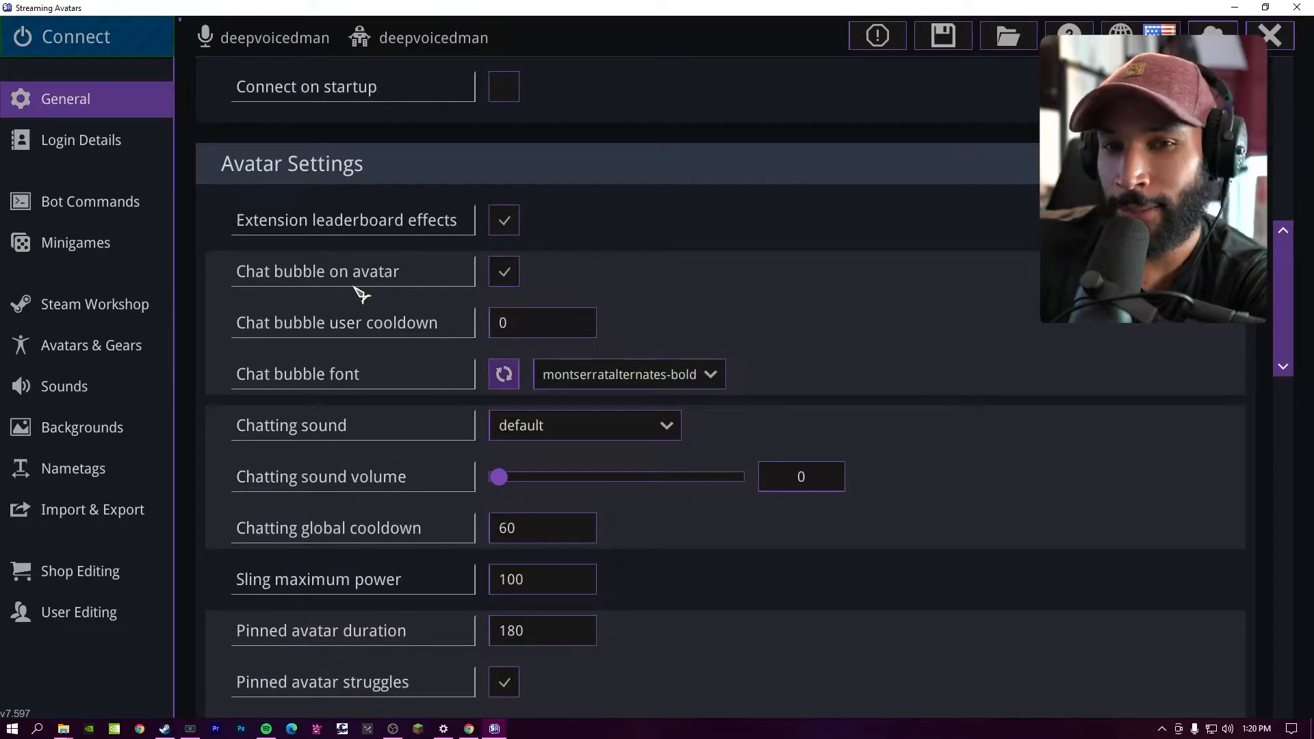
pyautogui.click(504, 271)
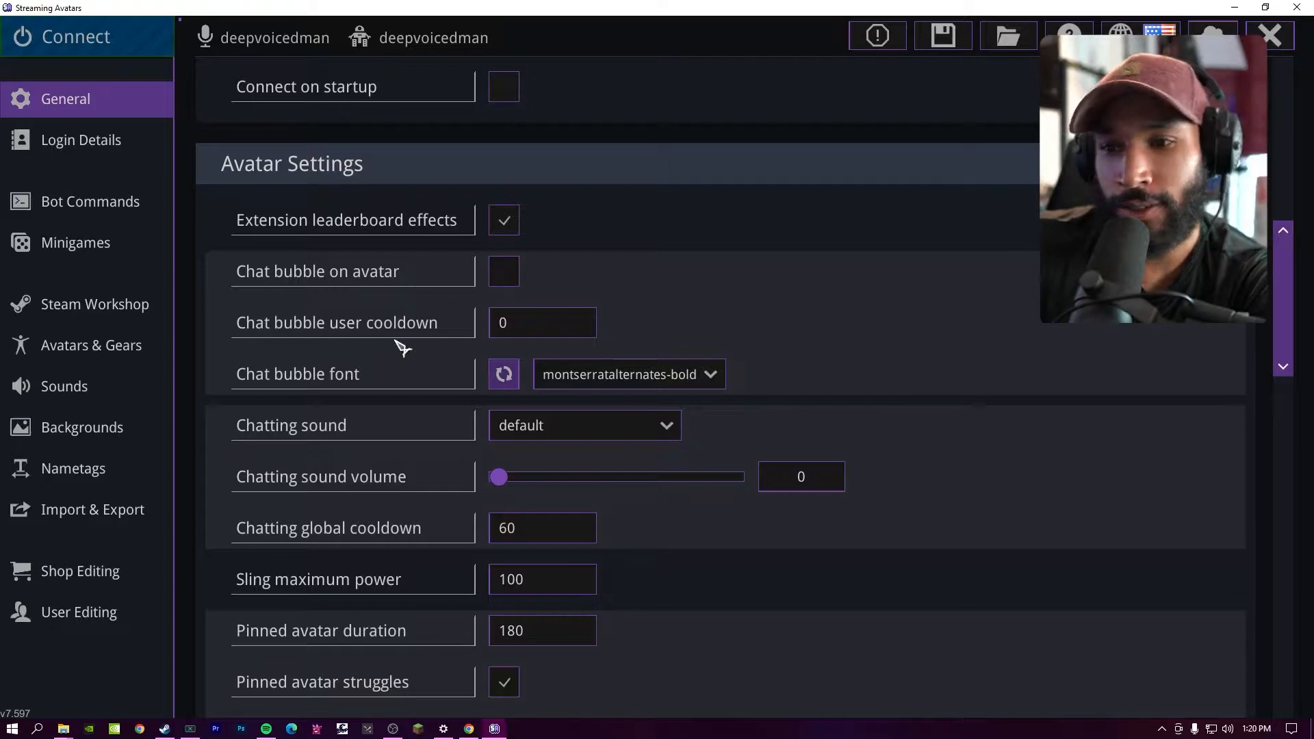
pyautogui.moveTo(583, 336)
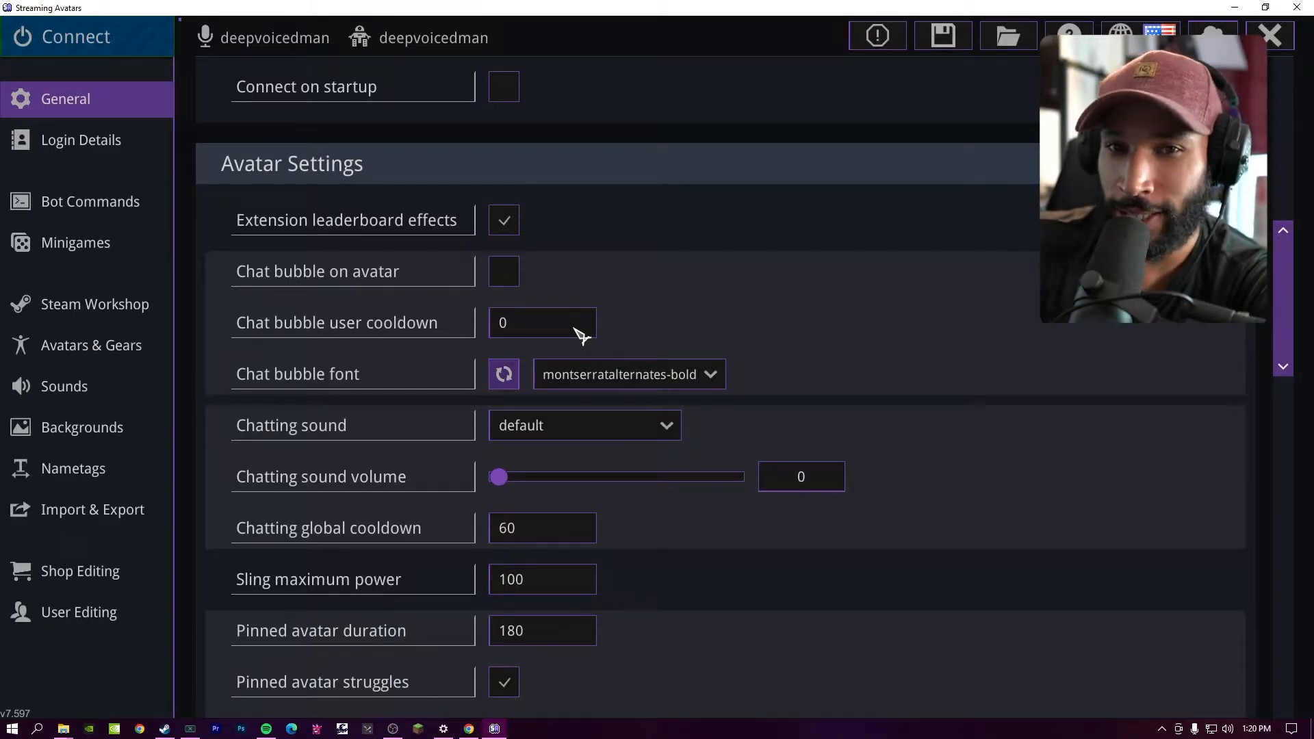
pyautogui.click(627, 374)
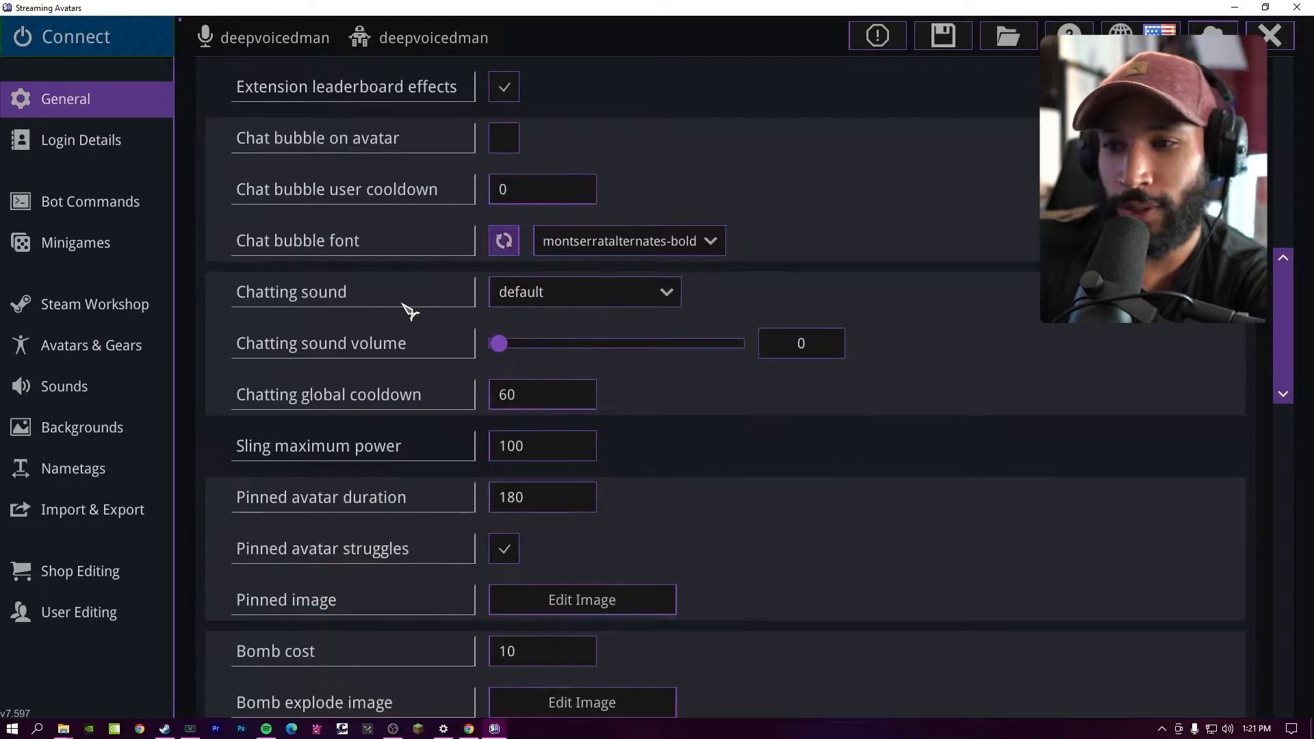
pyautogui.moveTo(383, 304)
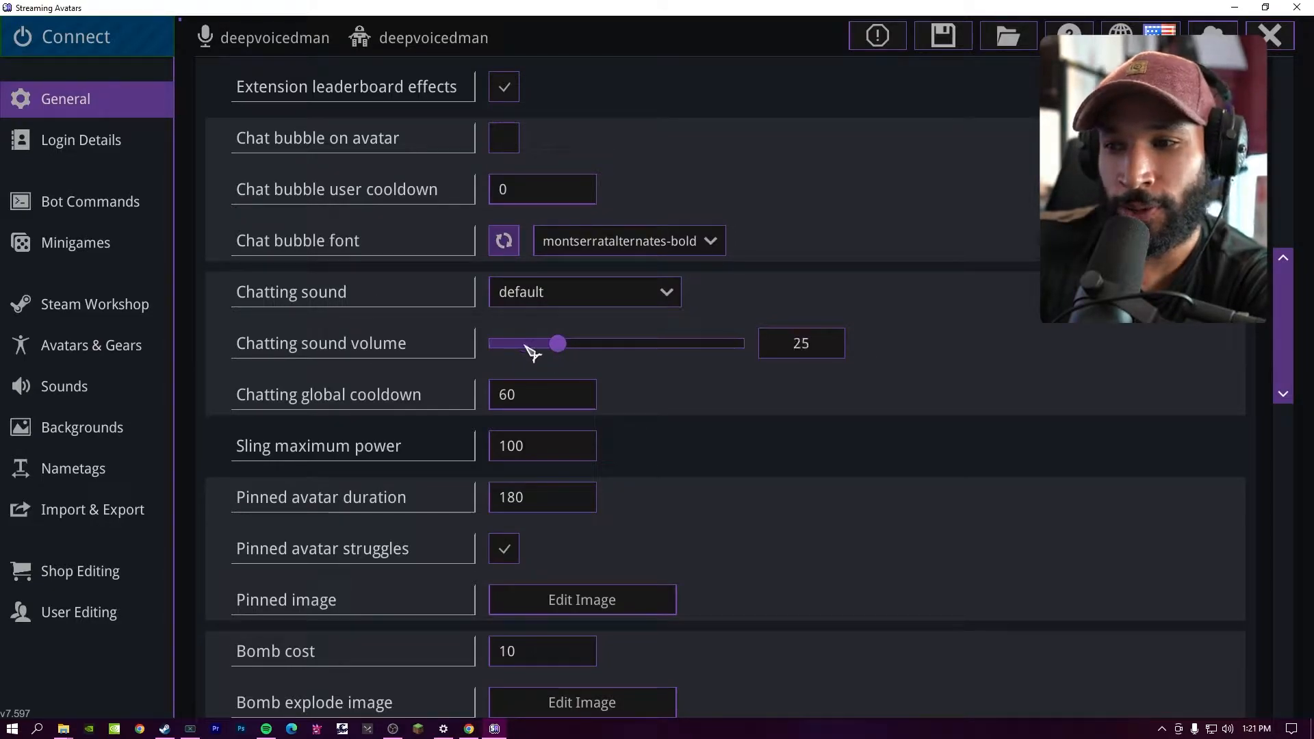
pyautogui.scroll(-3)
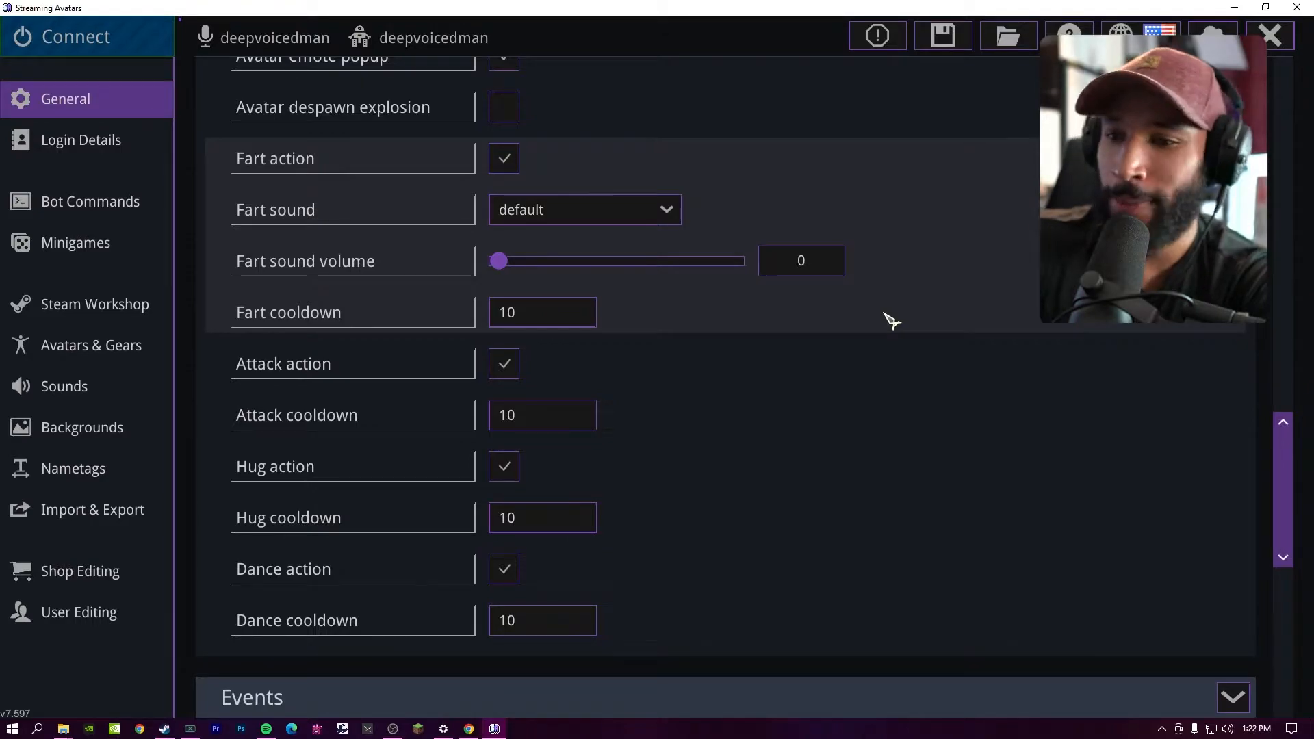
# Step: Scroll through the Events section reviewing follow, donation and subscribe messages and commands
pyautogui.scroll(-3)
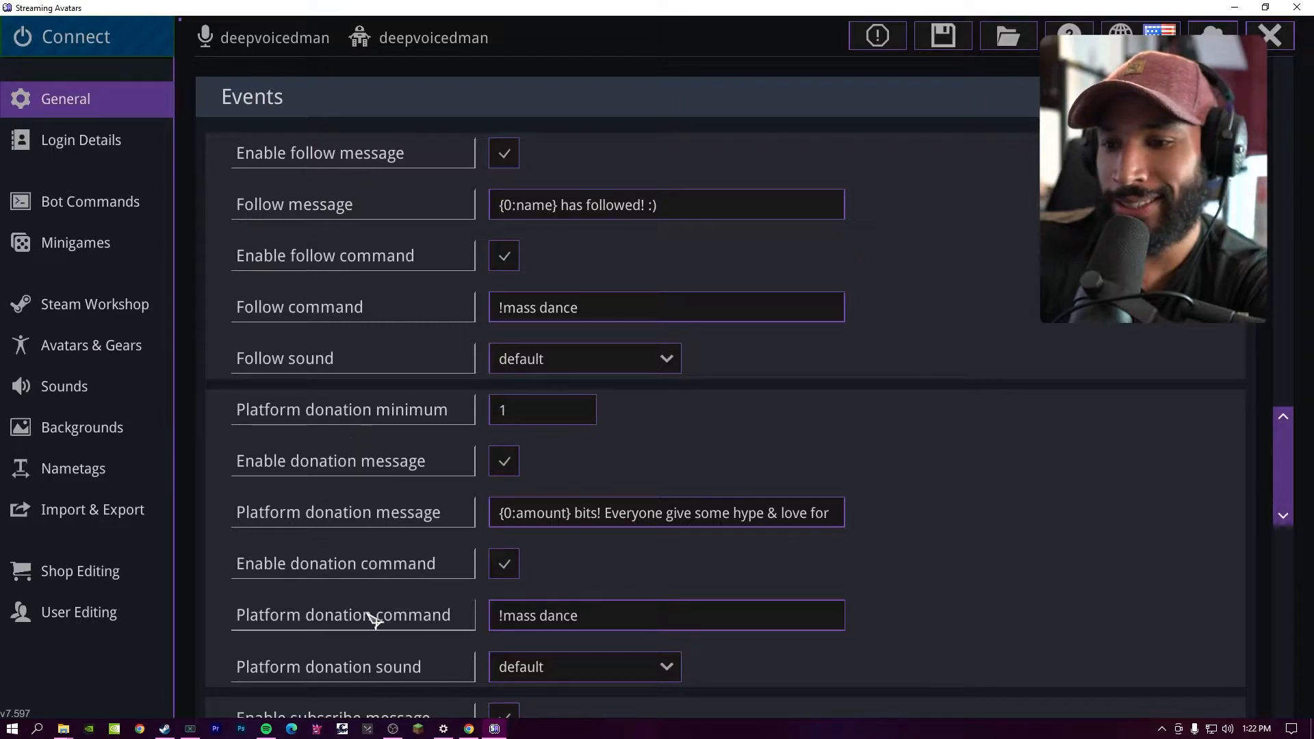
pyautogui.moveTo(386, 208)
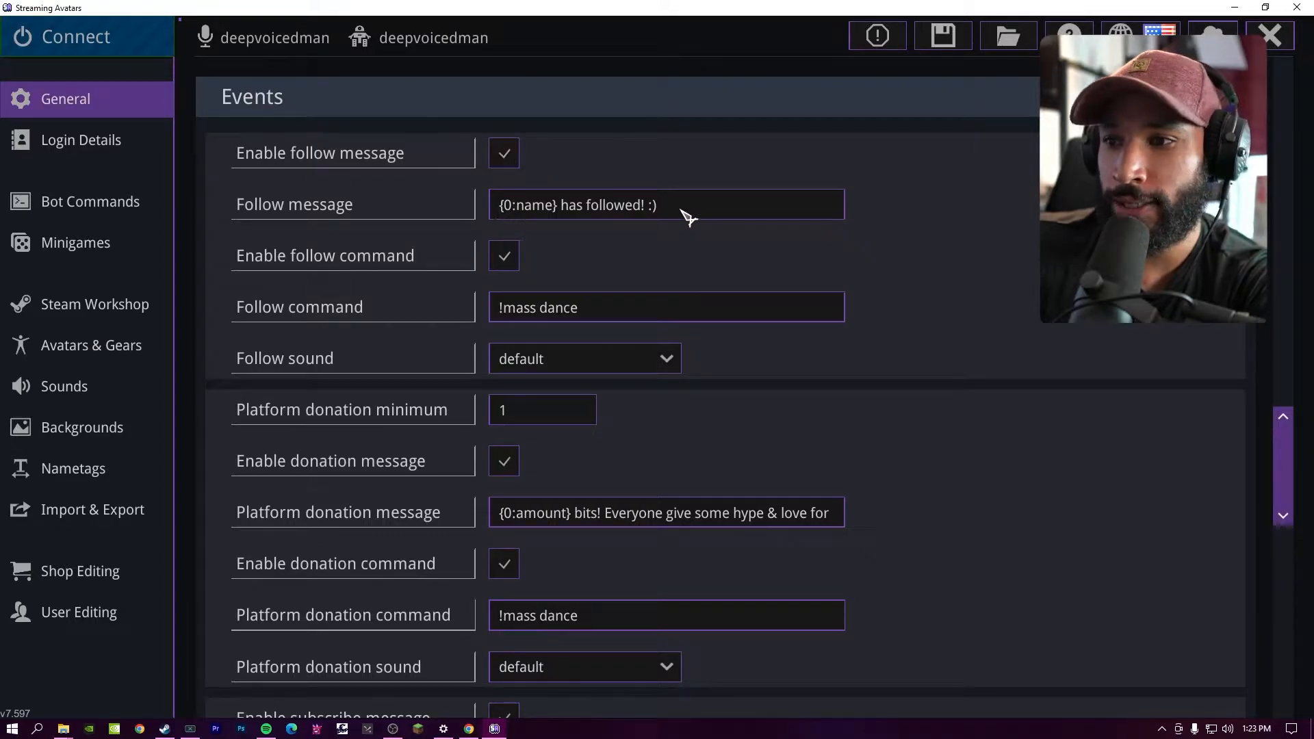
pyautogui.scroll(-3)
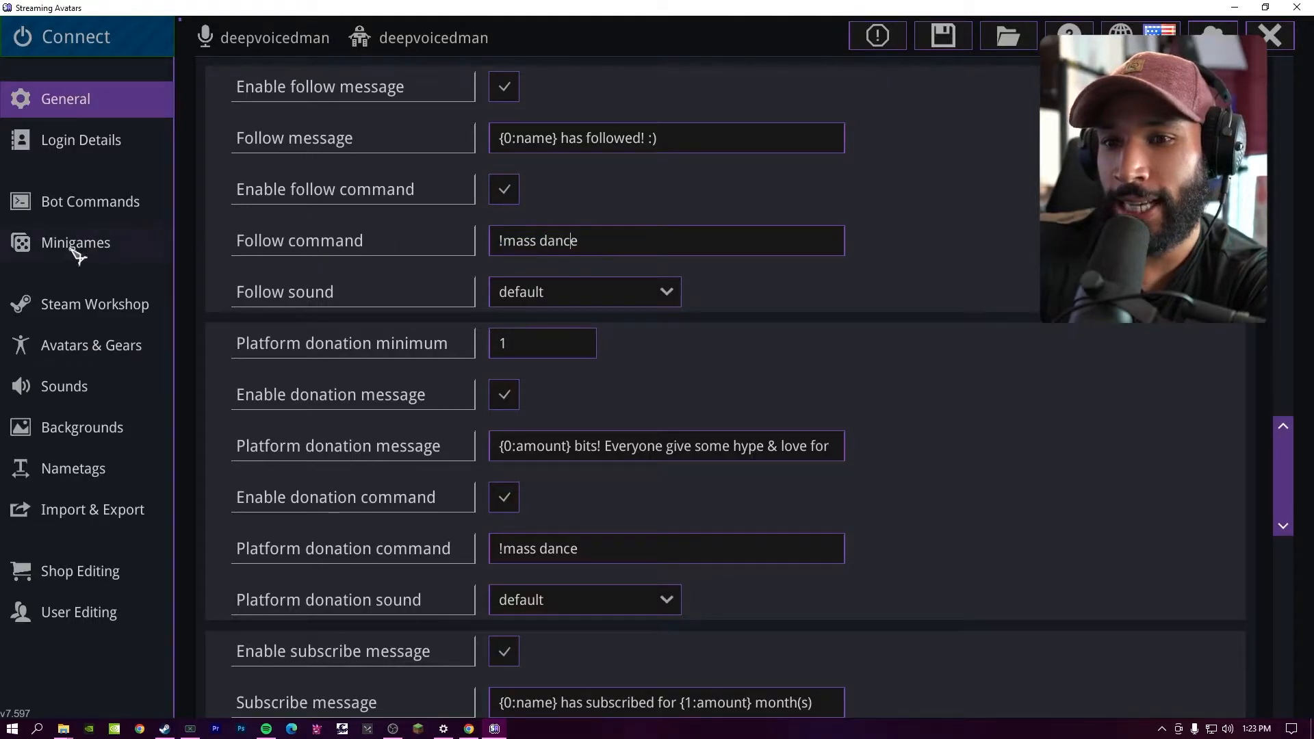
pyautogui.moveTo(563, 252)
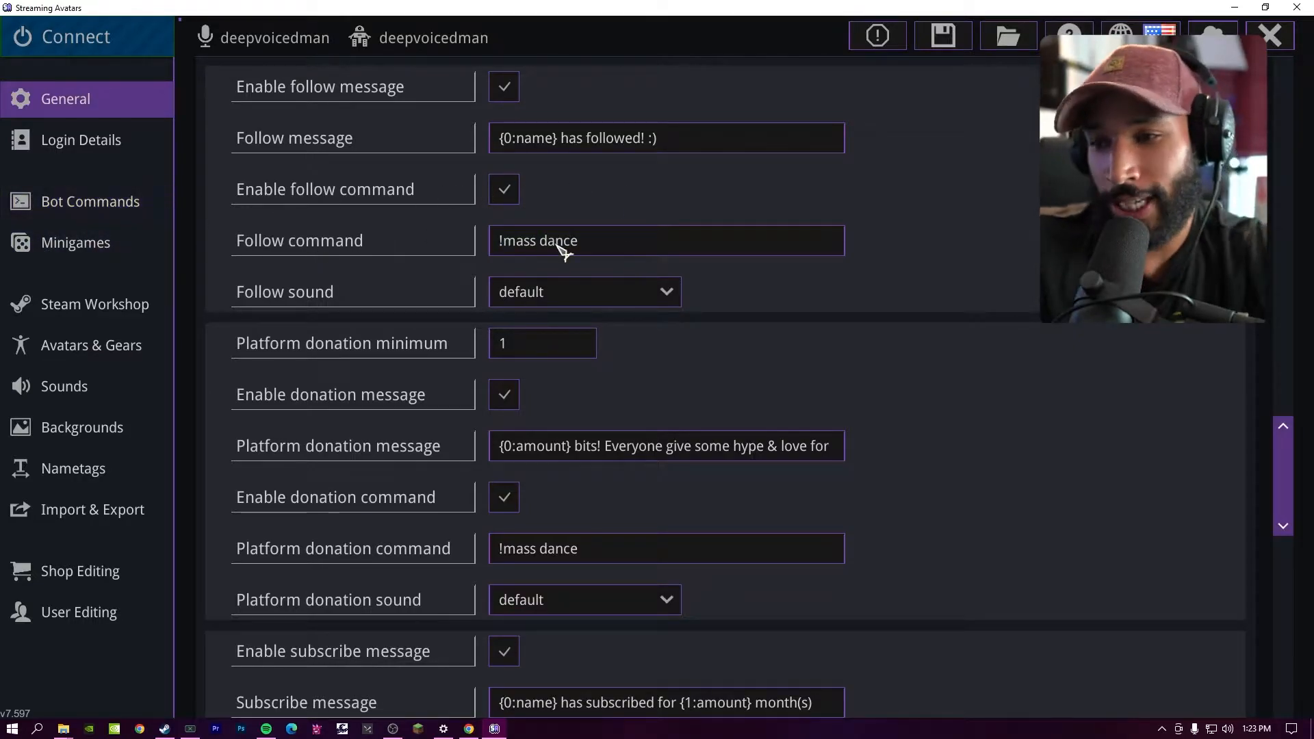
pyautogui.scroll(-3)
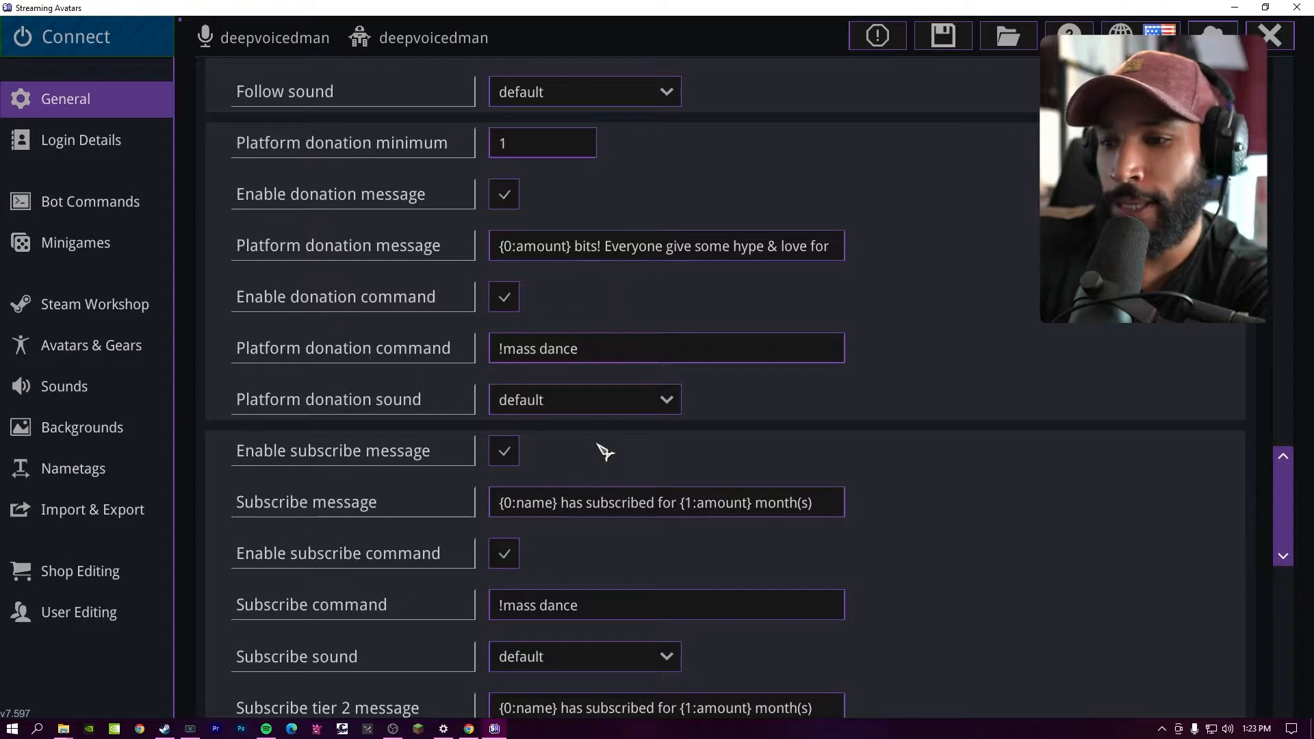
pyautogui.scroll(3)
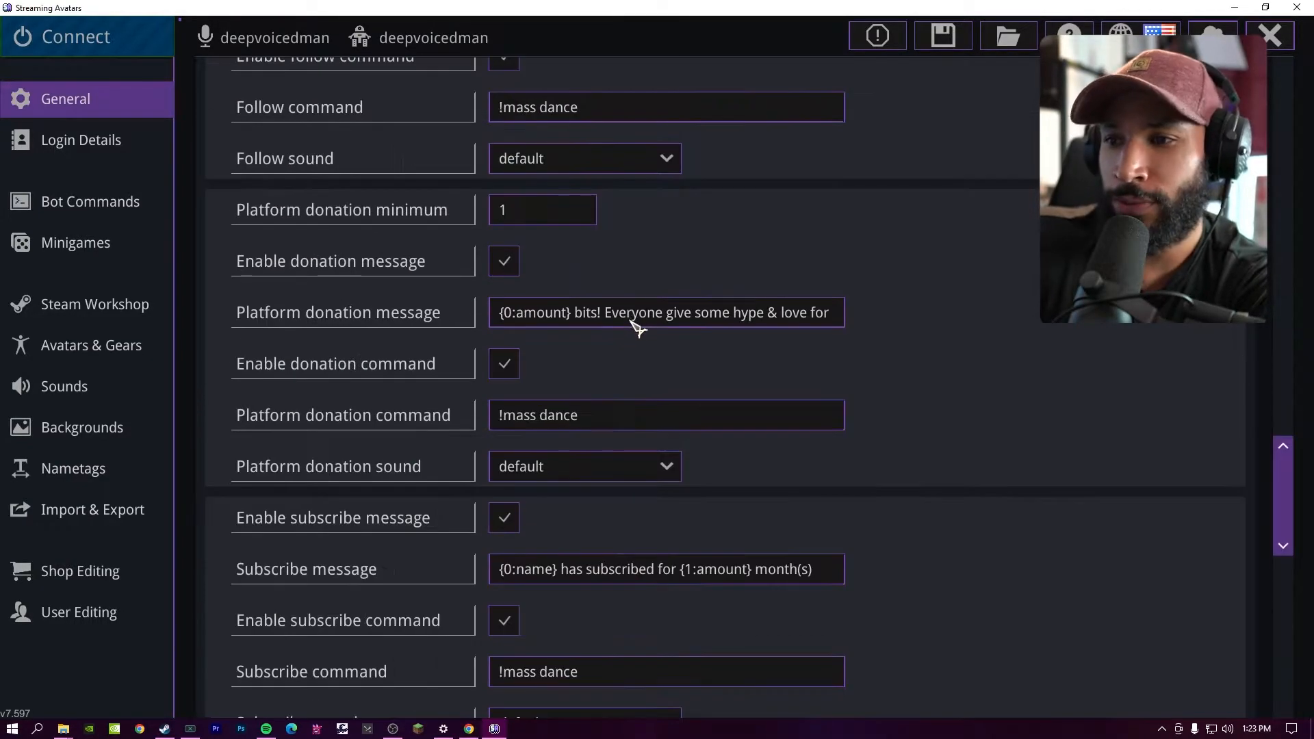
pyautogui.scroll(-3)
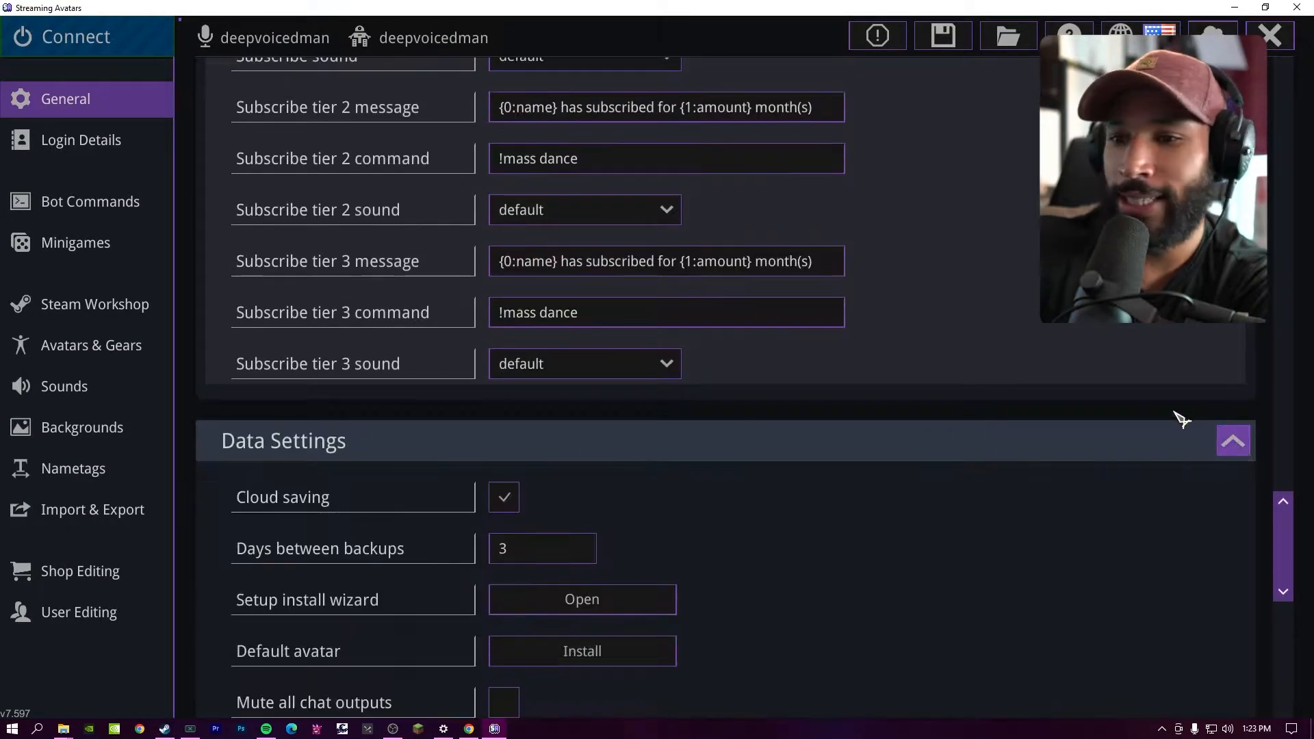
# Step: Scroll past Data Settings and Viewer Extension Panel, then show Login Details with twitch.tv authorized
pyautogui.scroll(-3)
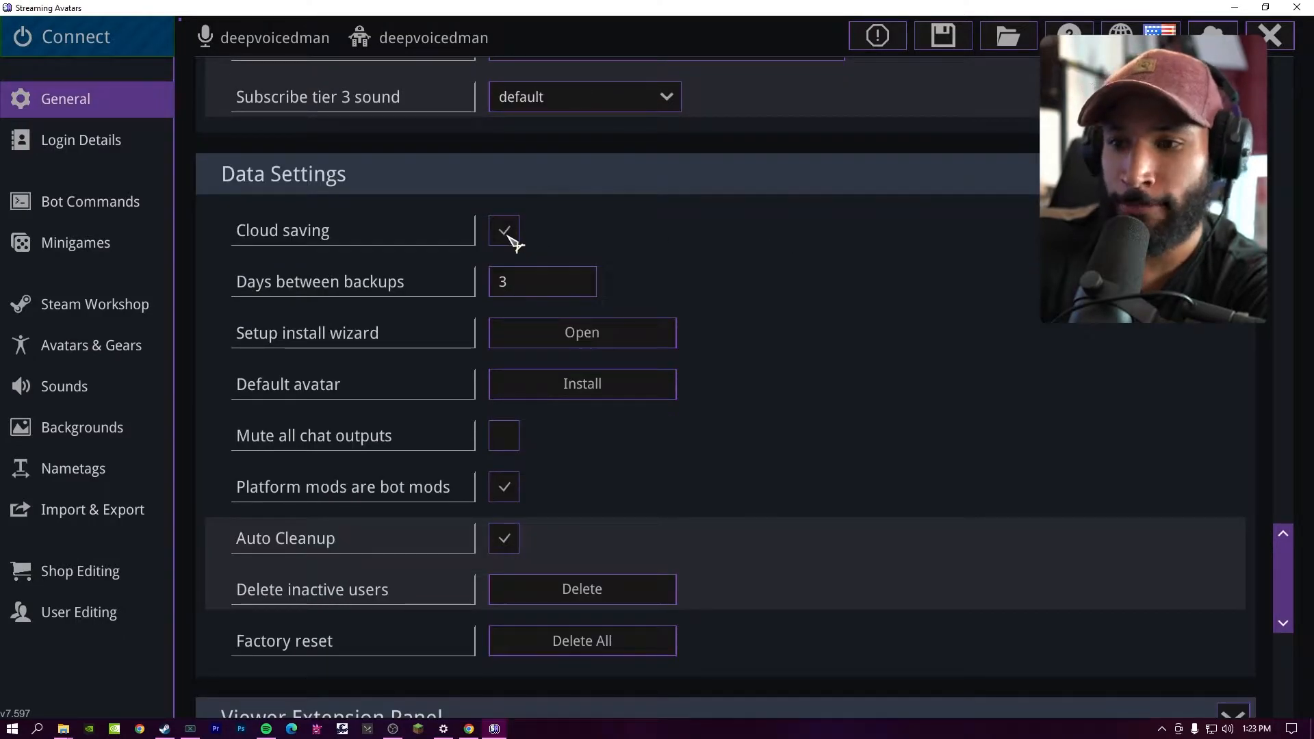
pyautogui.scroll(-3)
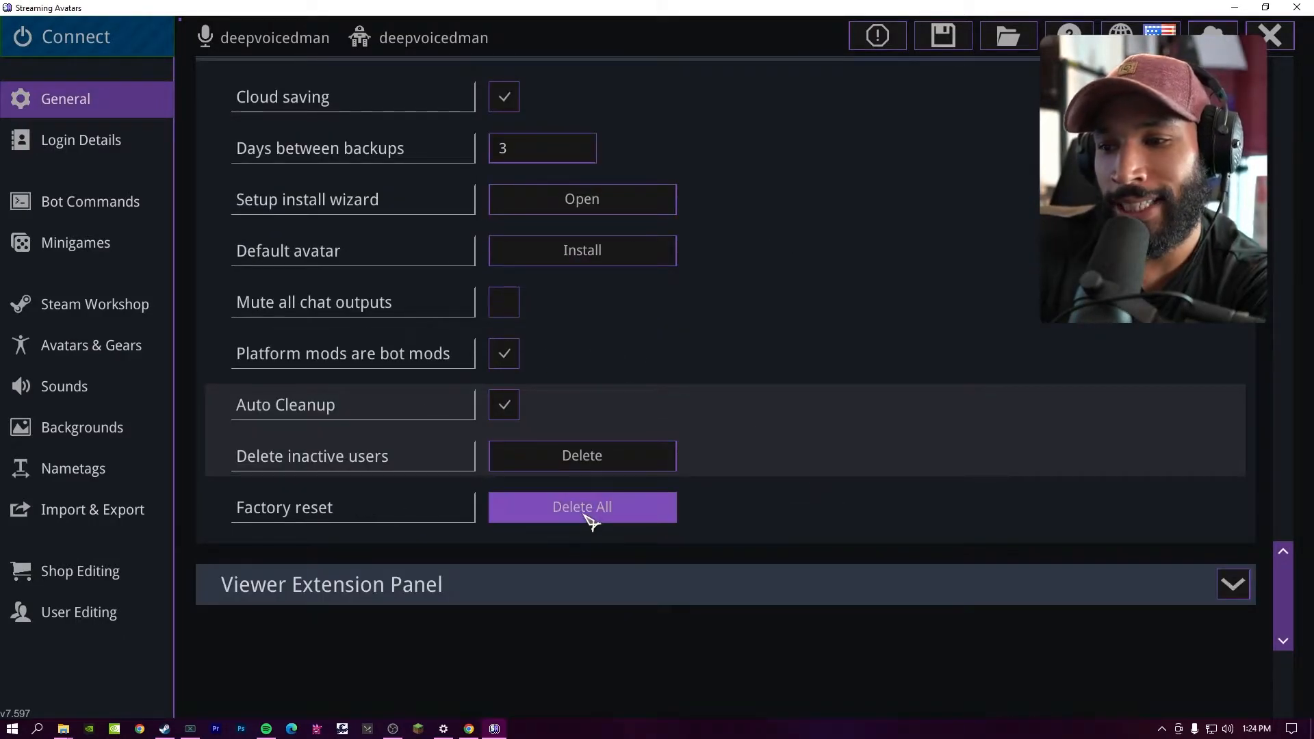
pyautogui.scroll(-3)
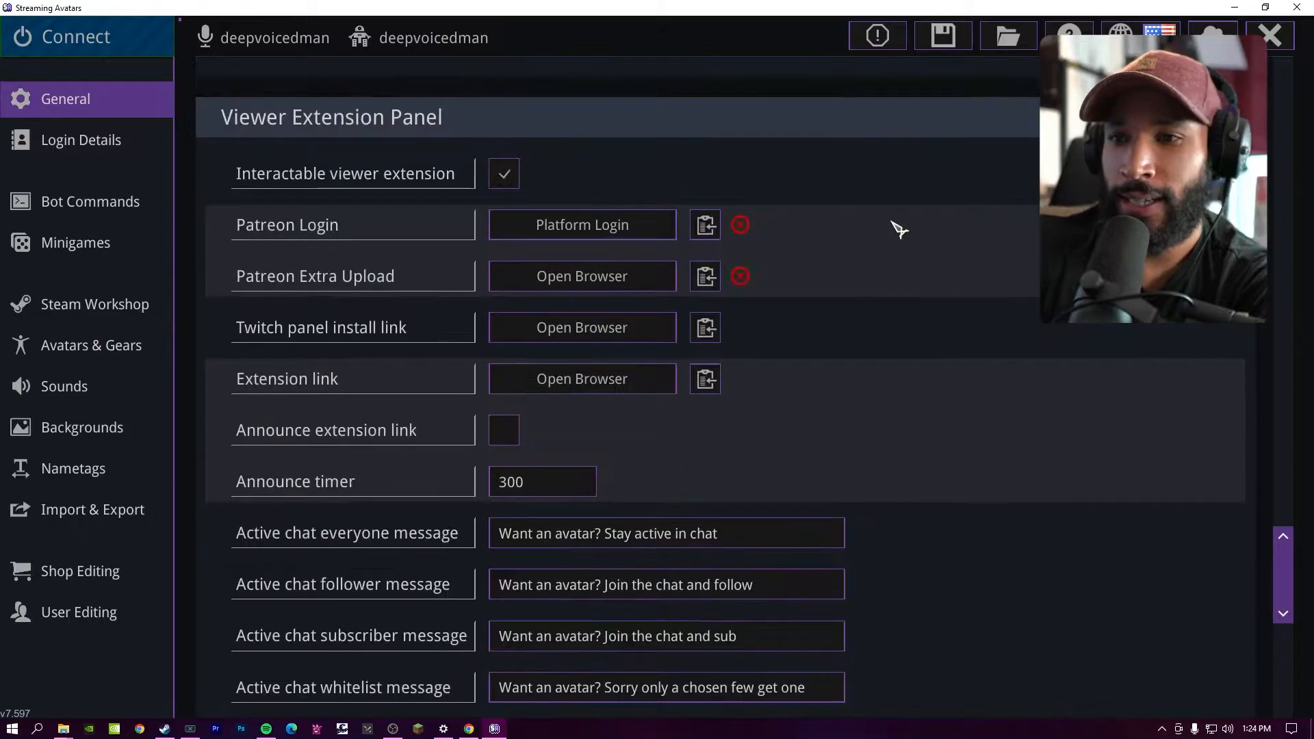
pyautogui.moveTo(314, 196)
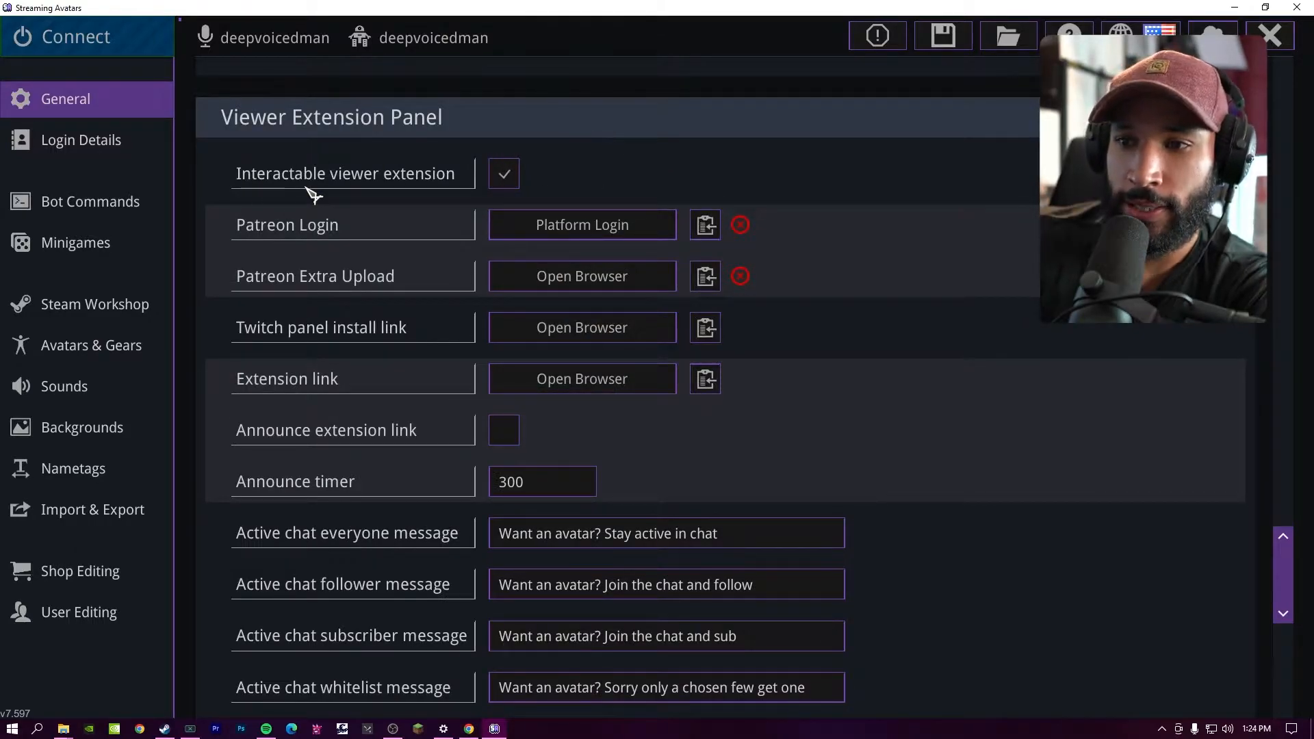
pyautogui.moveTo(932, 230)
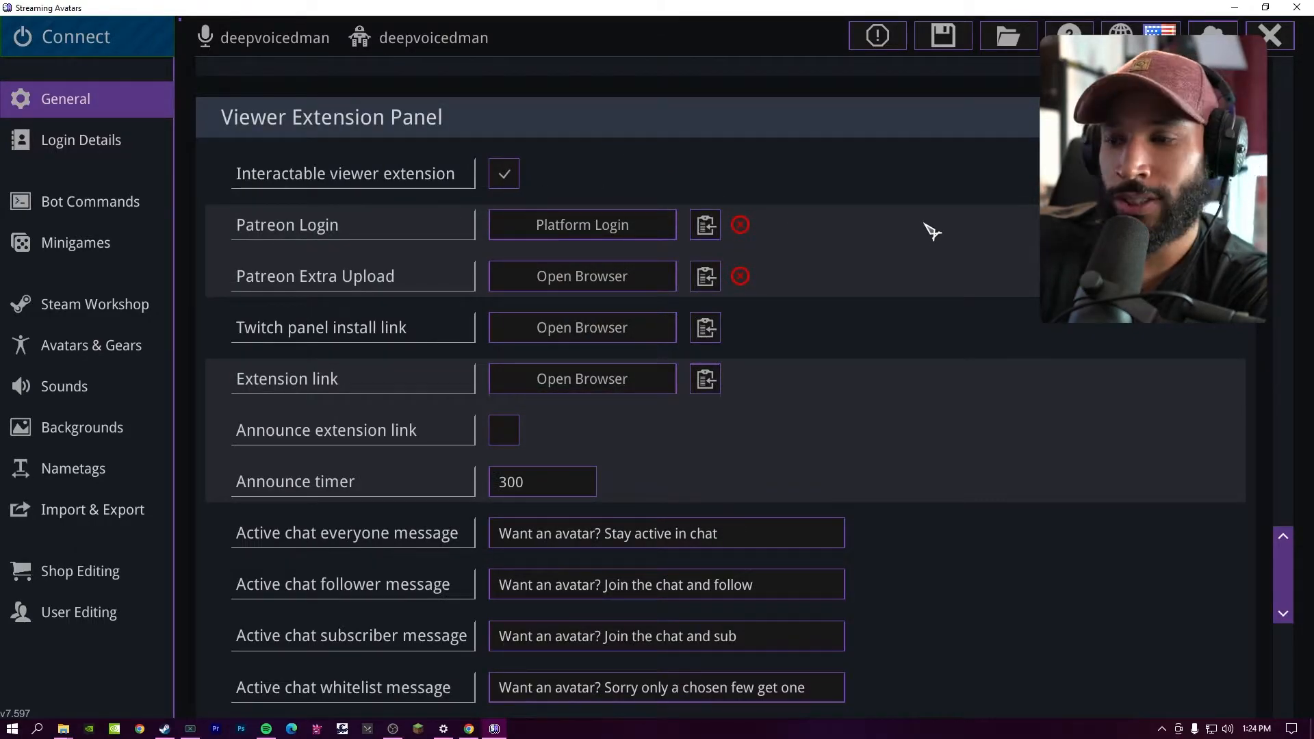
pyautogui.moveTo(913, 203)
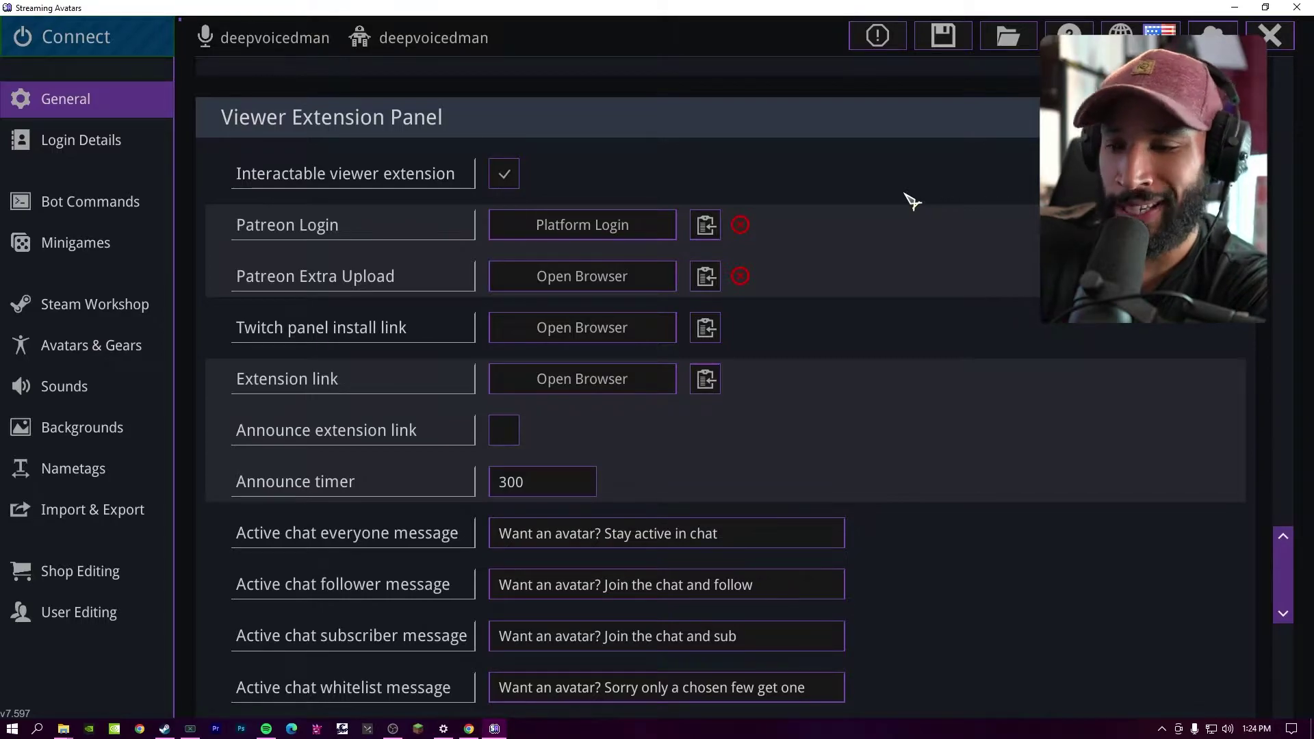
pyautogui.scroll(-3)
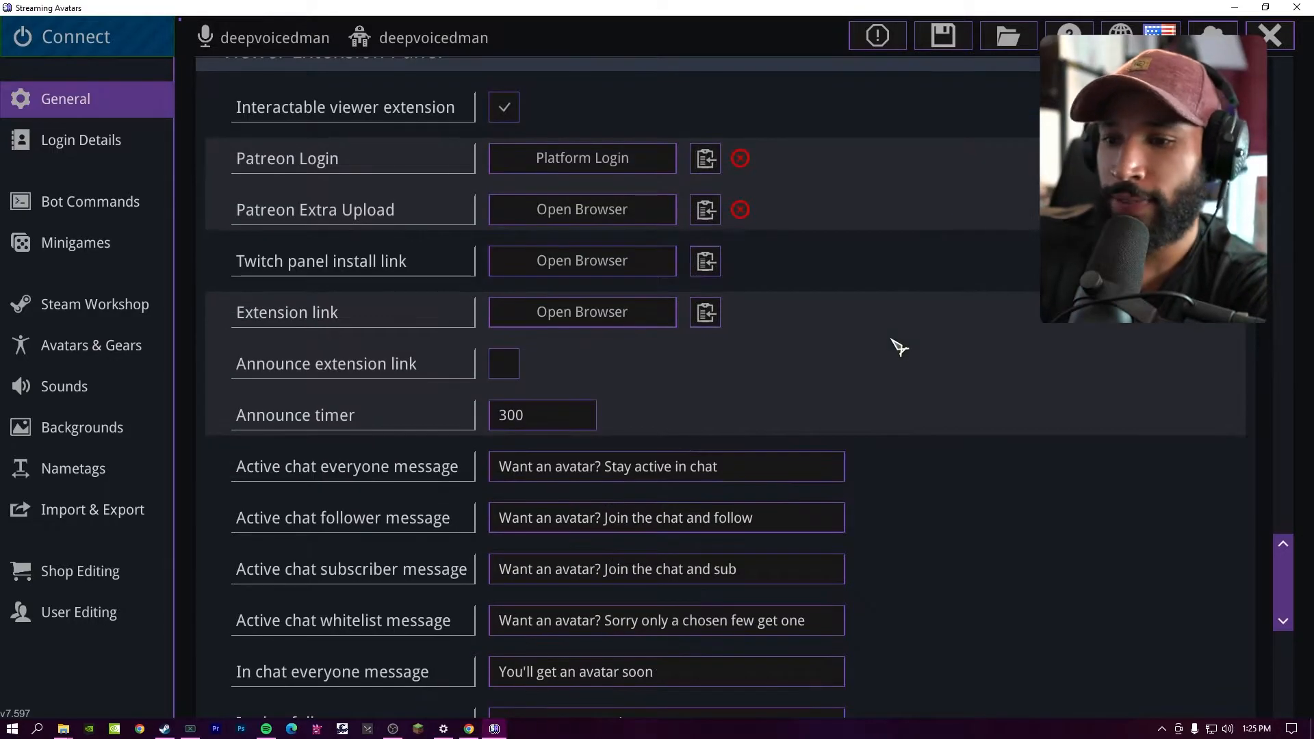
pyautogui.scroll(-3)
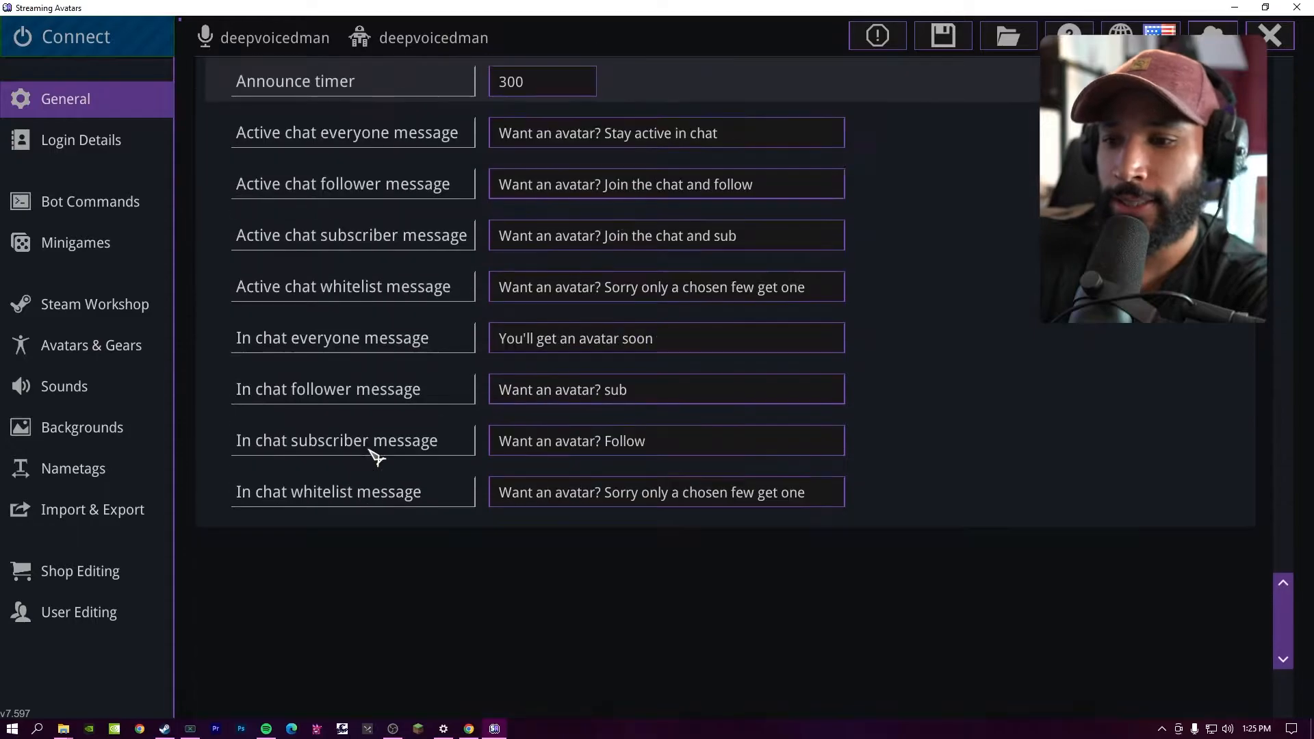
pyautogui.click(81, 139)
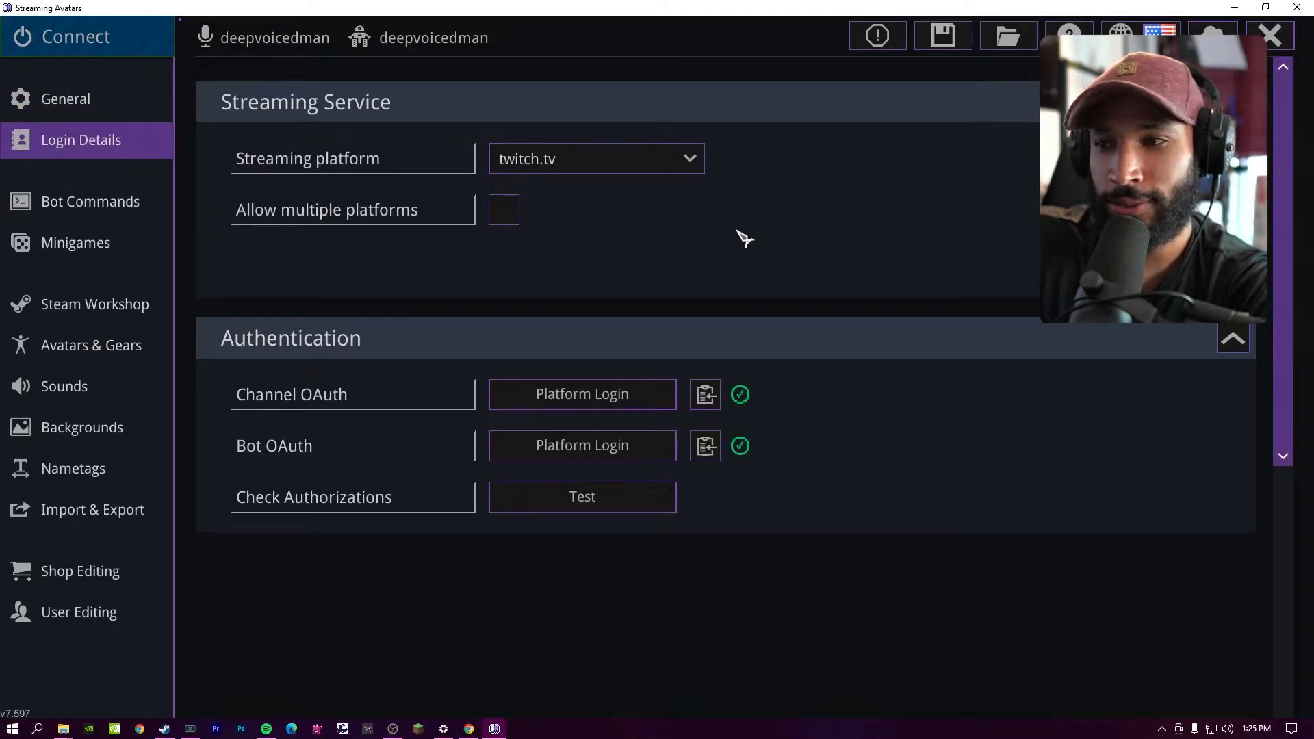
pyautogui.moveTo(1039, 252)
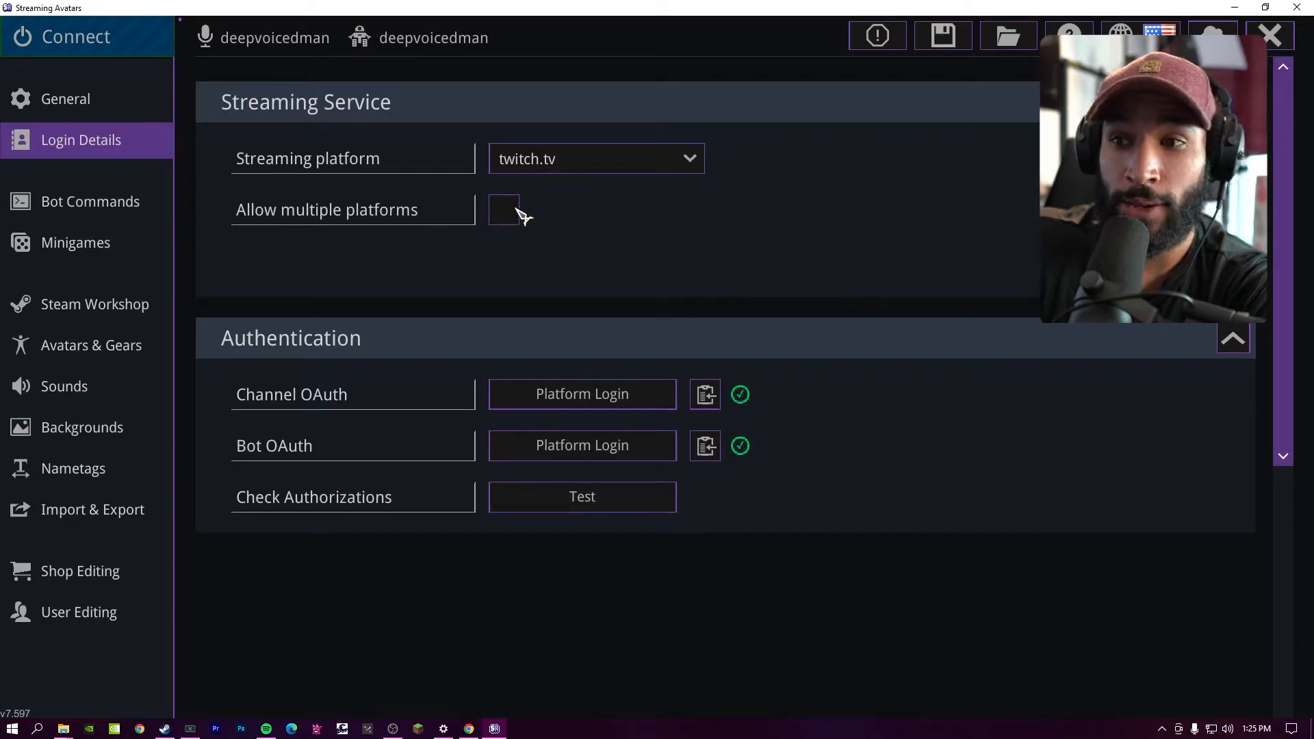
# Step: Allow multiple platforms and add a YouTube platform
pyautogui.click(504, 209)
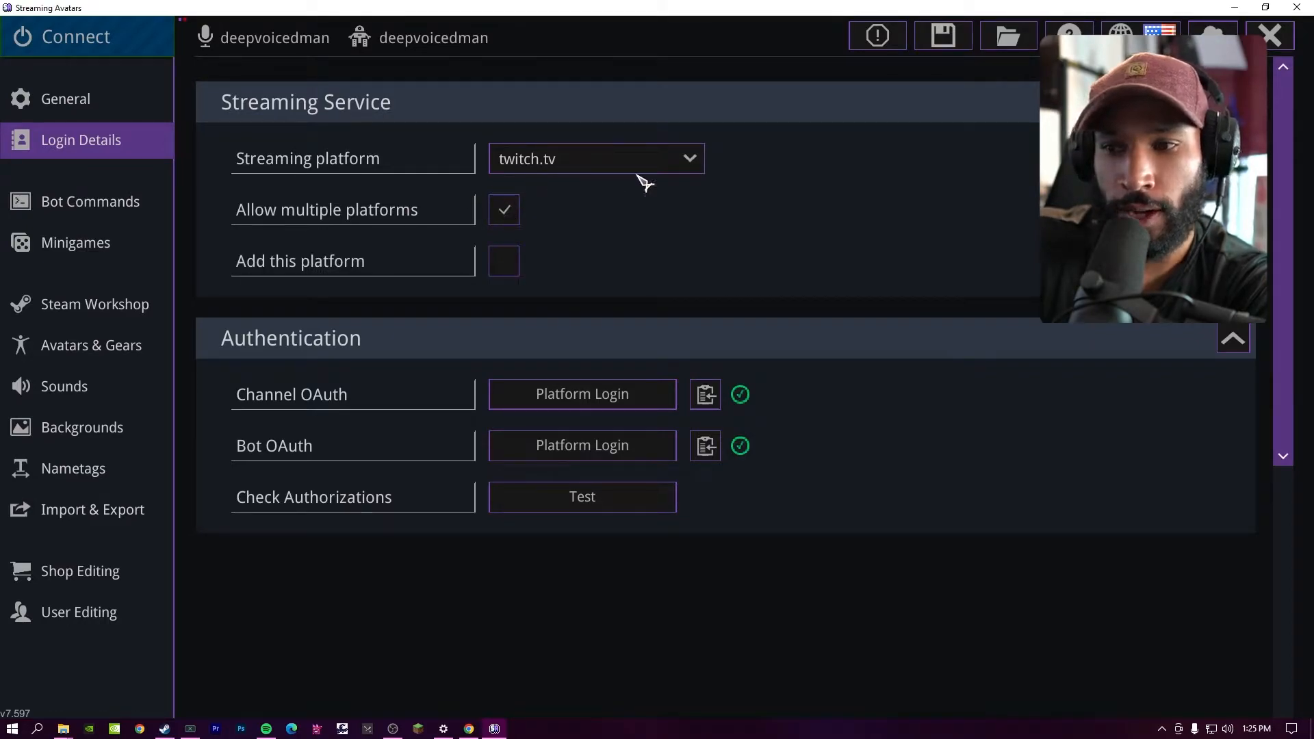
pyautogui.moveTo(418, 233)
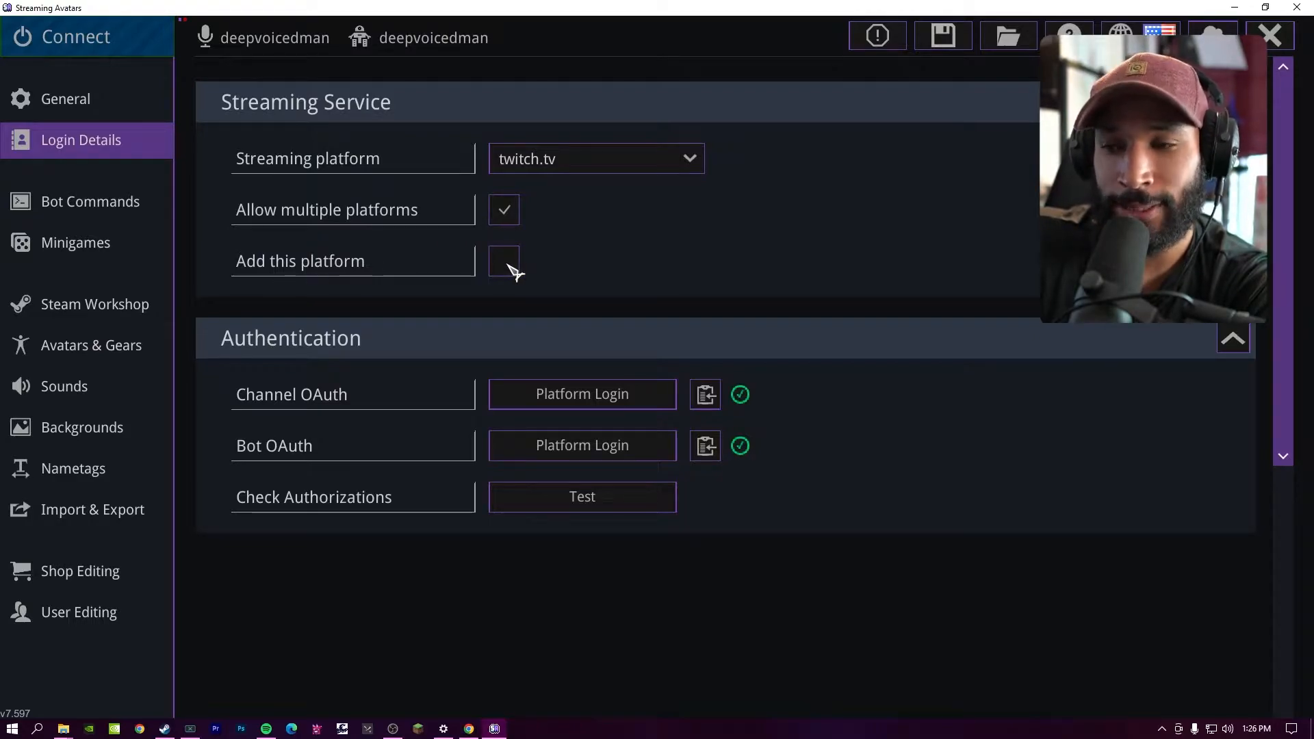
pyautogui.click(504, 260)
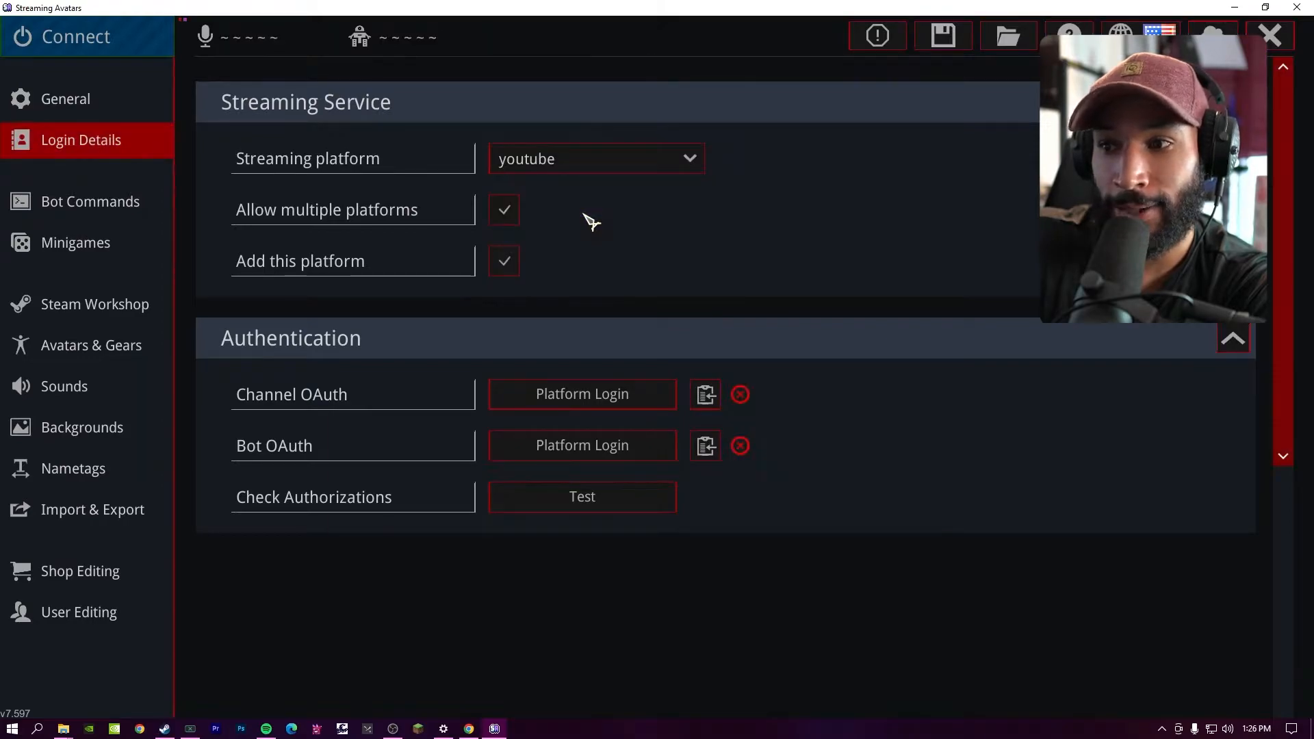
pyautogui.moveTo(225, 237)
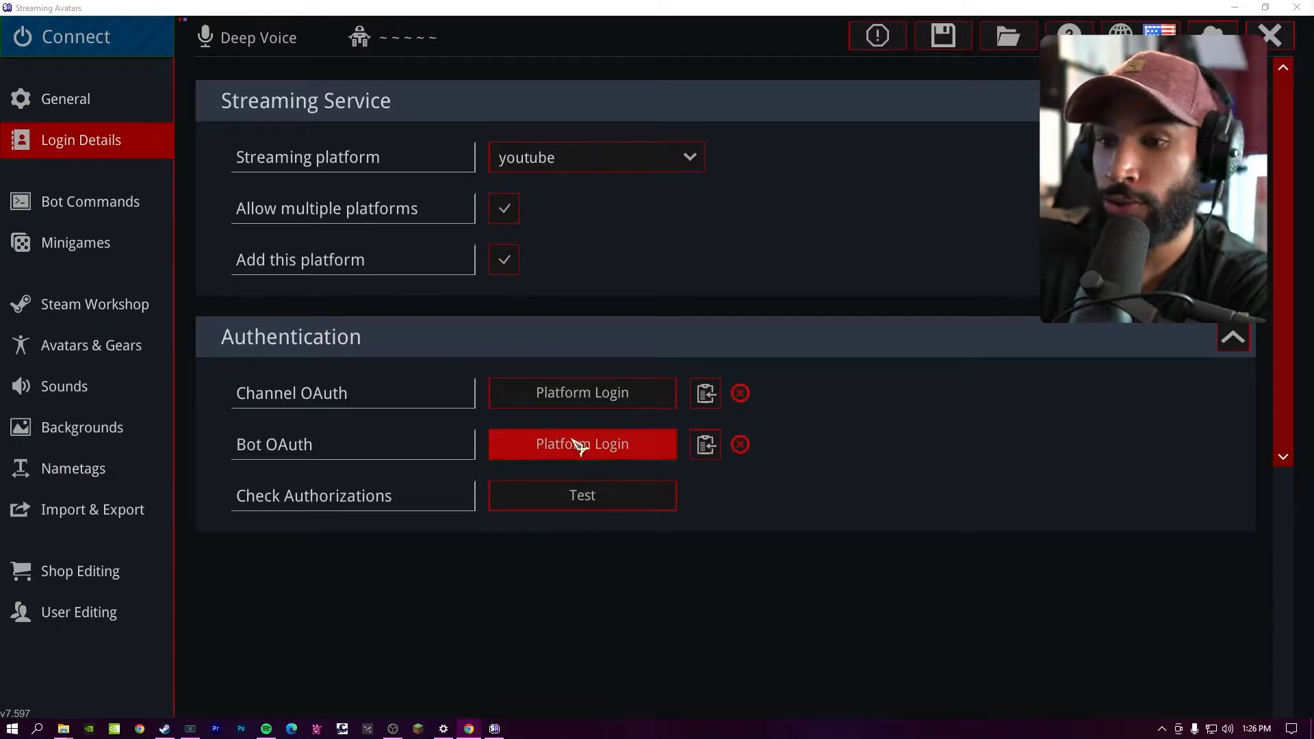
pyautogui.moveTo(431, 415)
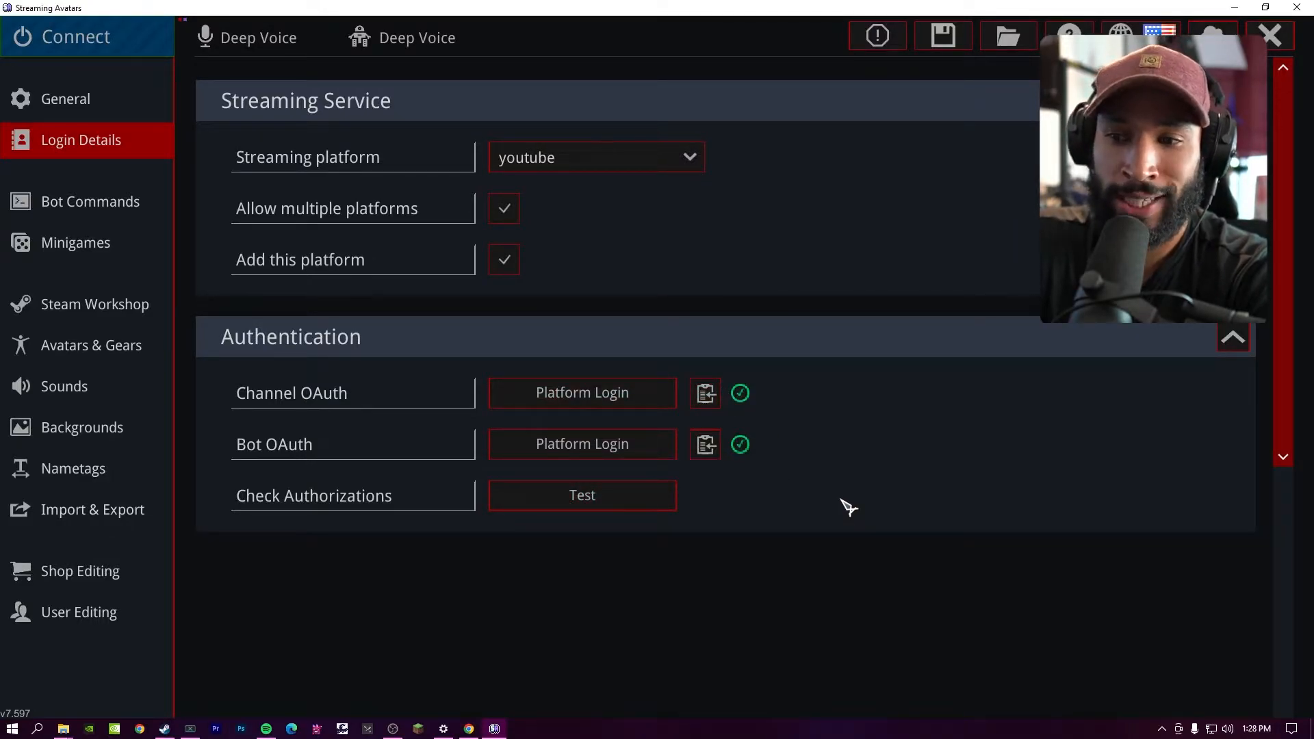
# Step: Switch the streaming platform back to twitch.tv
pyautogui.click(596, 156)
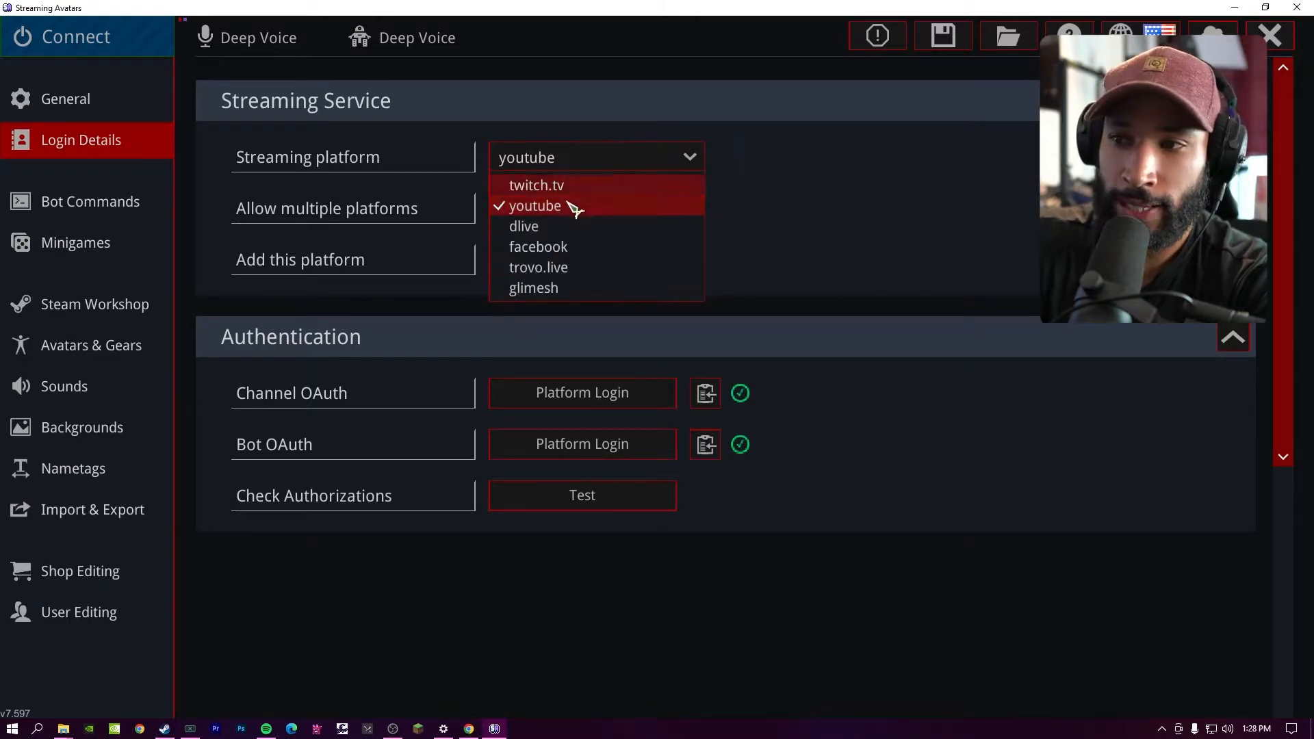
pyautogui.click(537, 185)
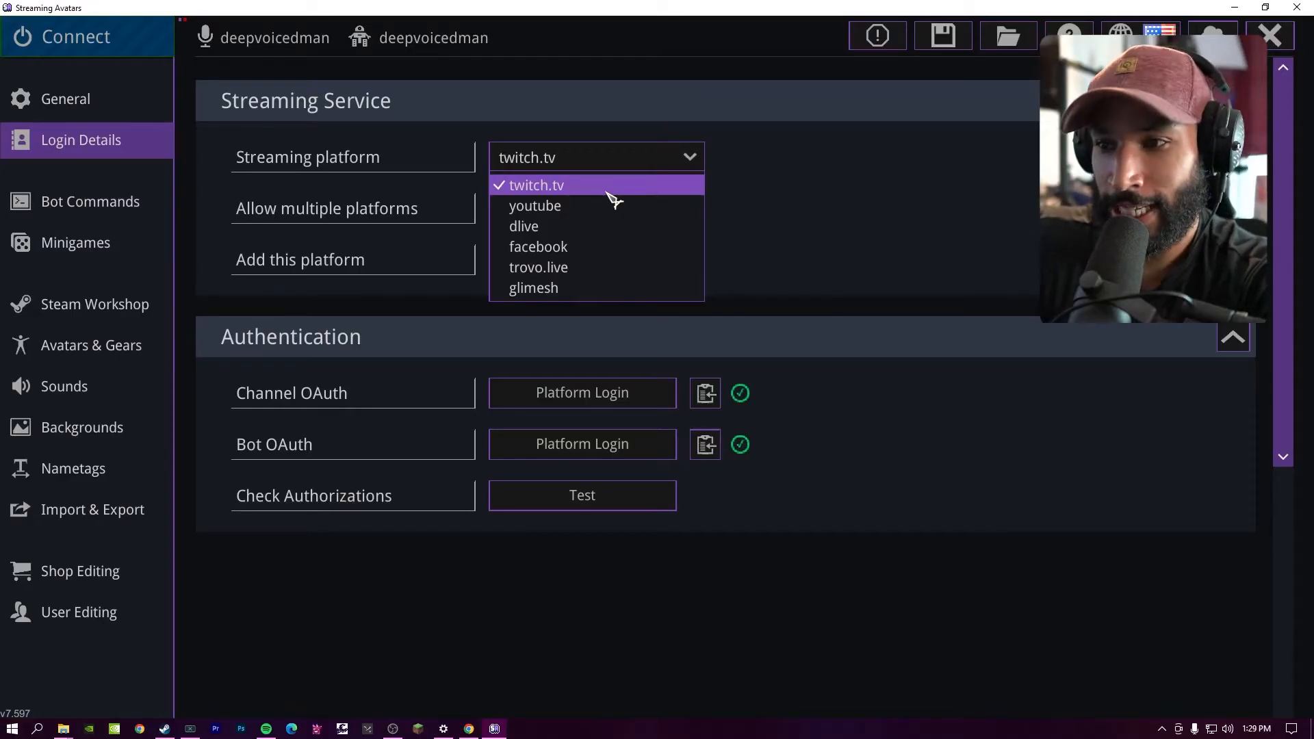
pyautogui.moveTo(597, 226)
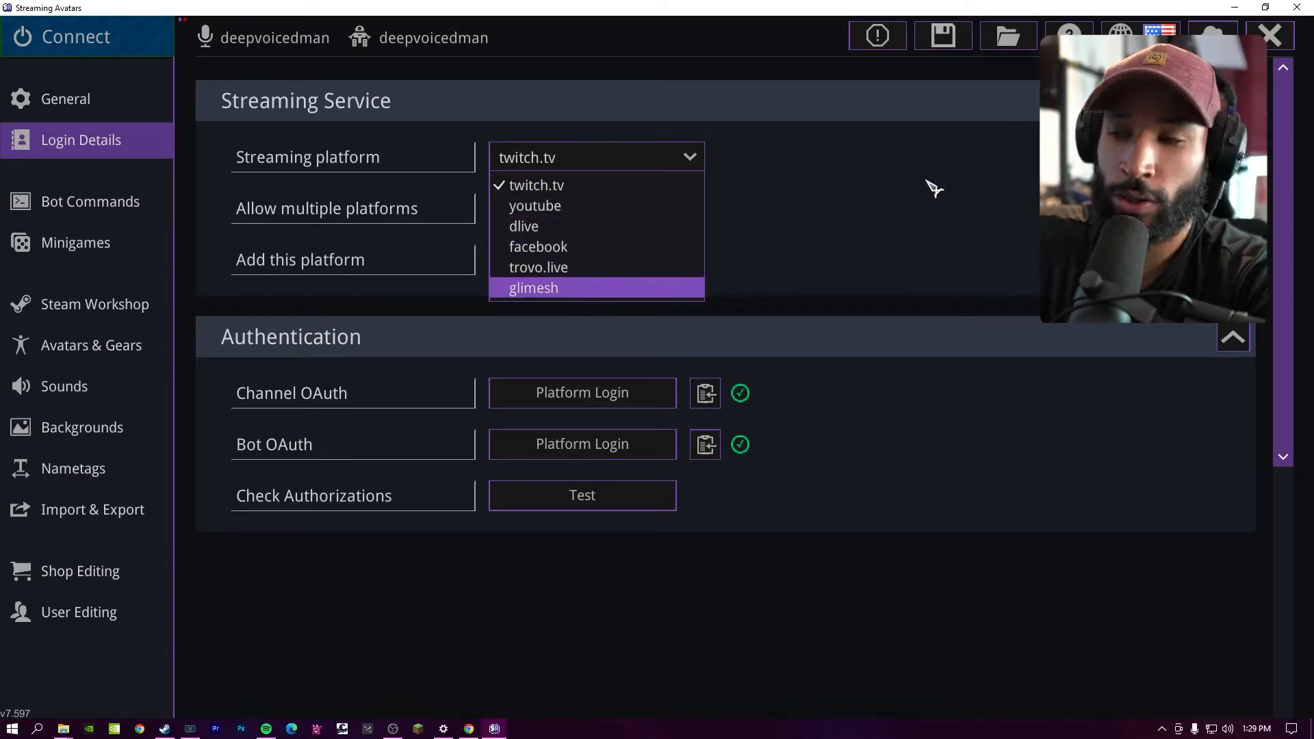
# Step: Show the Bot Commands list and scroll toward the Roulette Command set to 'bet'
pyautogui.click(91, 202)
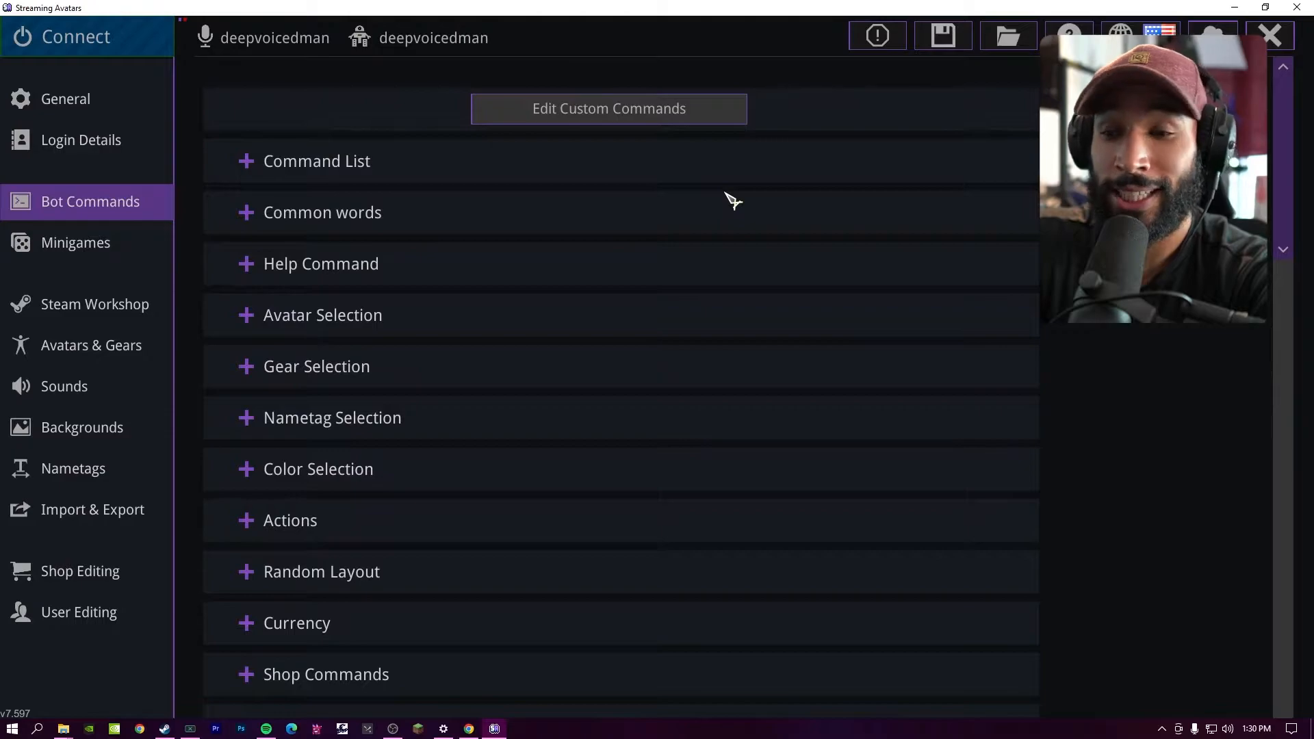
pyautogui.scroll(-3)
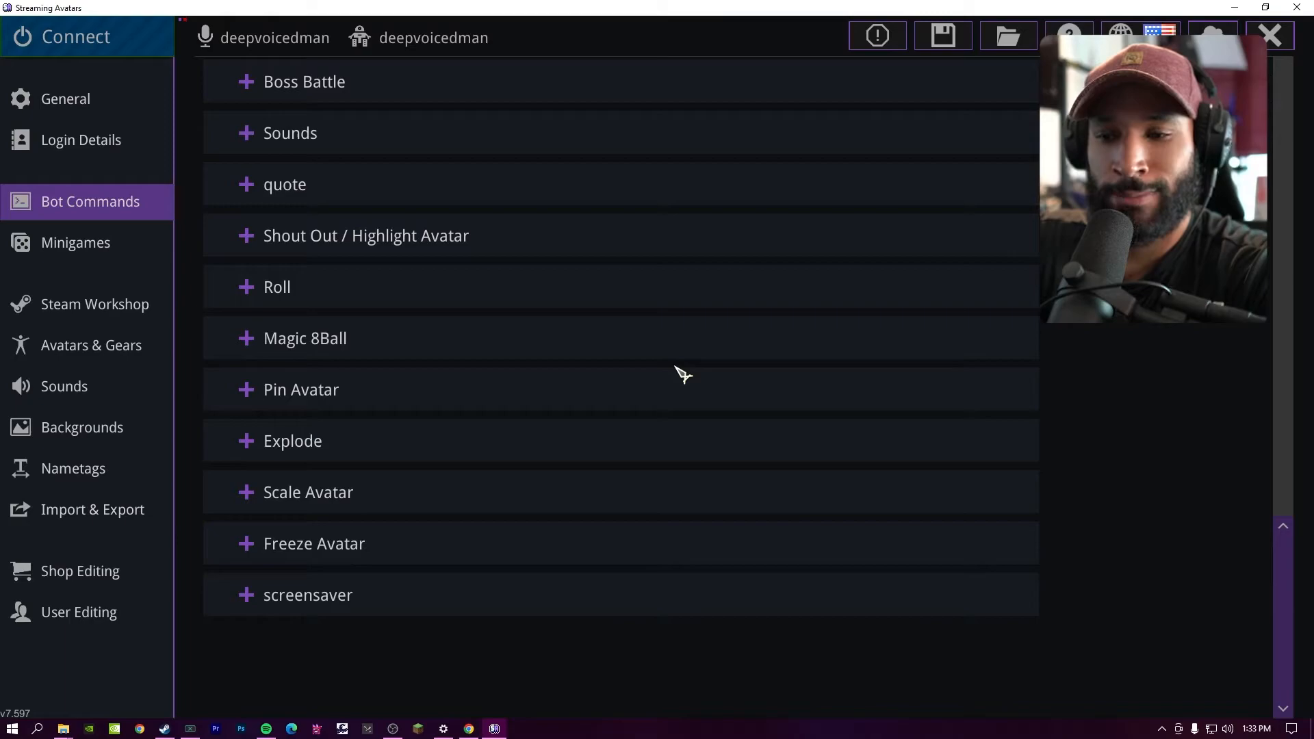
pyautogui.moveTo(371, 511)
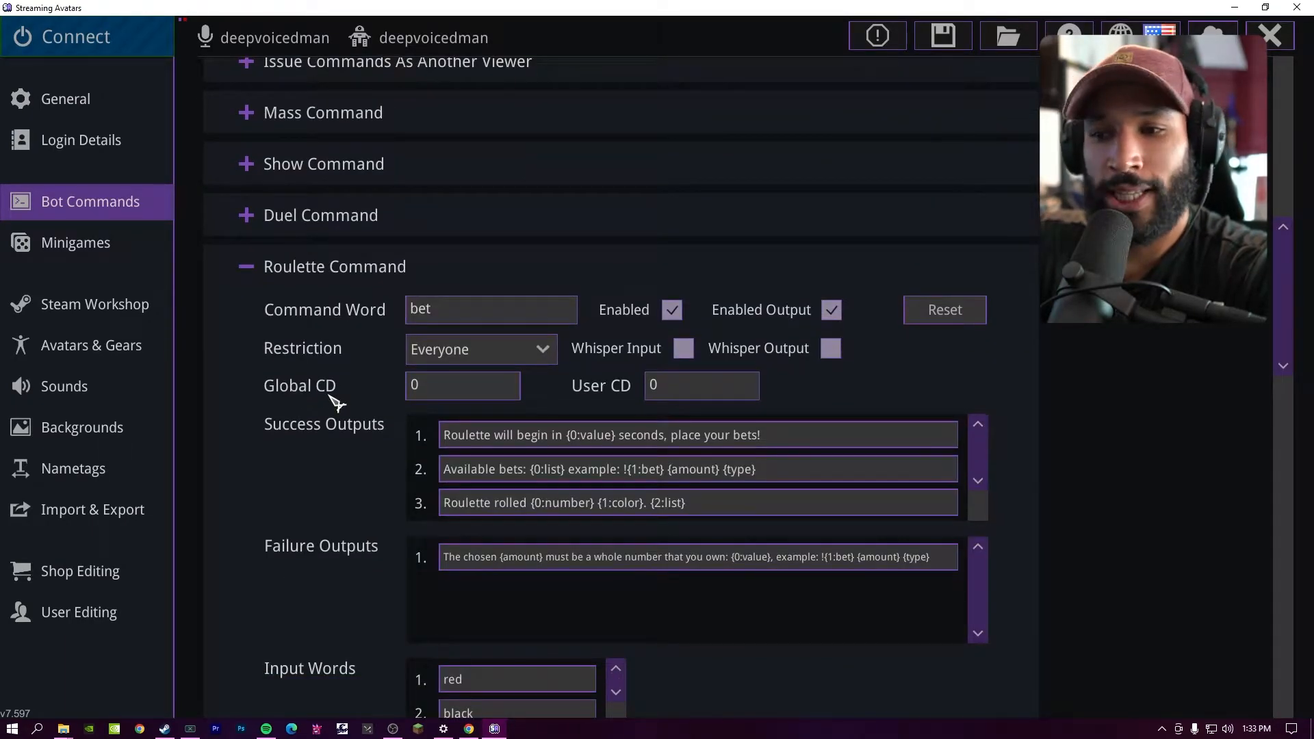
# Step: In Minigames, review the three custom bosses for Boss Battle and save & exit the list
pyautogui.click(75, 242)
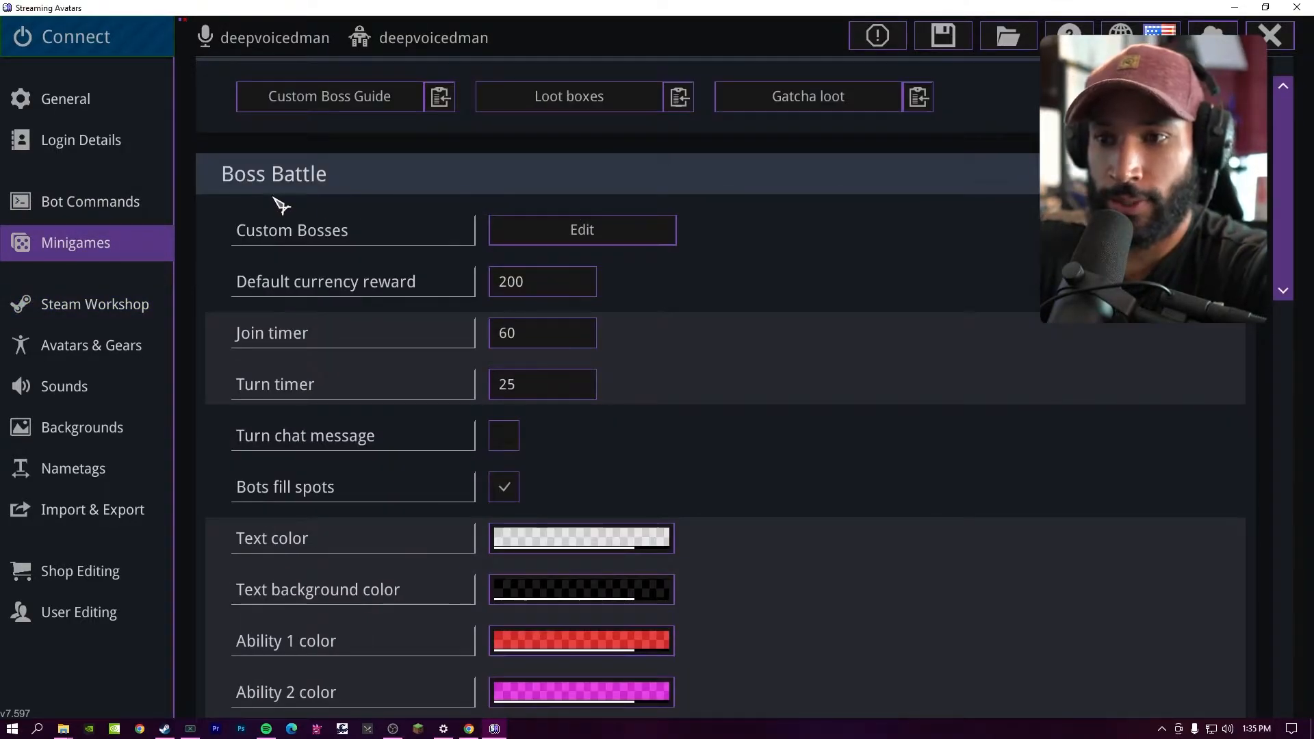
pyautogui.click(582, 230)
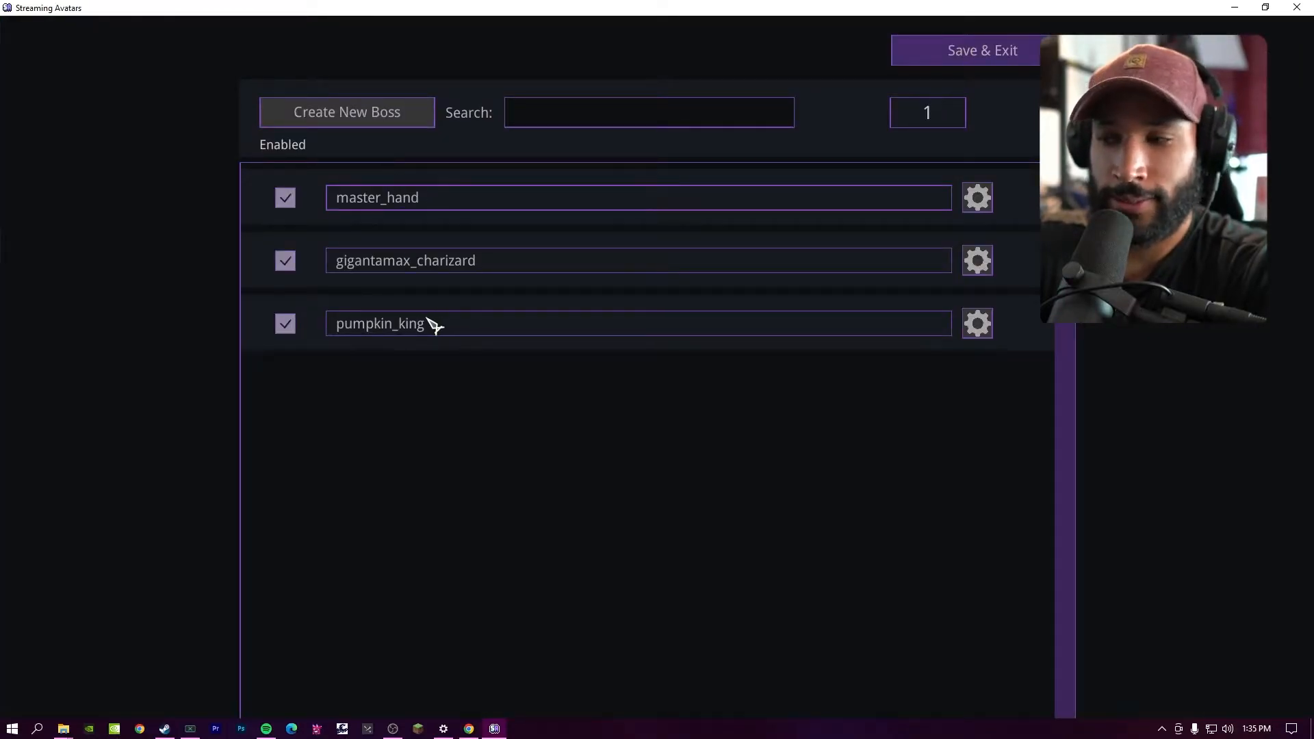
pyautogui.moveTo(456, 327)
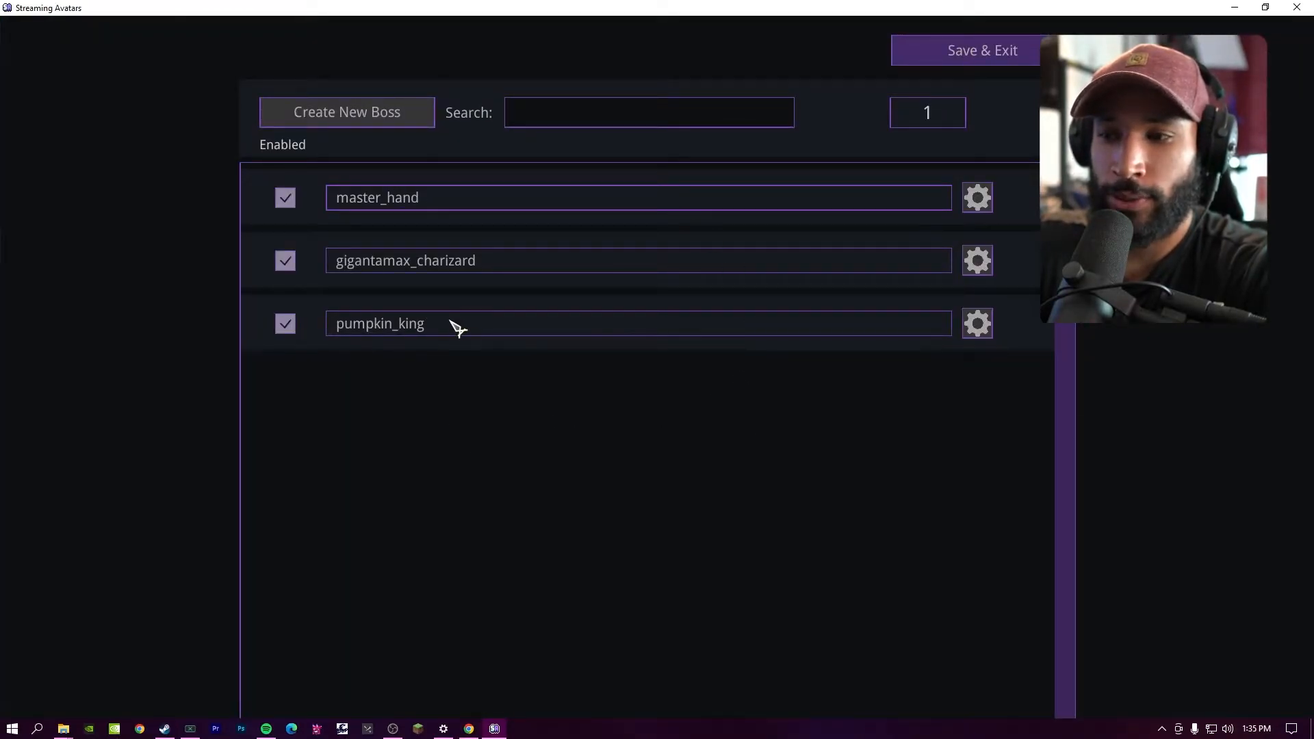
pyautogui.click(982, 50)
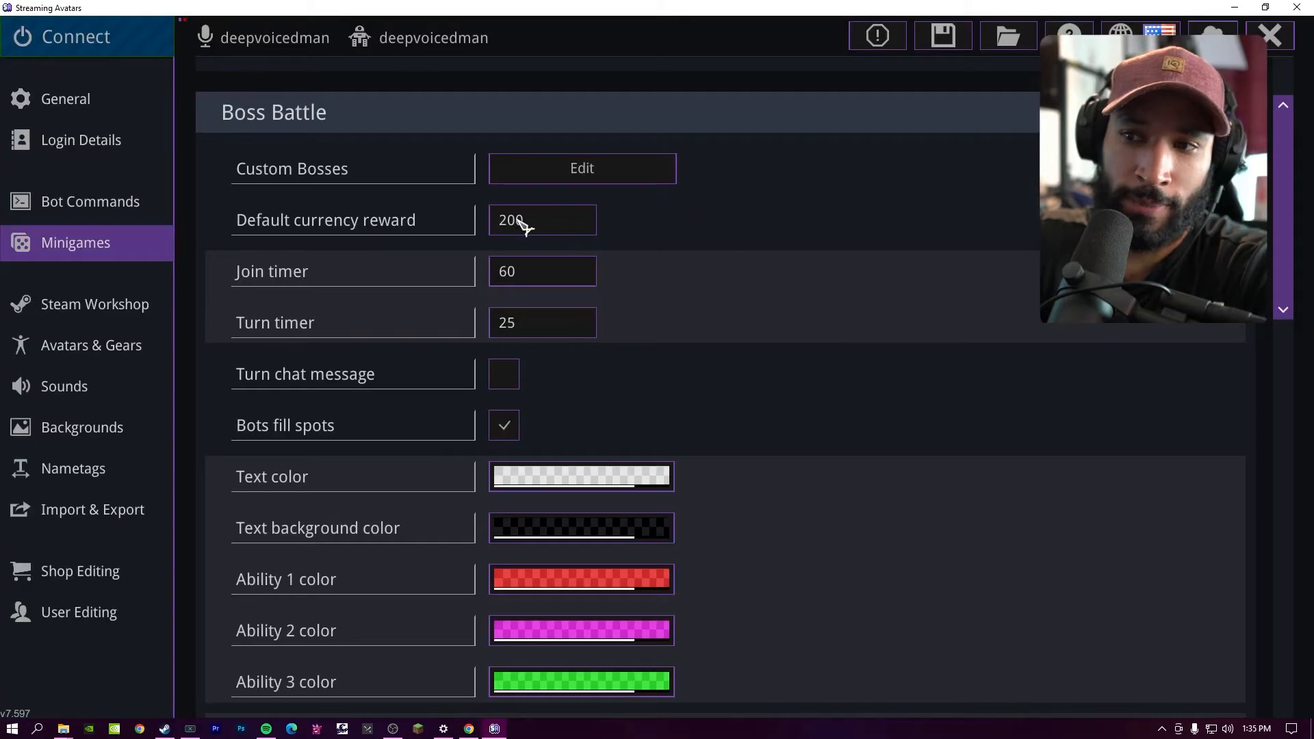
pyautogui.moveTo(368, 272)
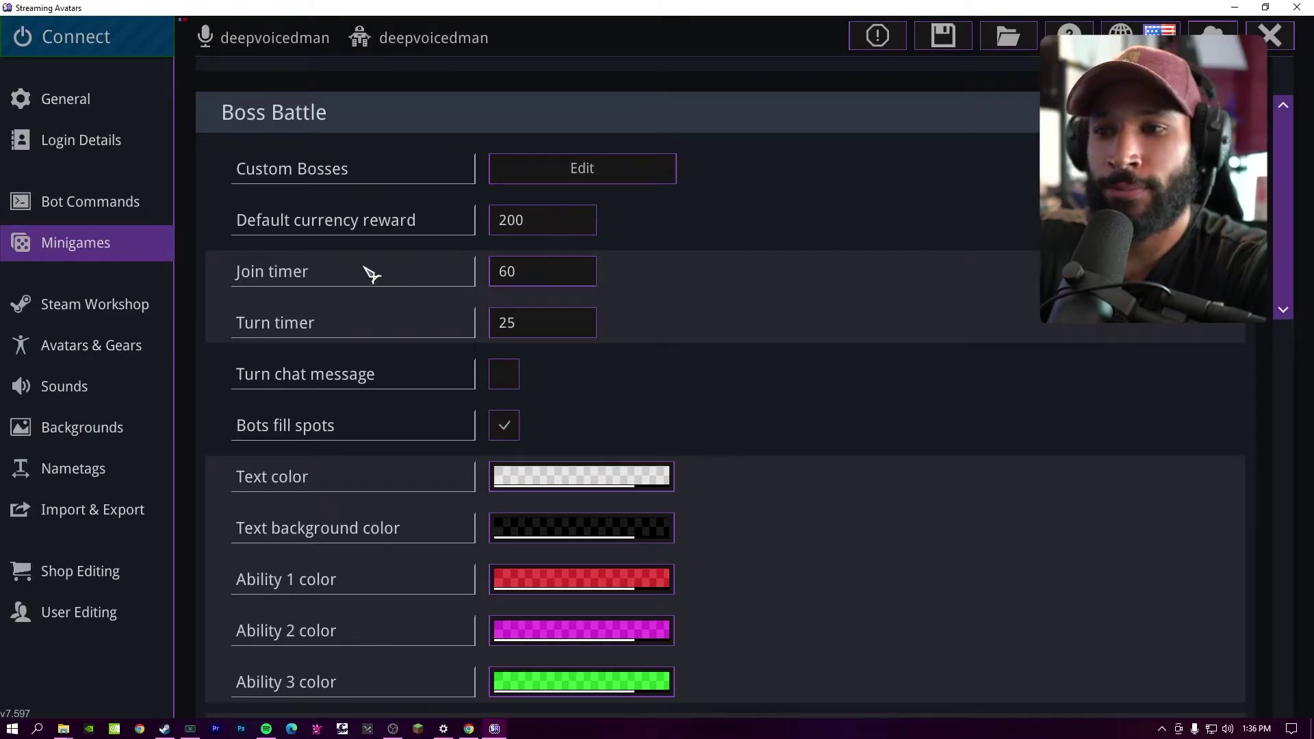
pyautogui.moveTo(540, 230)
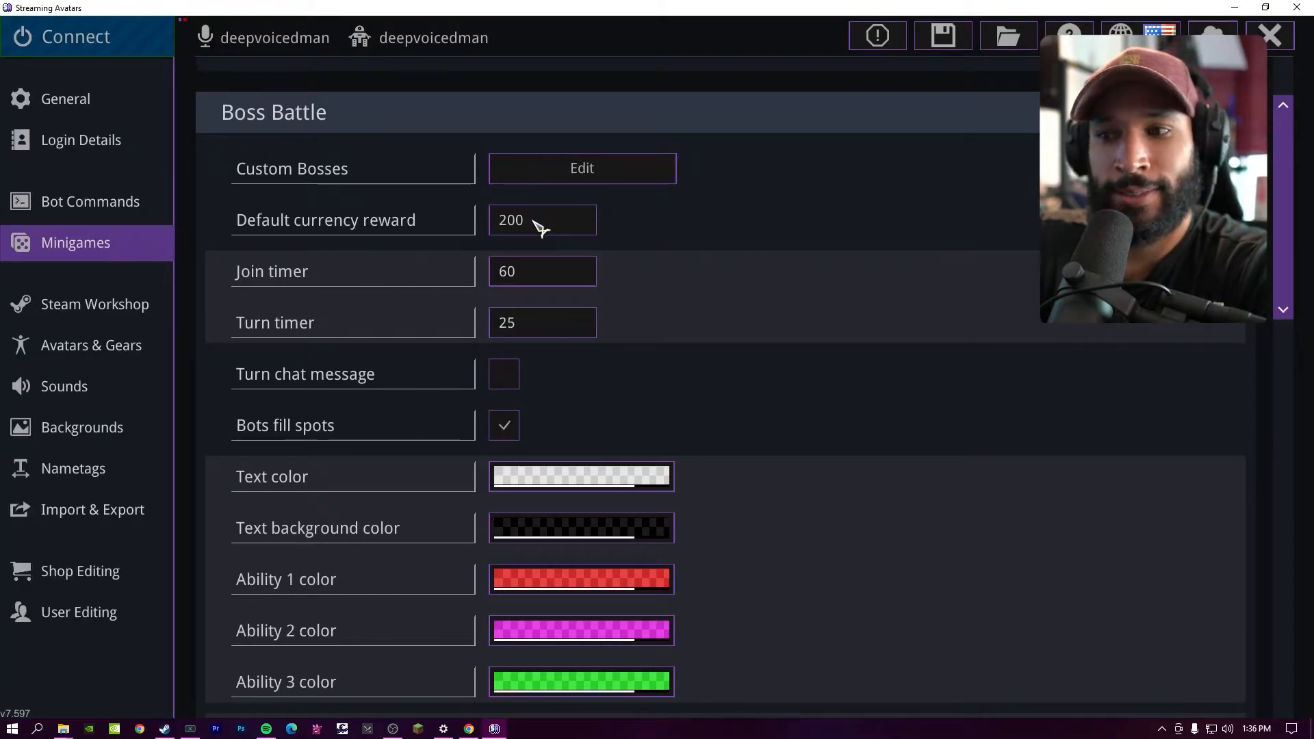
pyautogui.moveTo(559, 333)
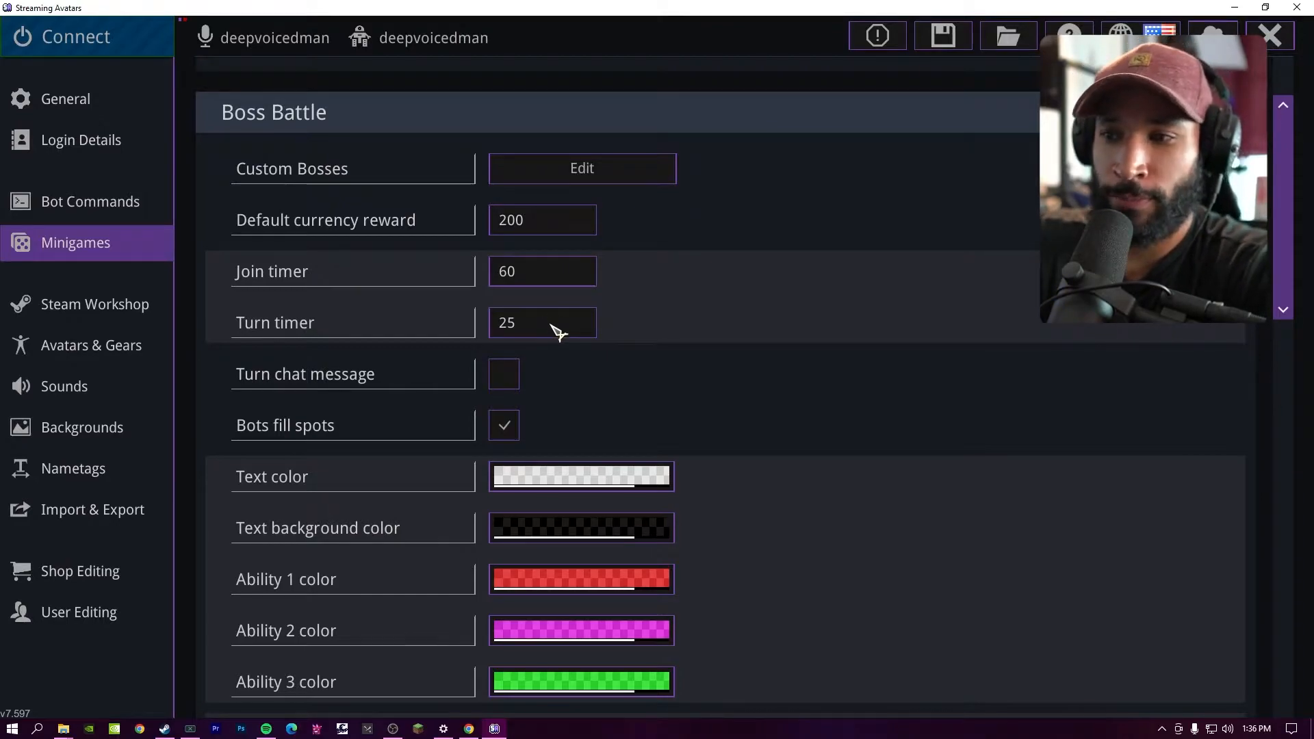
# Step: Download the Sailor moon pack from Steam Workshop and confirm, then go to Avatars & Gears
pyautogui.click(94, 304)
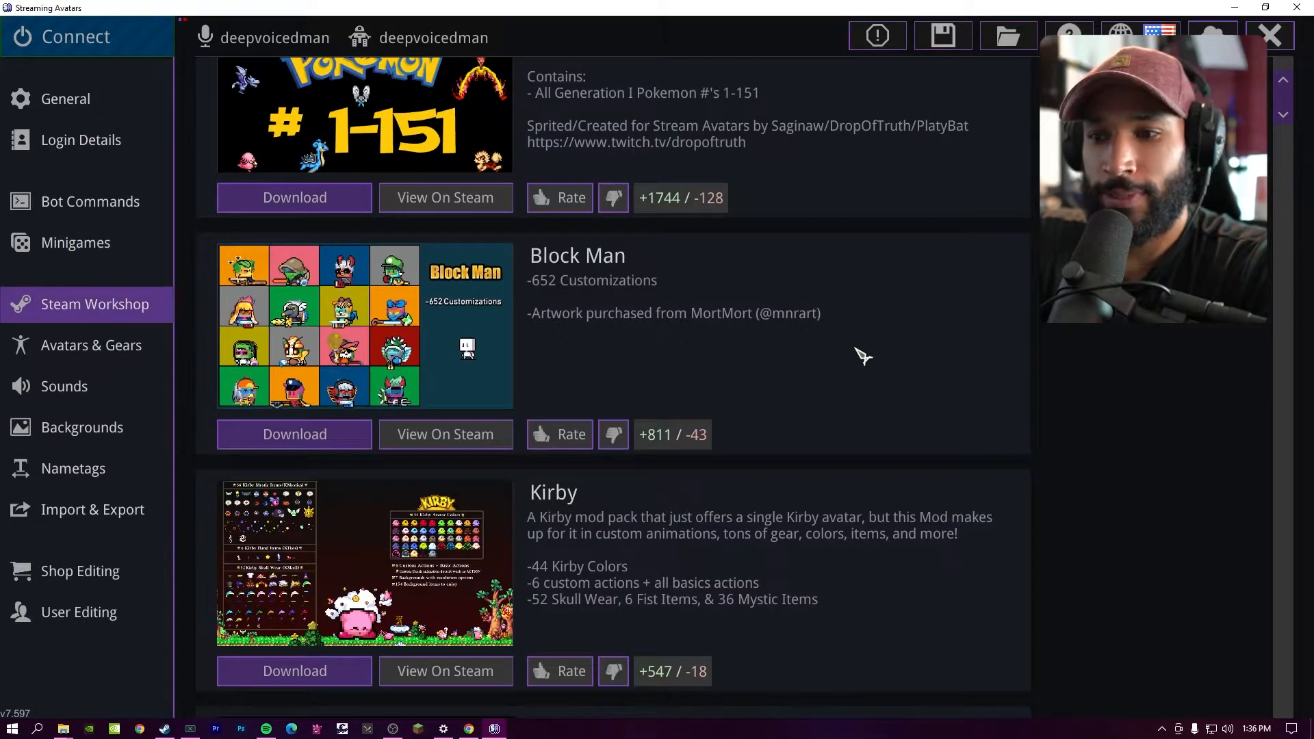
pyautogui.scroll(-3)
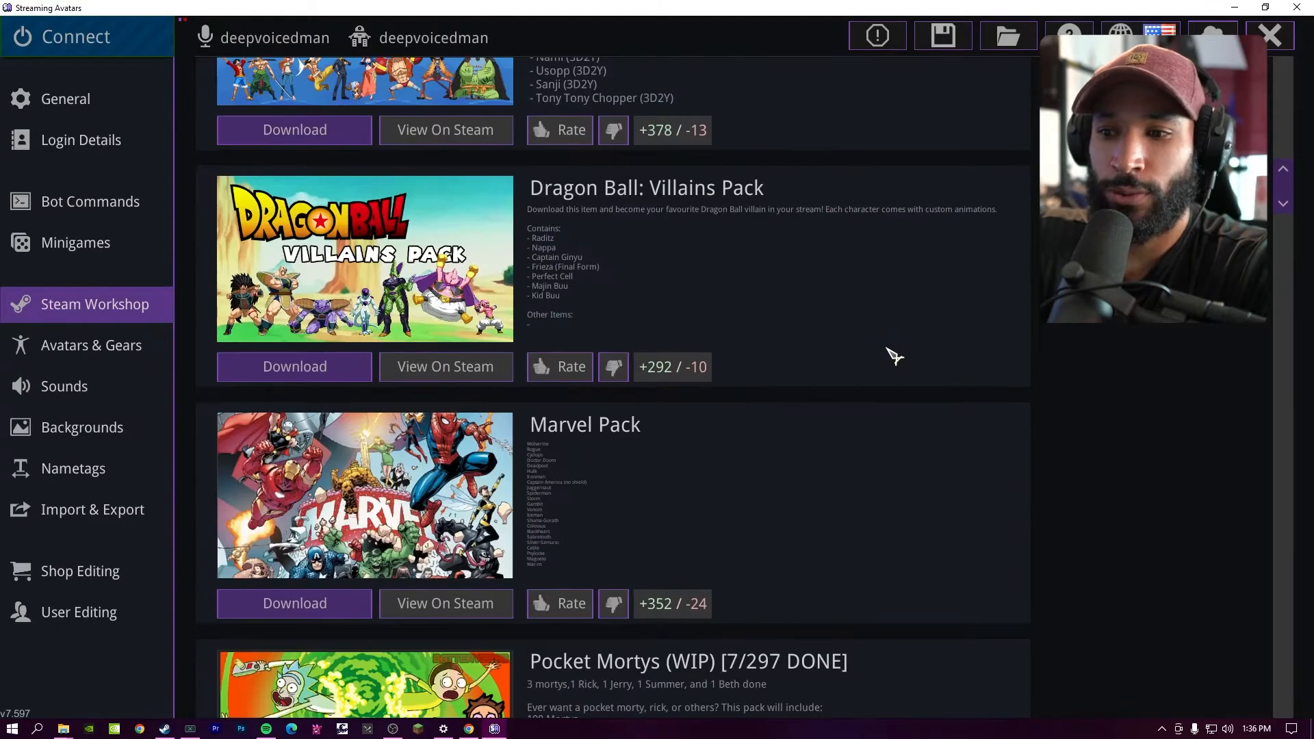
pyautogui.scroll(-3)
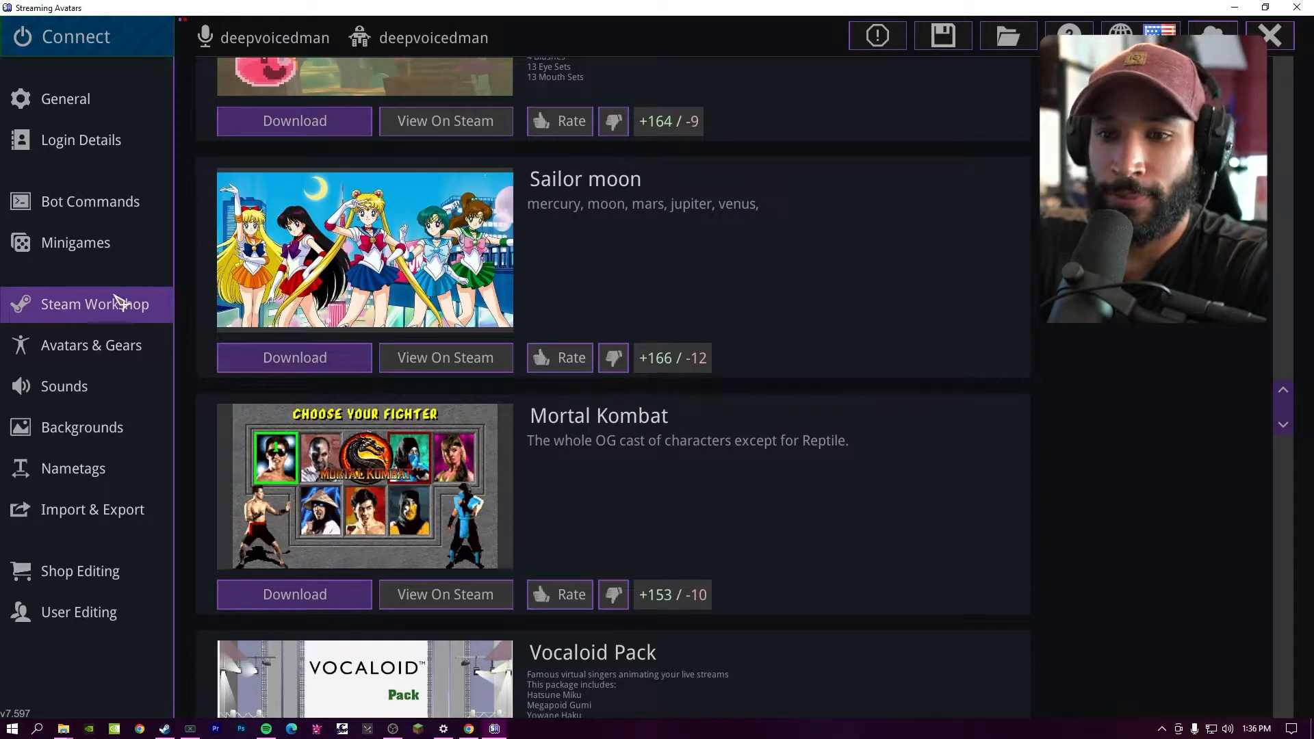
pyautogui.click(294, 357)
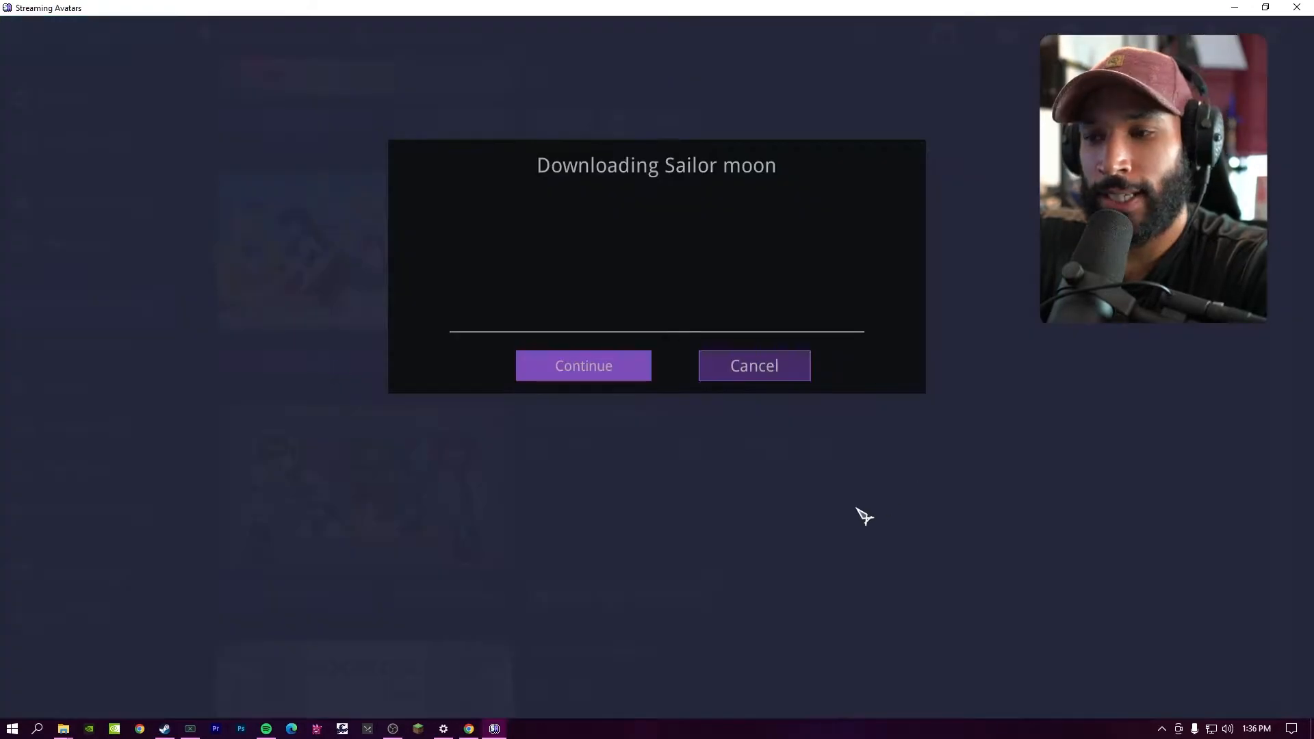
pyautogui.click(583, 365)
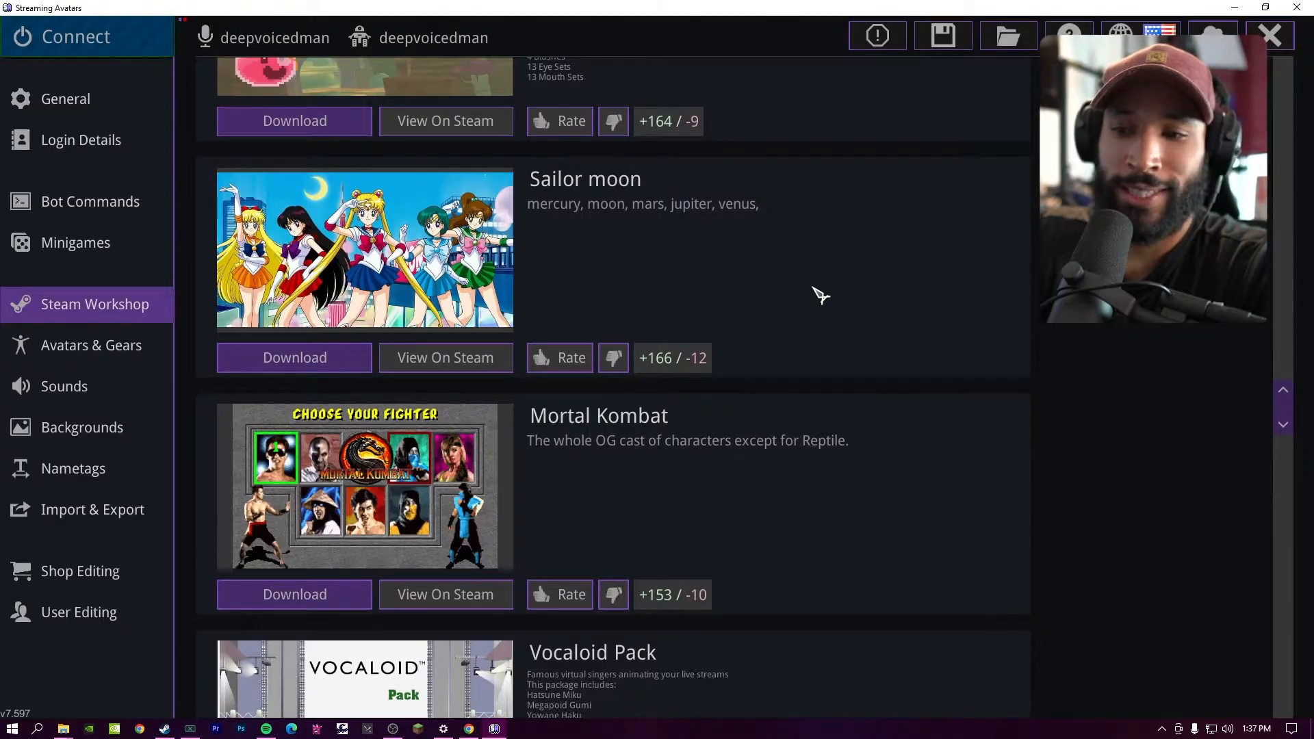
pyautogui.click(91, 345)
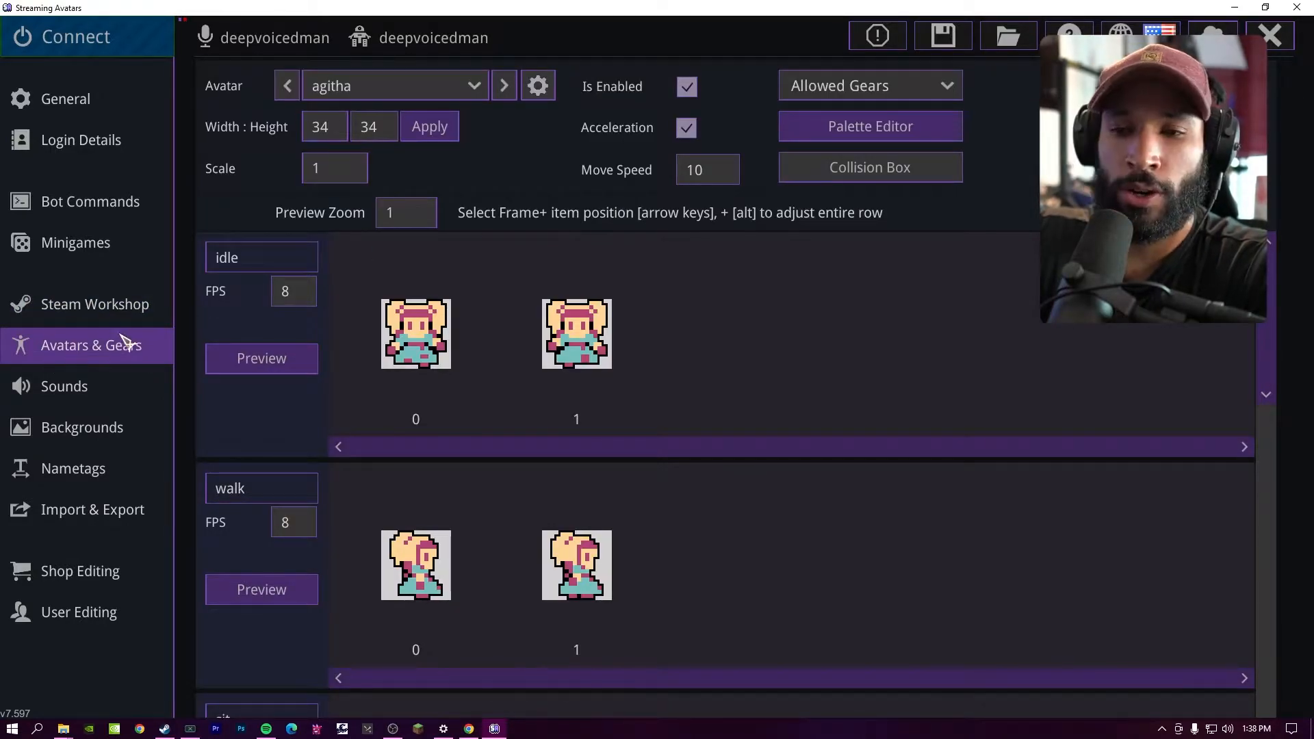
# Step: Check the workshop search for 'block', revisit agitha's frames, then show the sound settings
pyautogui.click(94, 304)
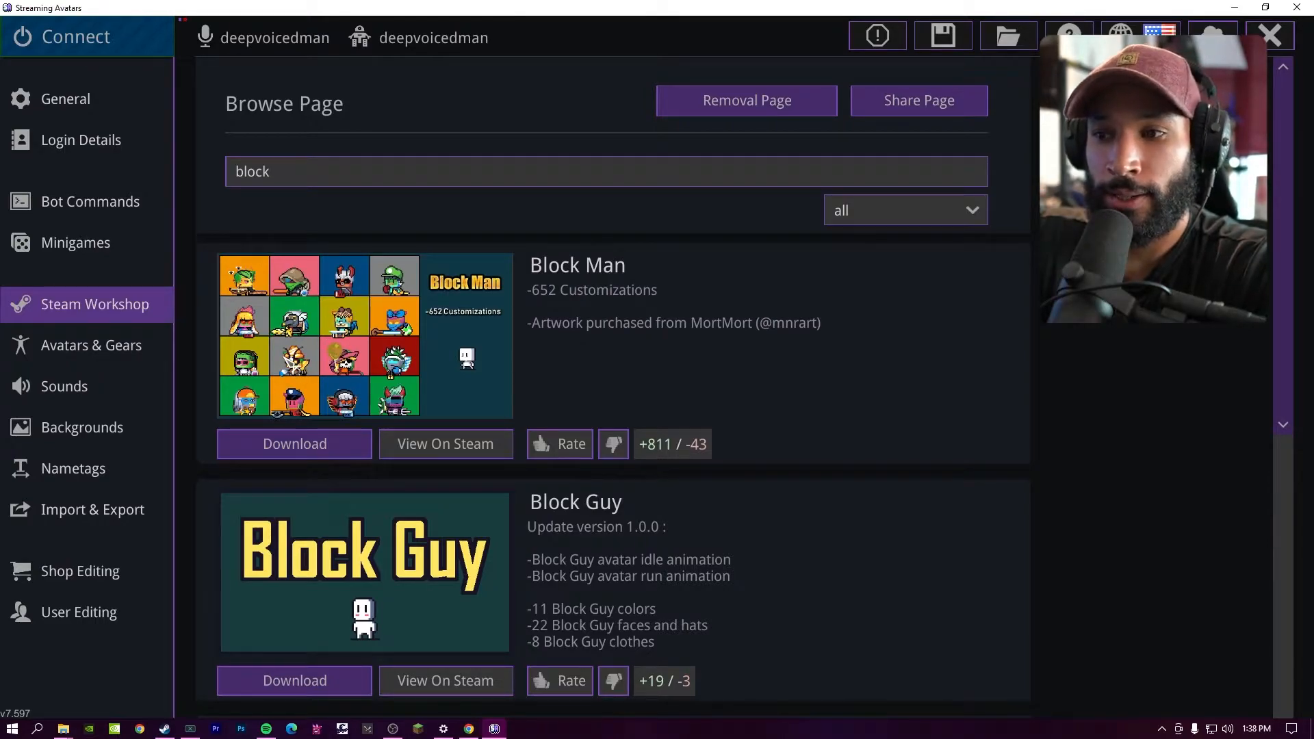
pyautogui.click(92, 345)
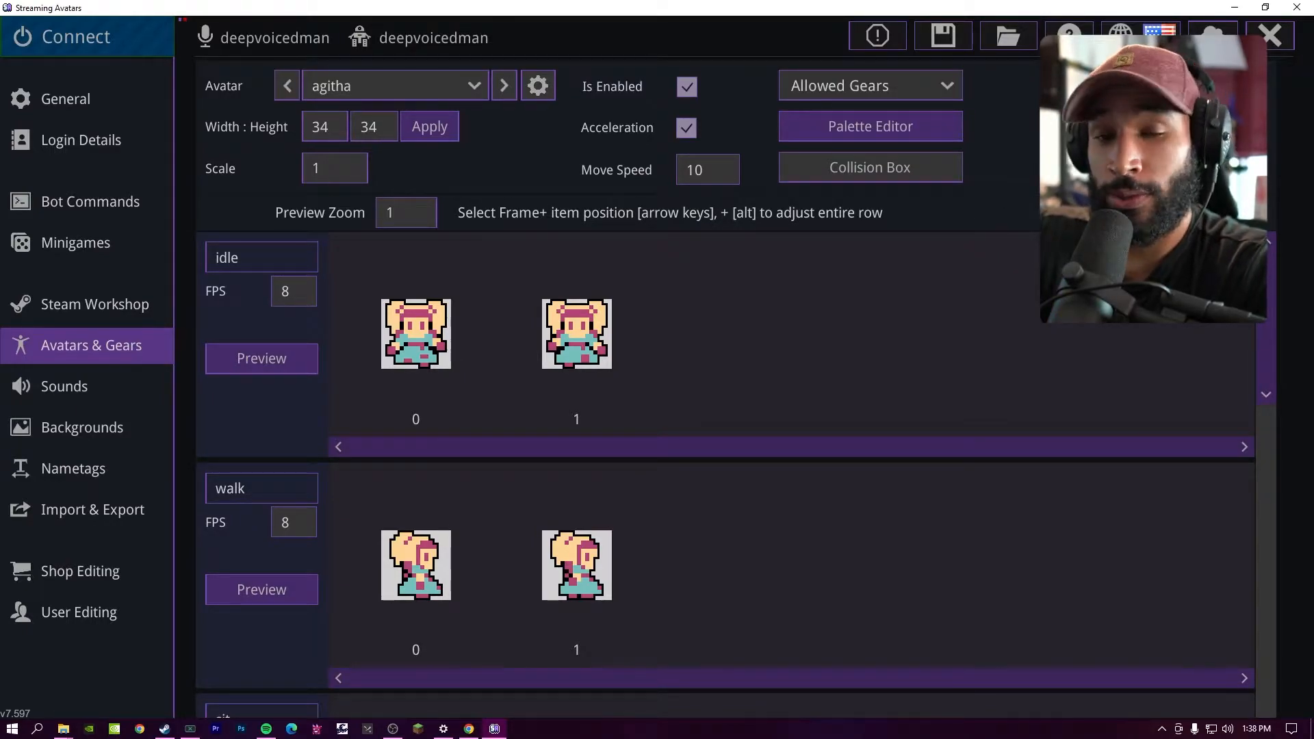
pyautogui.click(64, 387)
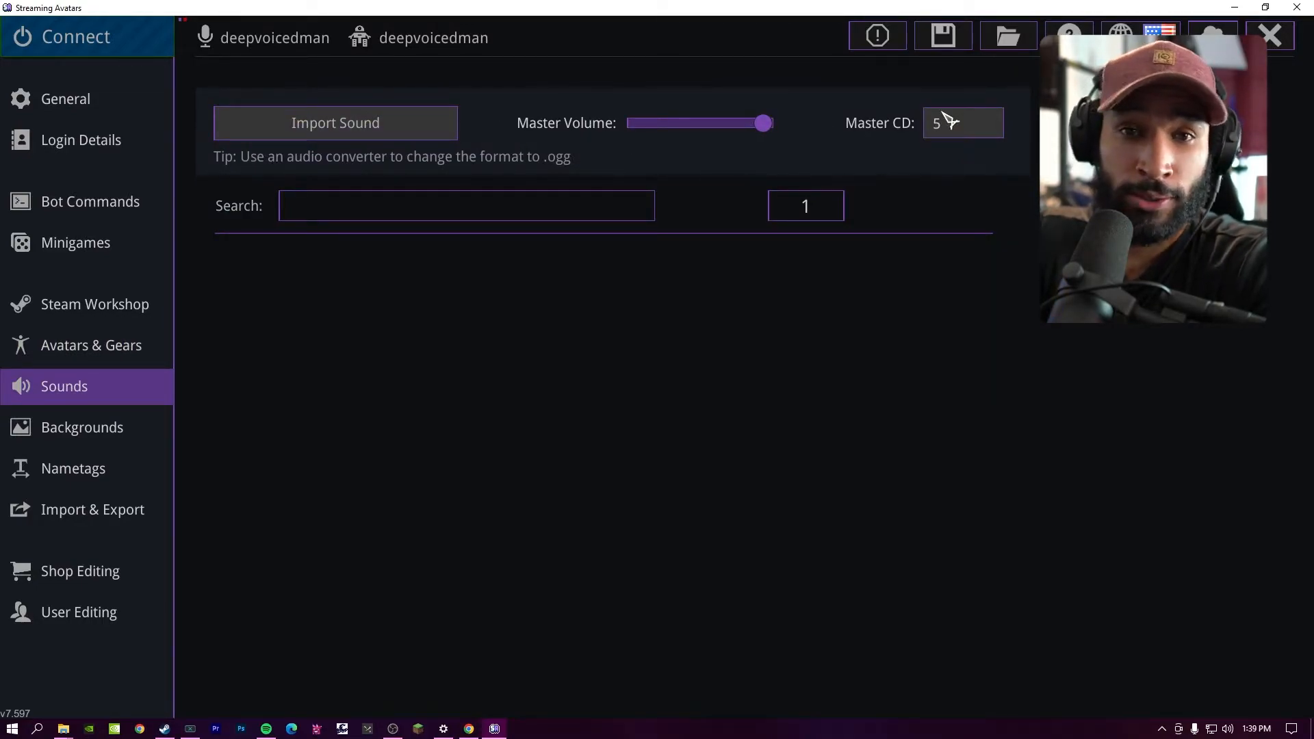
pyautogui.moveTo(256, 185)
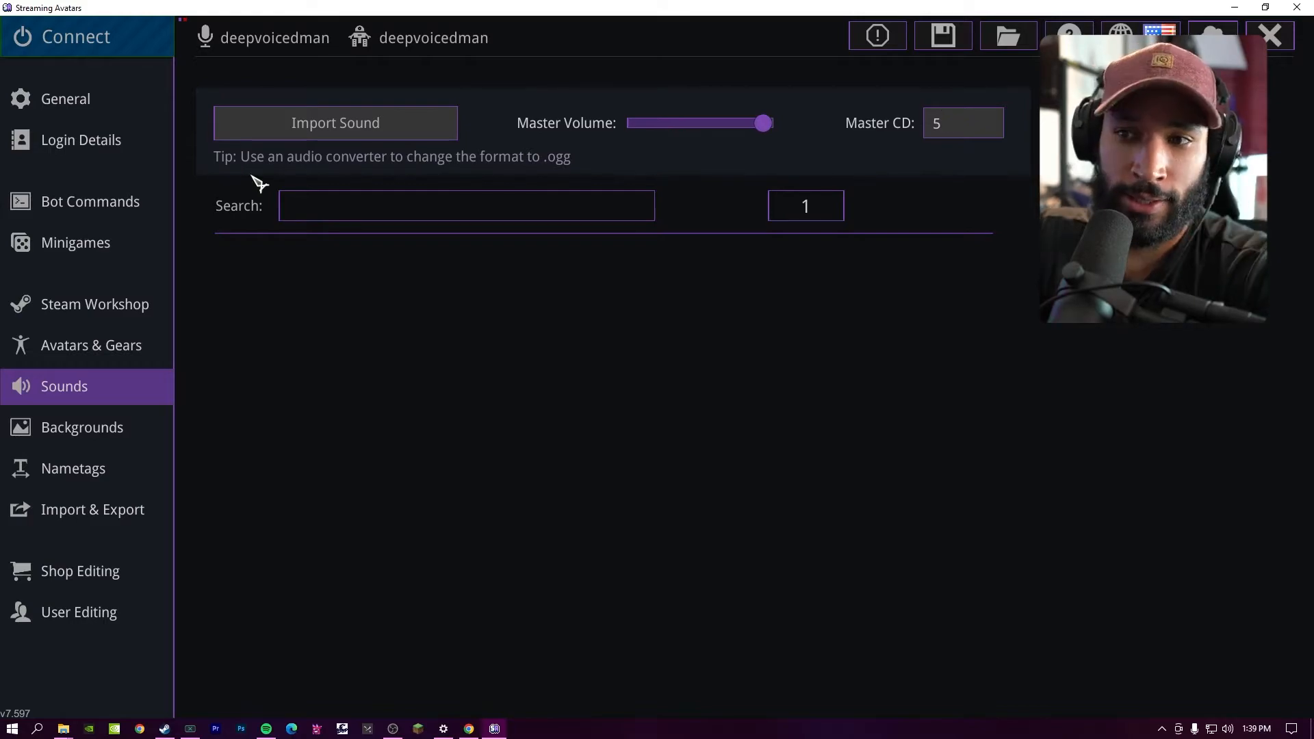
pyautogui.moveTo(566, 172)
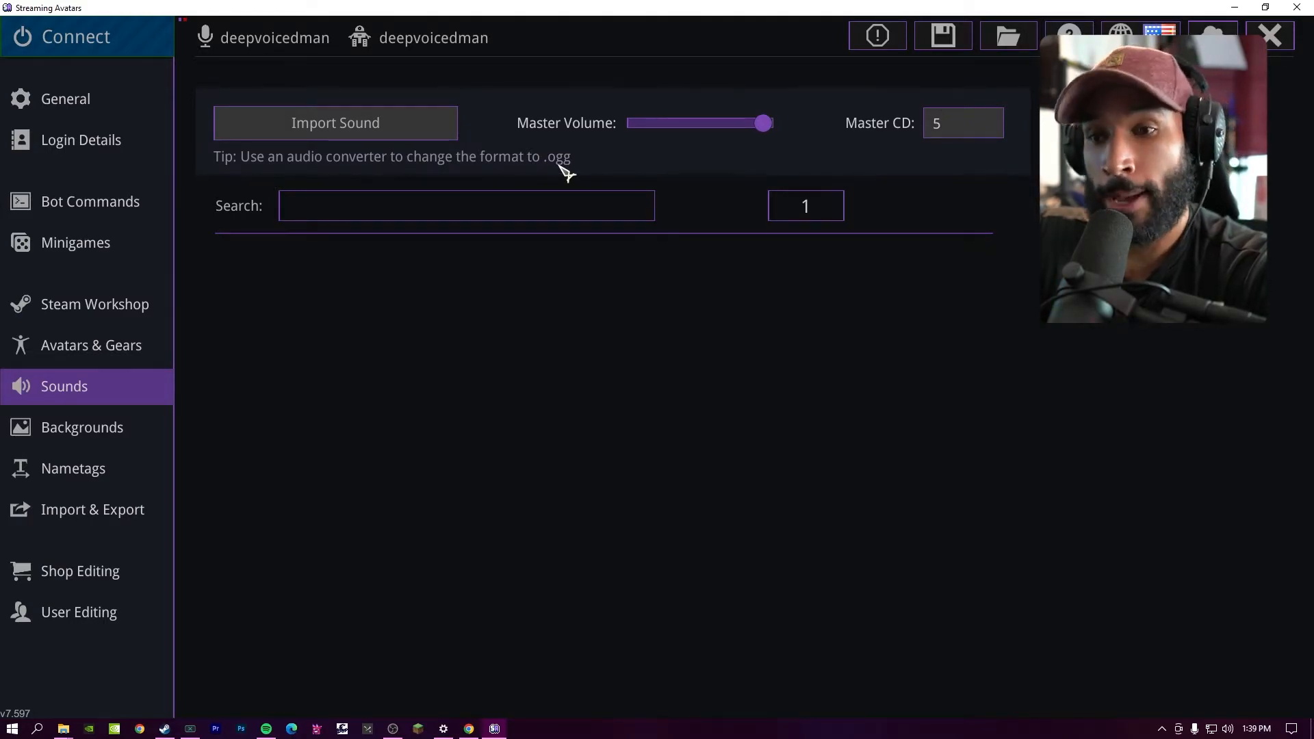
# Step: Show the Backgrounds settings and reveal the Create New option beside the background selection
pyautogui.click(81, 427)
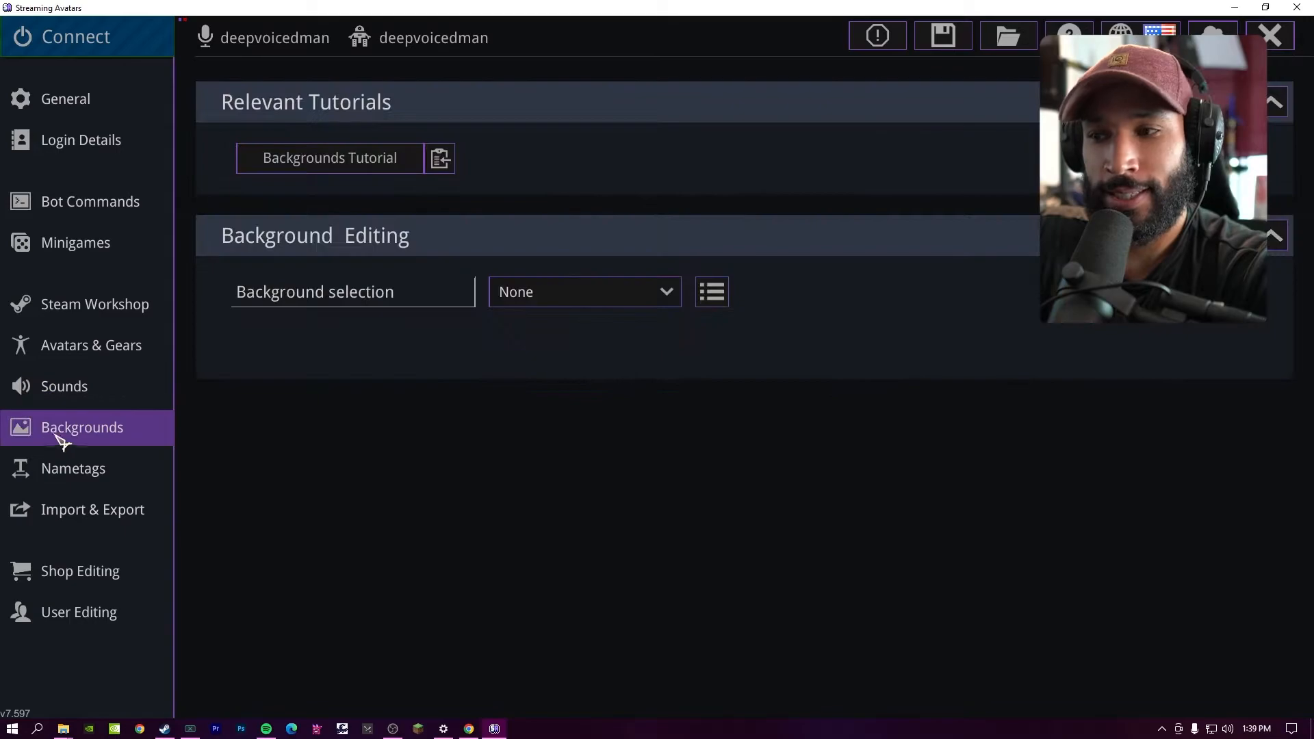
pyautogui.click(710, 292)
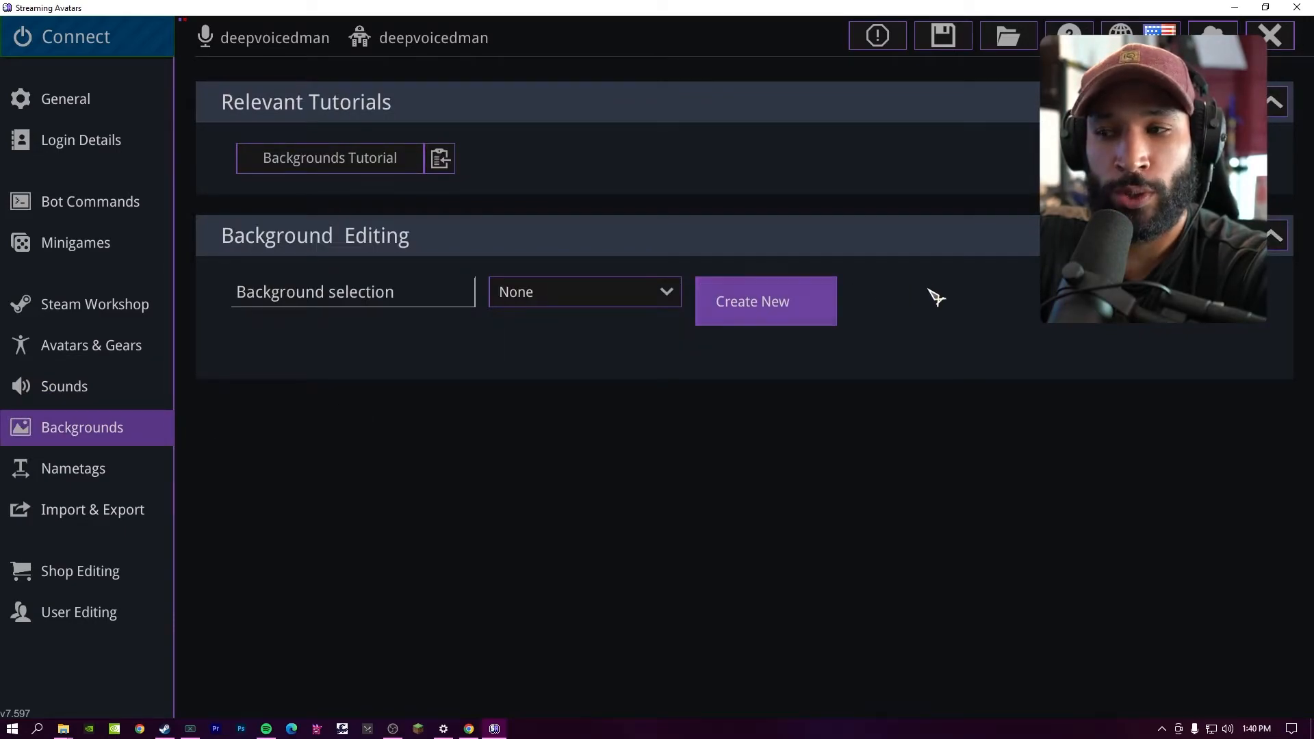
# Step: Browse the Steam Workshop list down to the Misc Gaming Backgrounds 1 pack
pyautogui.click(95, 304)
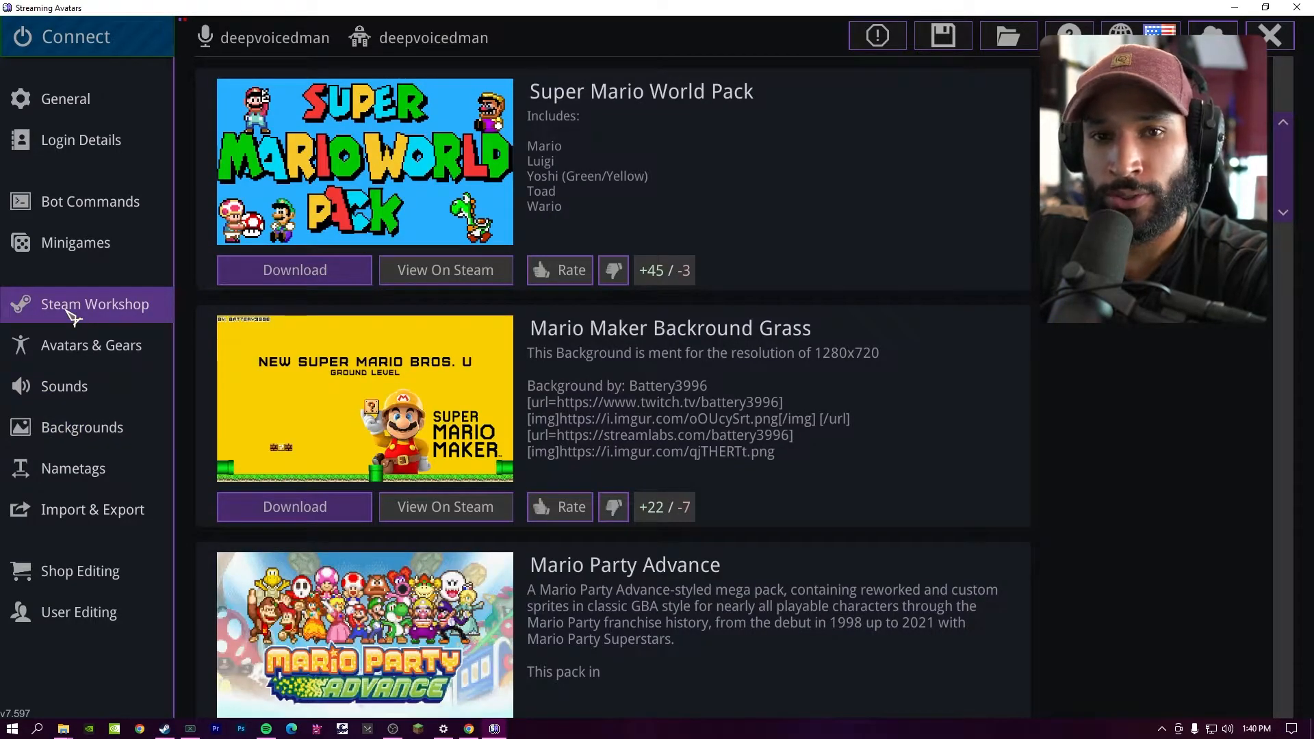
pyautogui.scroll(-3)
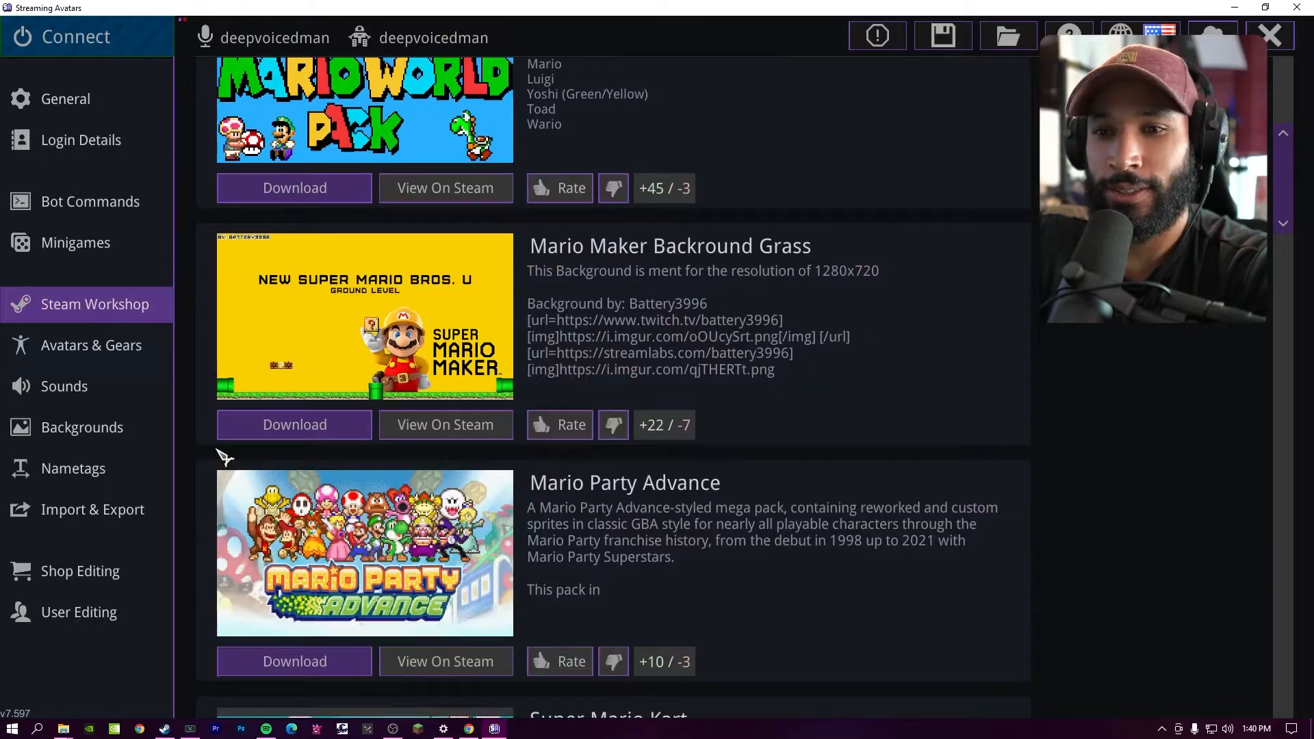
pyautogui.moveTo(730, 275)
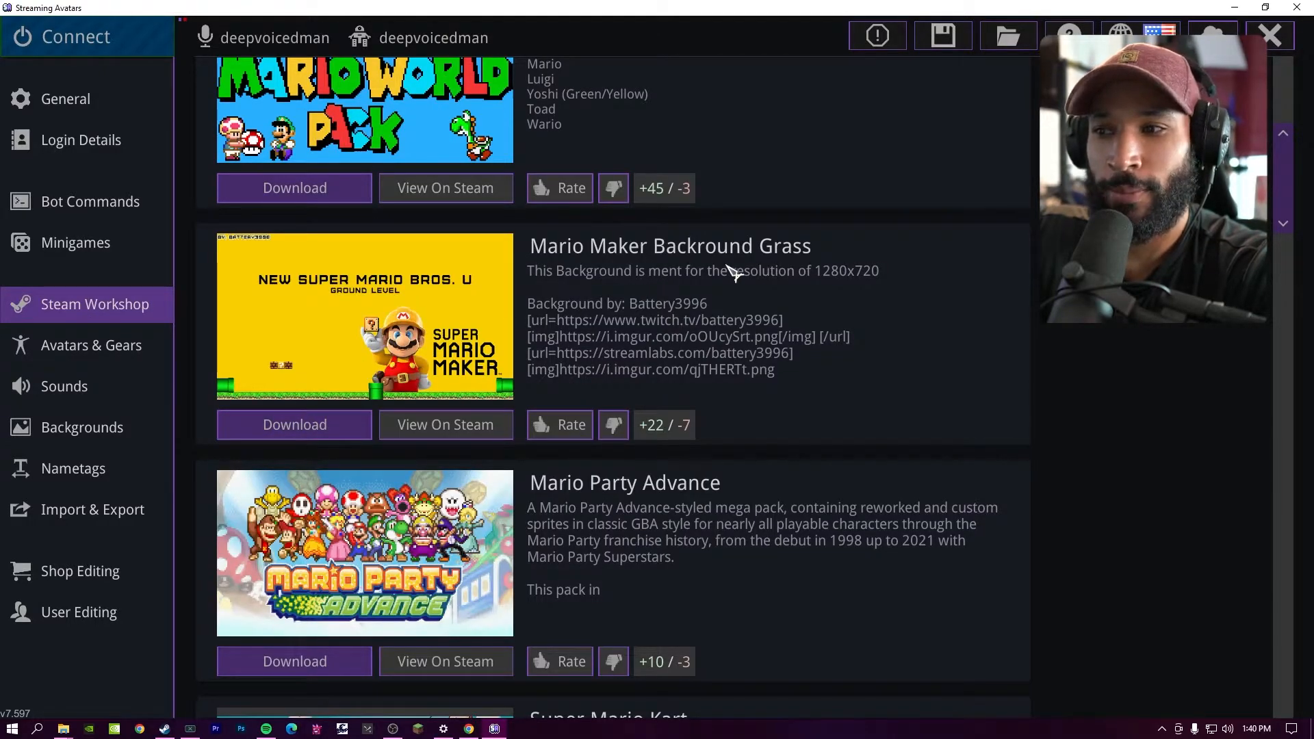
pyautogui.moveTo(532, 327)
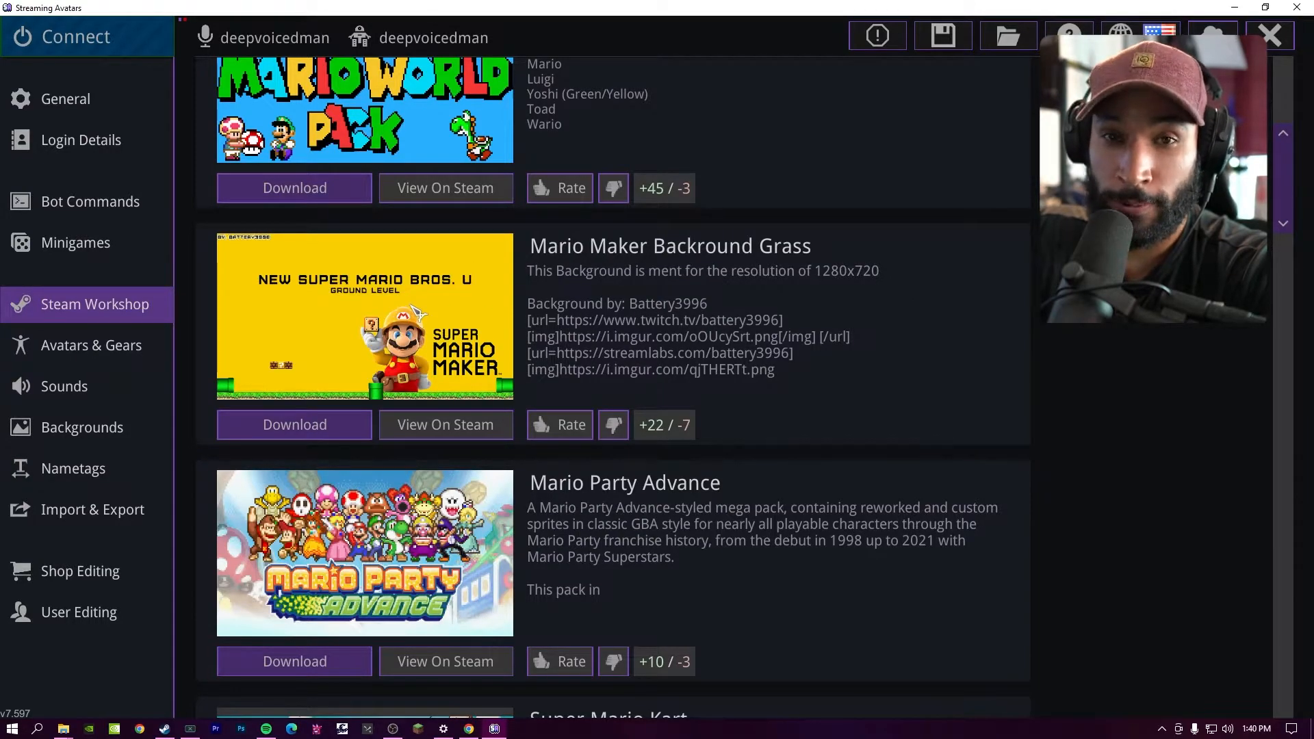
pyautogui.scroll(-3)
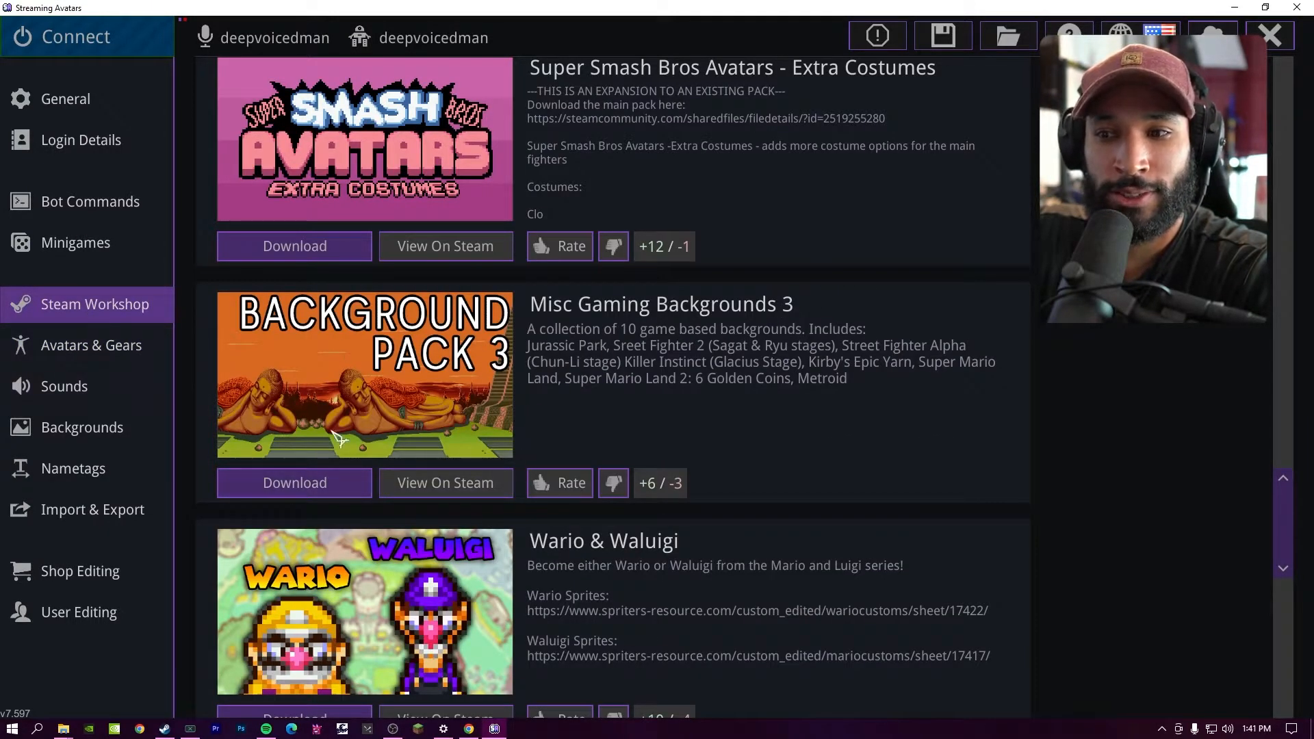
pyautogui.moveTo(399, 367)
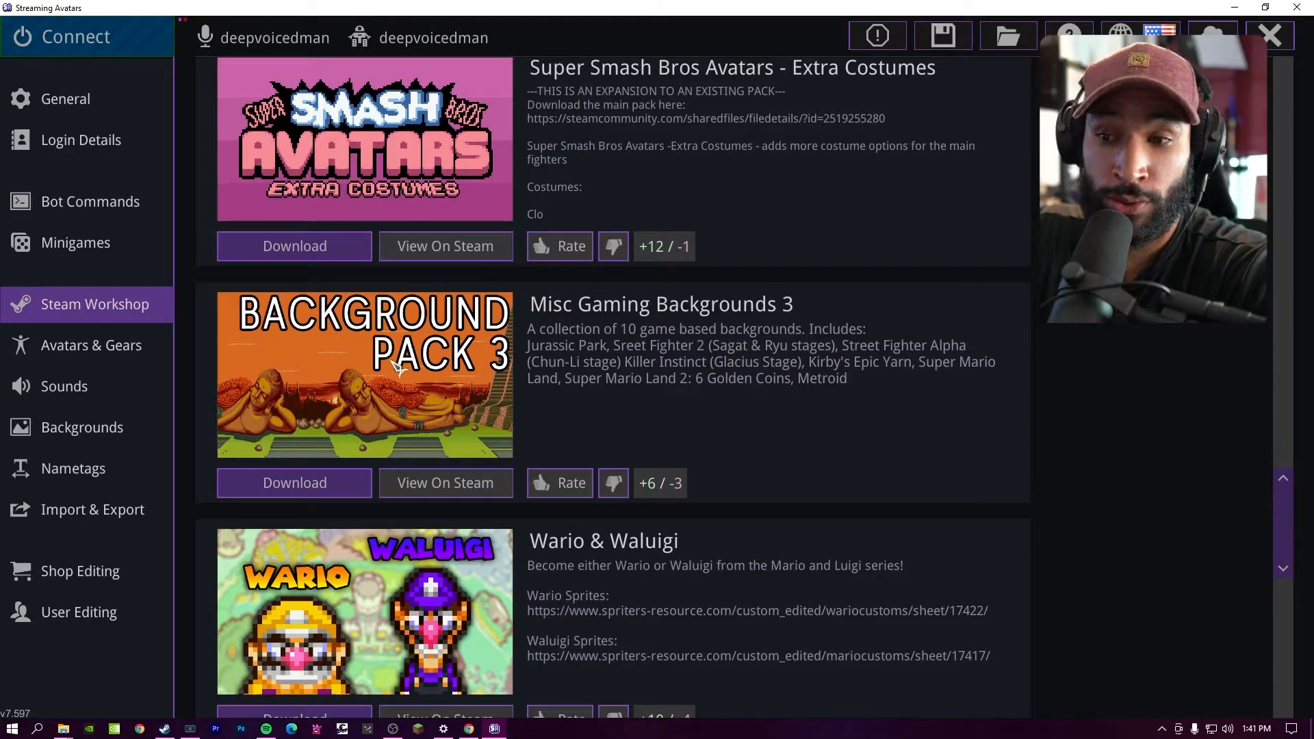
pyautogui.scroll(-3)
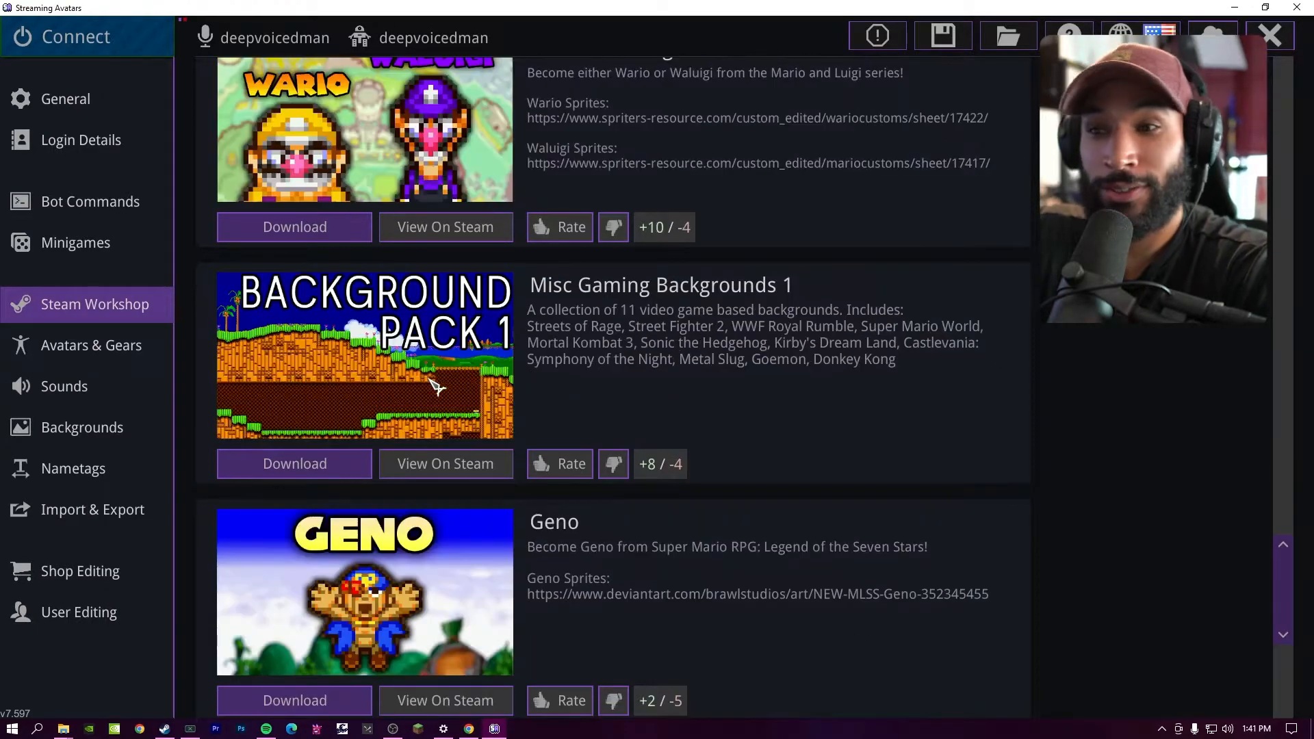
pyautogui.scroll(-3)
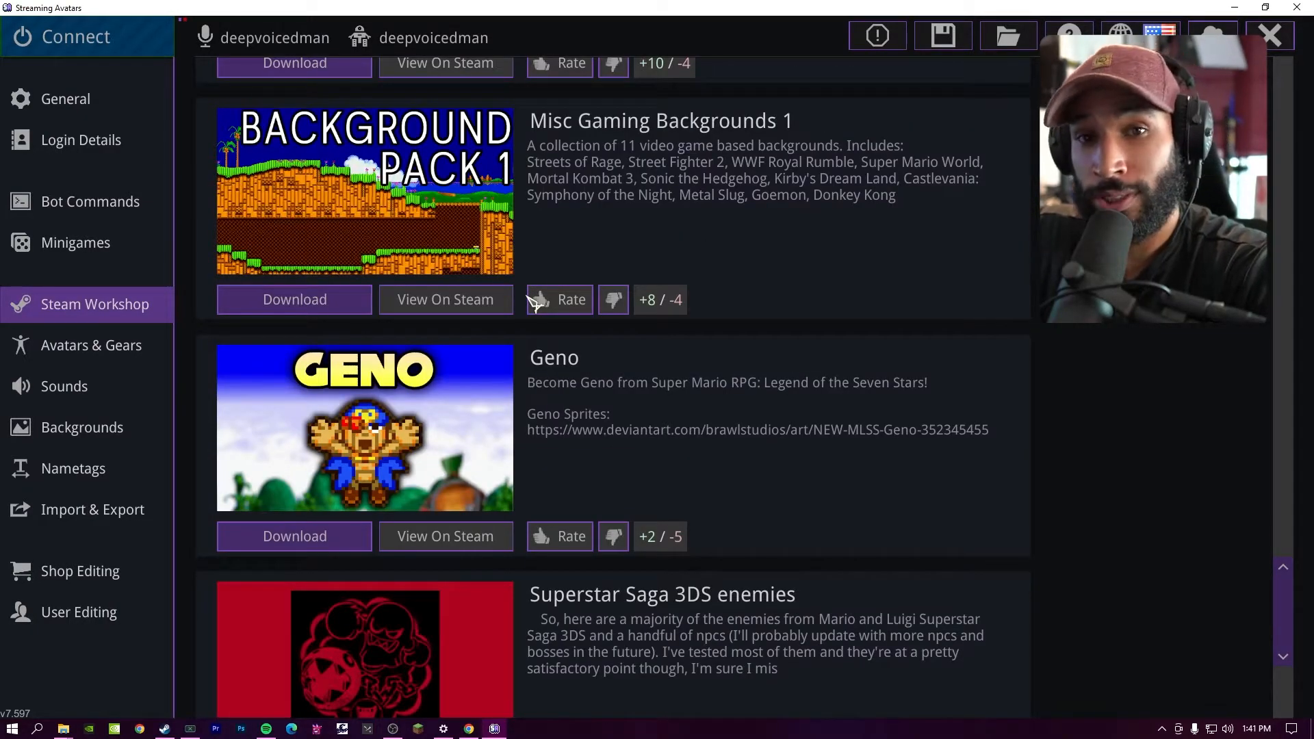
# Step: Create a new custom nametag named 'Custom' and land in its editor
pyautogui.click(72, 468)
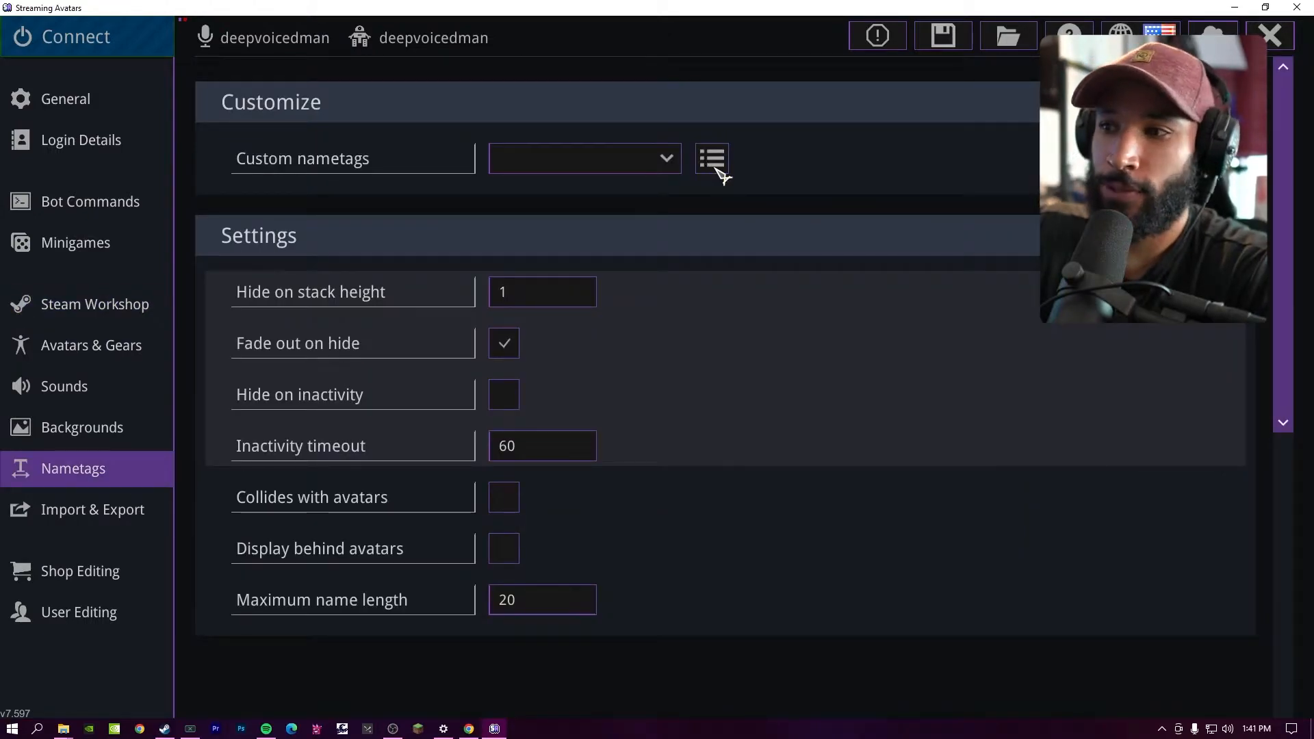
pyautogui.click(712, 157)
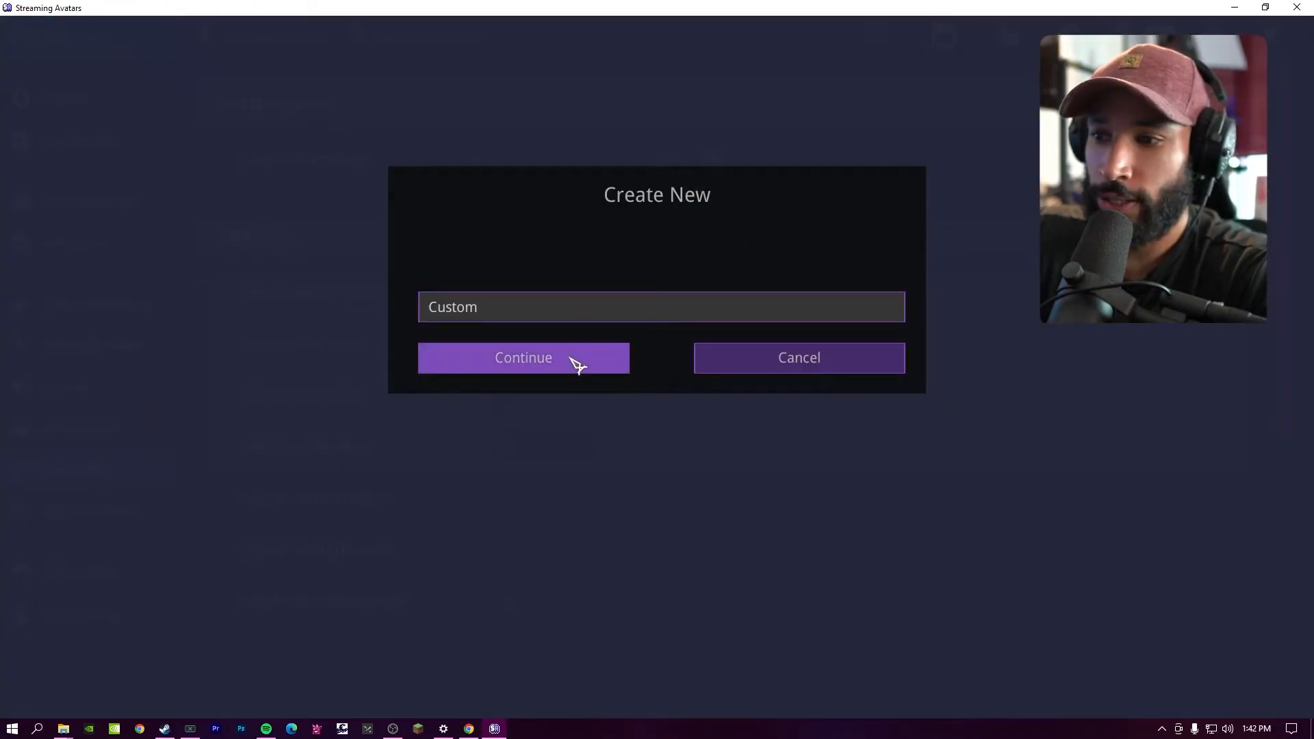
pyautogui.click(523, 358)
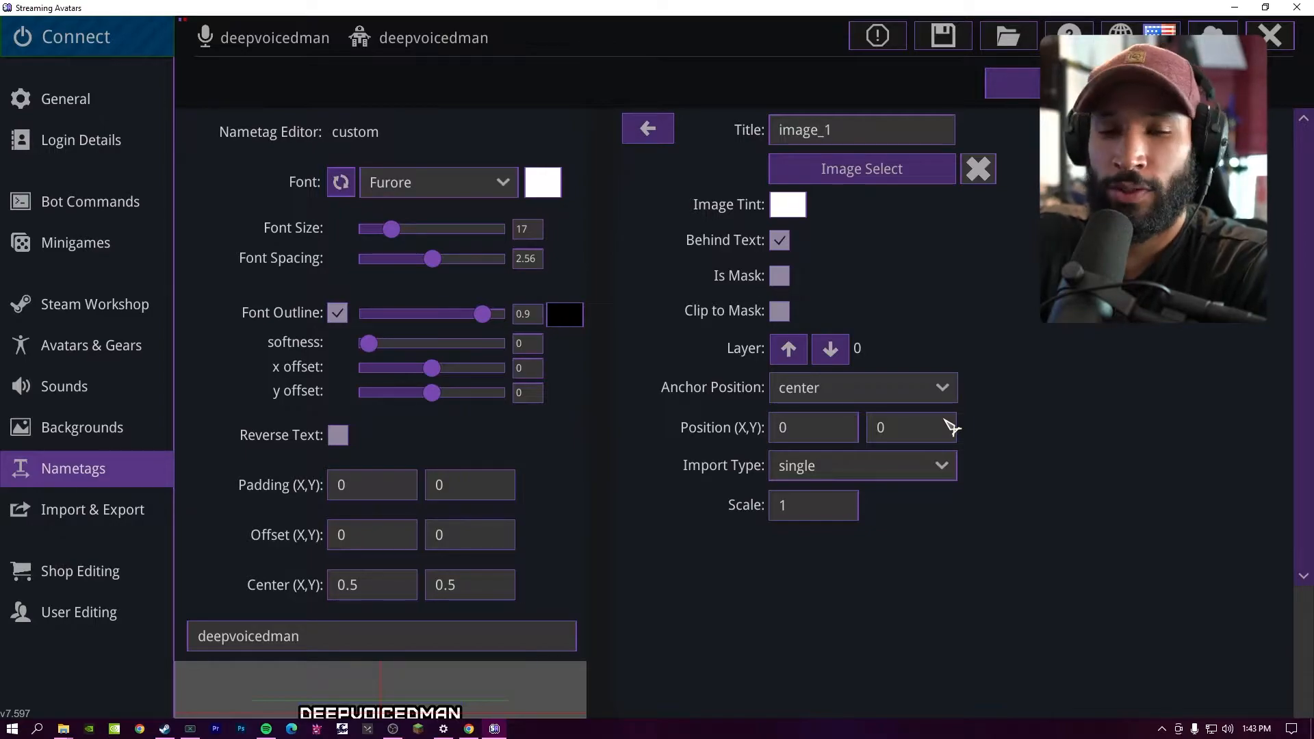
# Step: Browse Shop Editing through colours and gear to the Nametags tab listing custom at cost 0
pyautogui.click(80, 571)
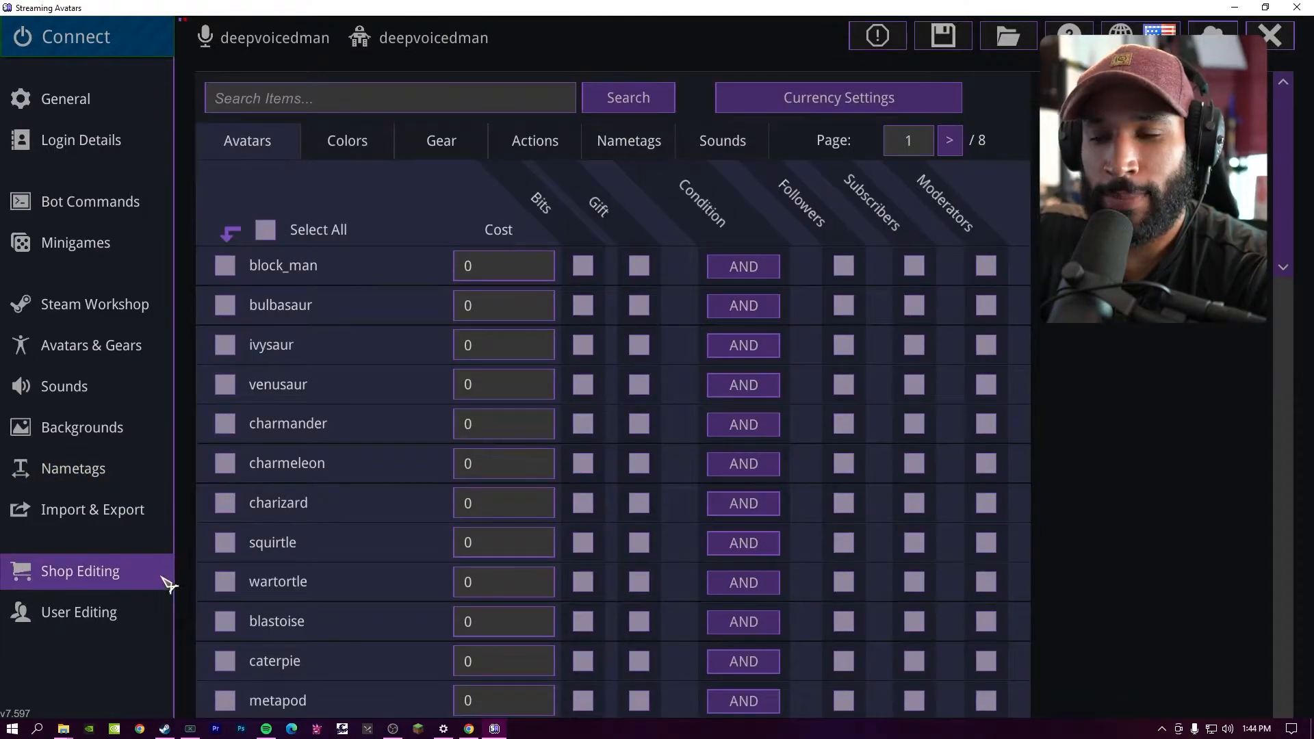
pyautogui.click(346, 139)
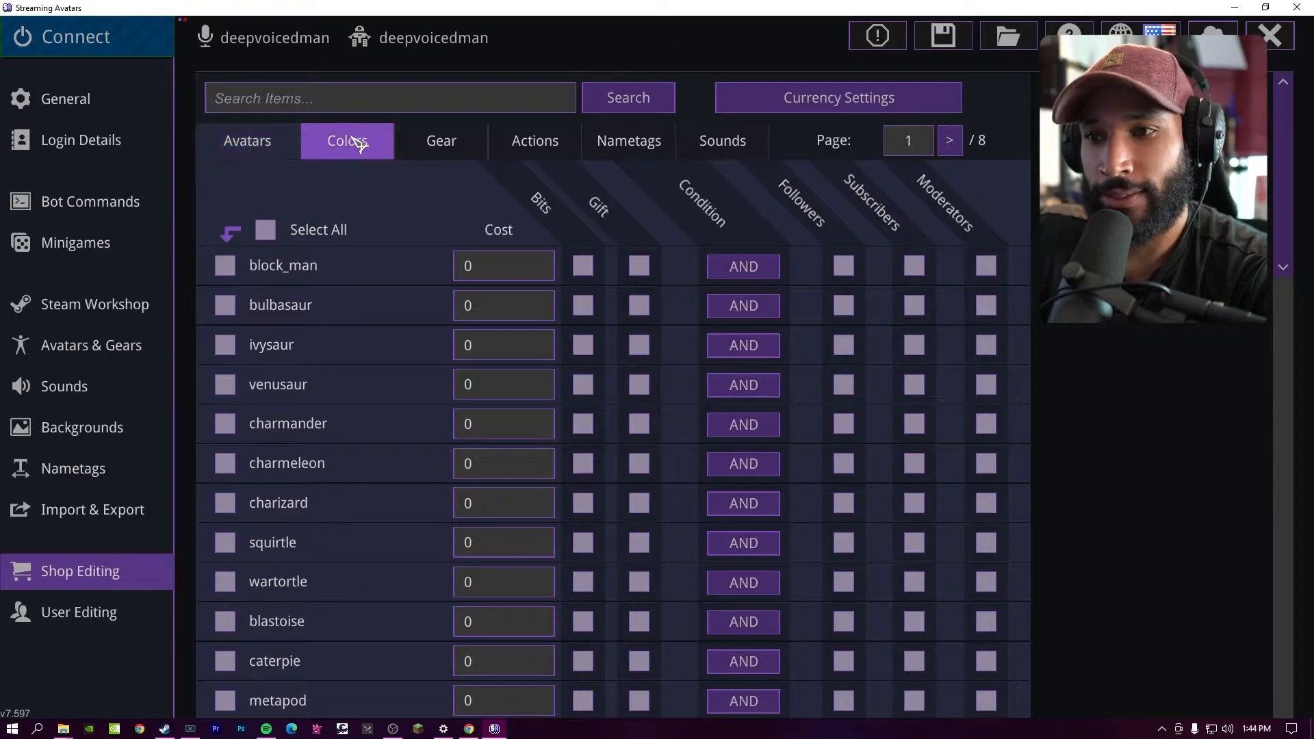
pyautogui.click(441, 139)
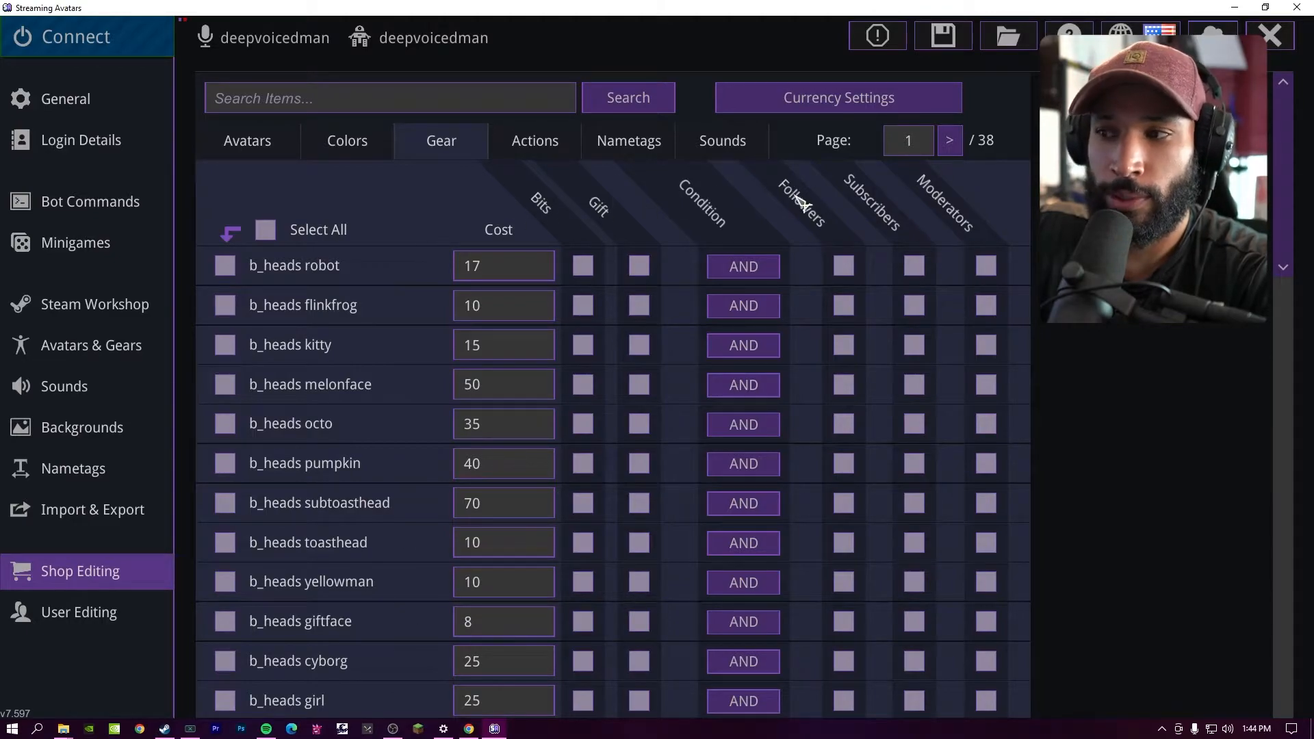
pyautogui.moveTo(943, 206)
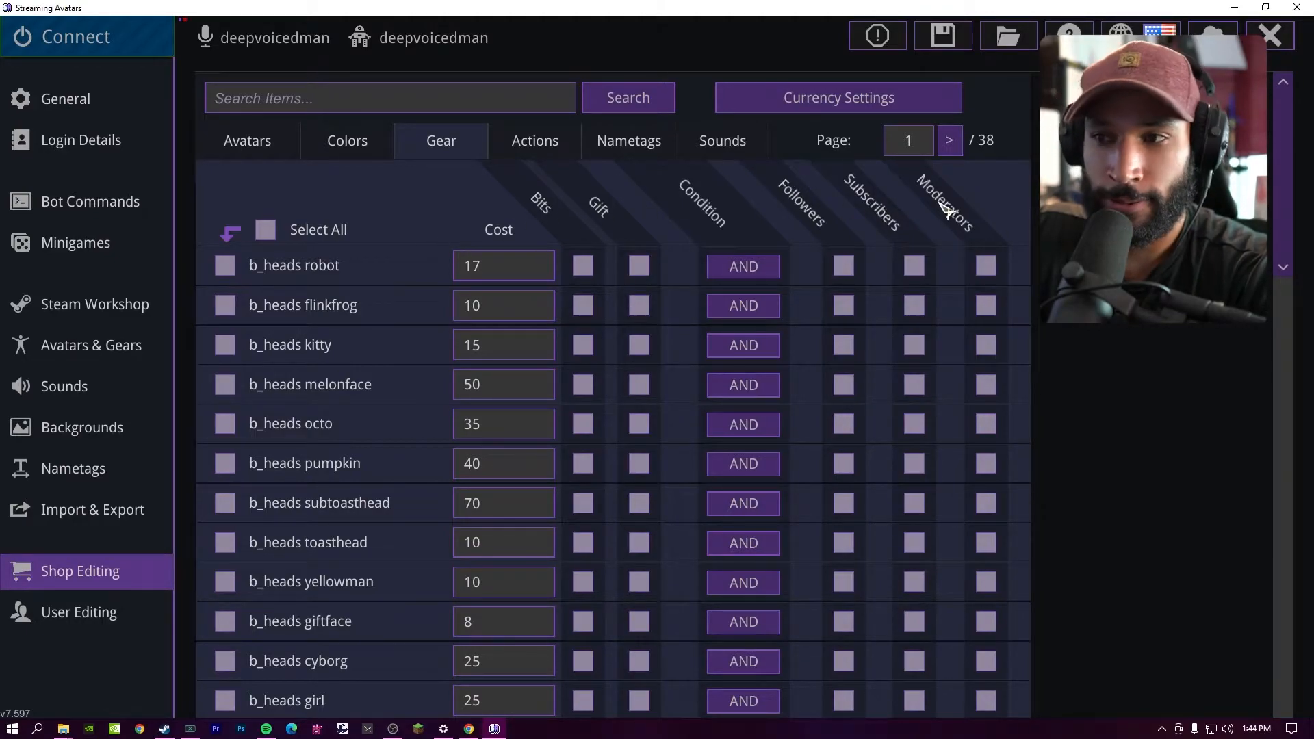
pyautogui.click(628, 140)
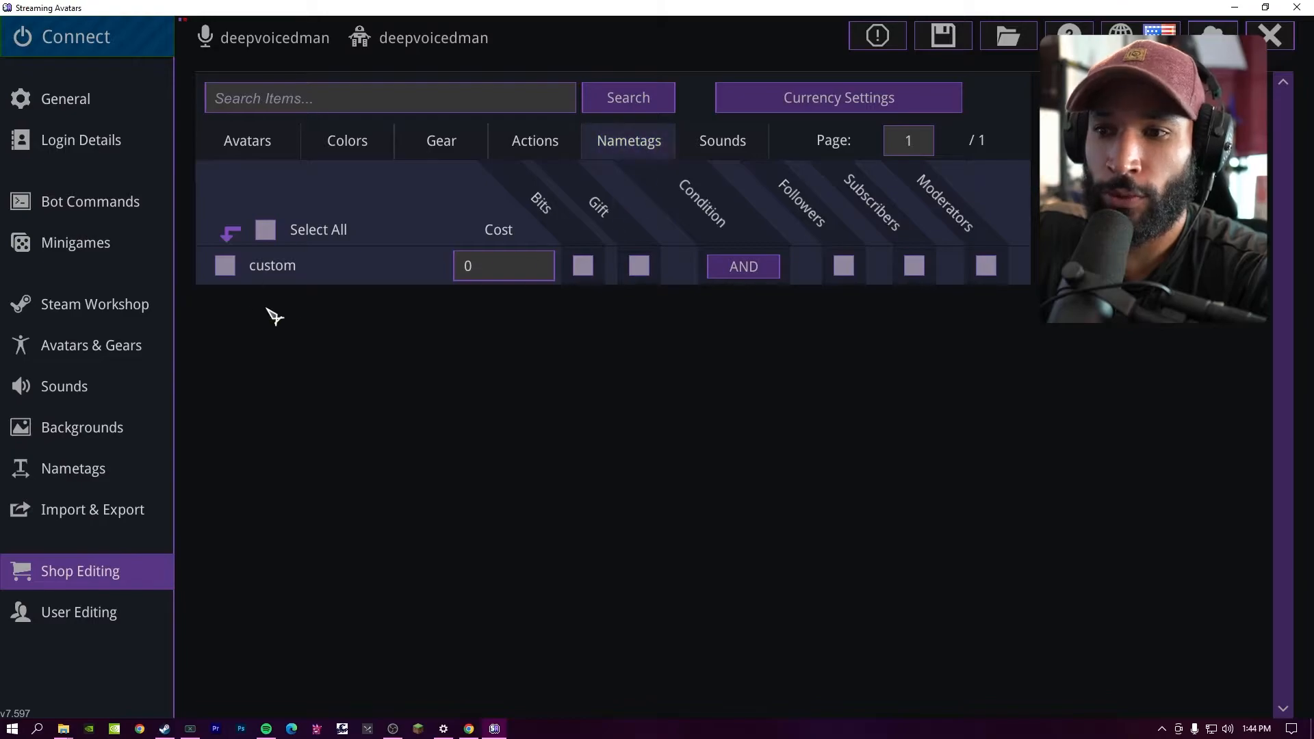
pyautogui.moveTo(238, 459)
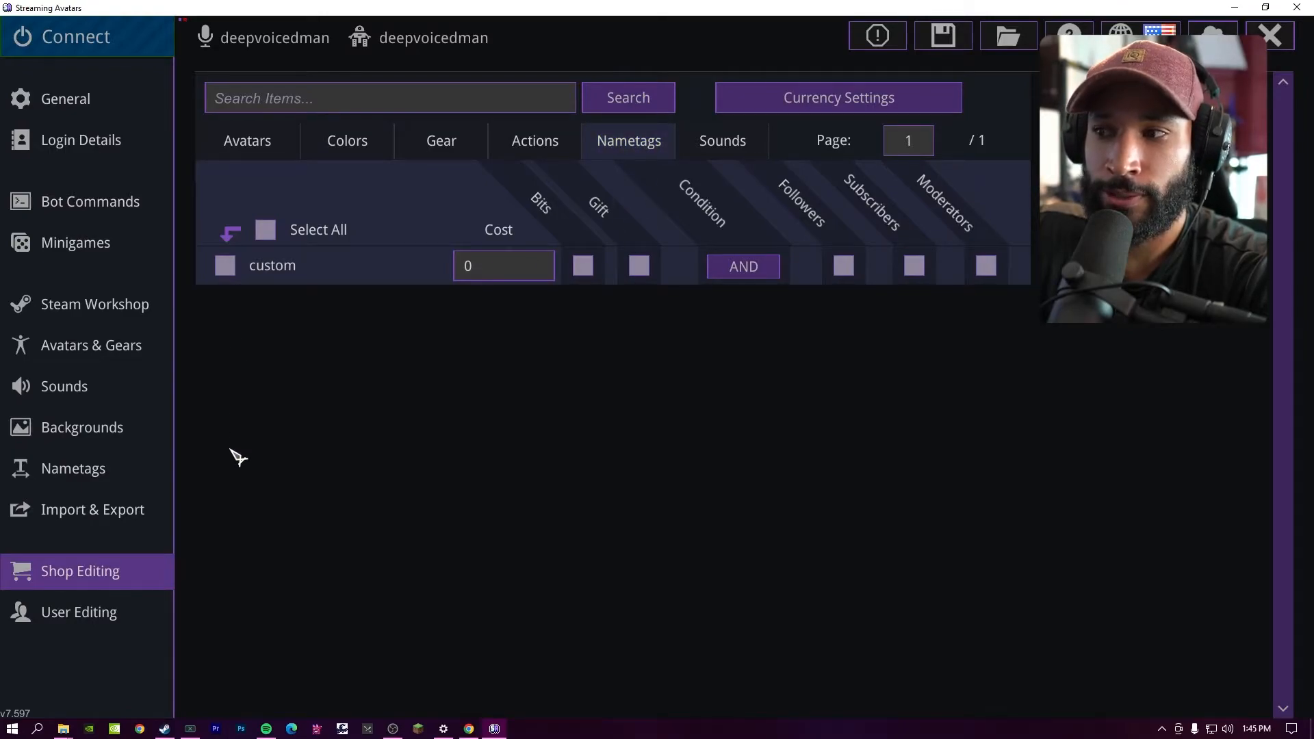
pyautogui.moveTo(872, 180)
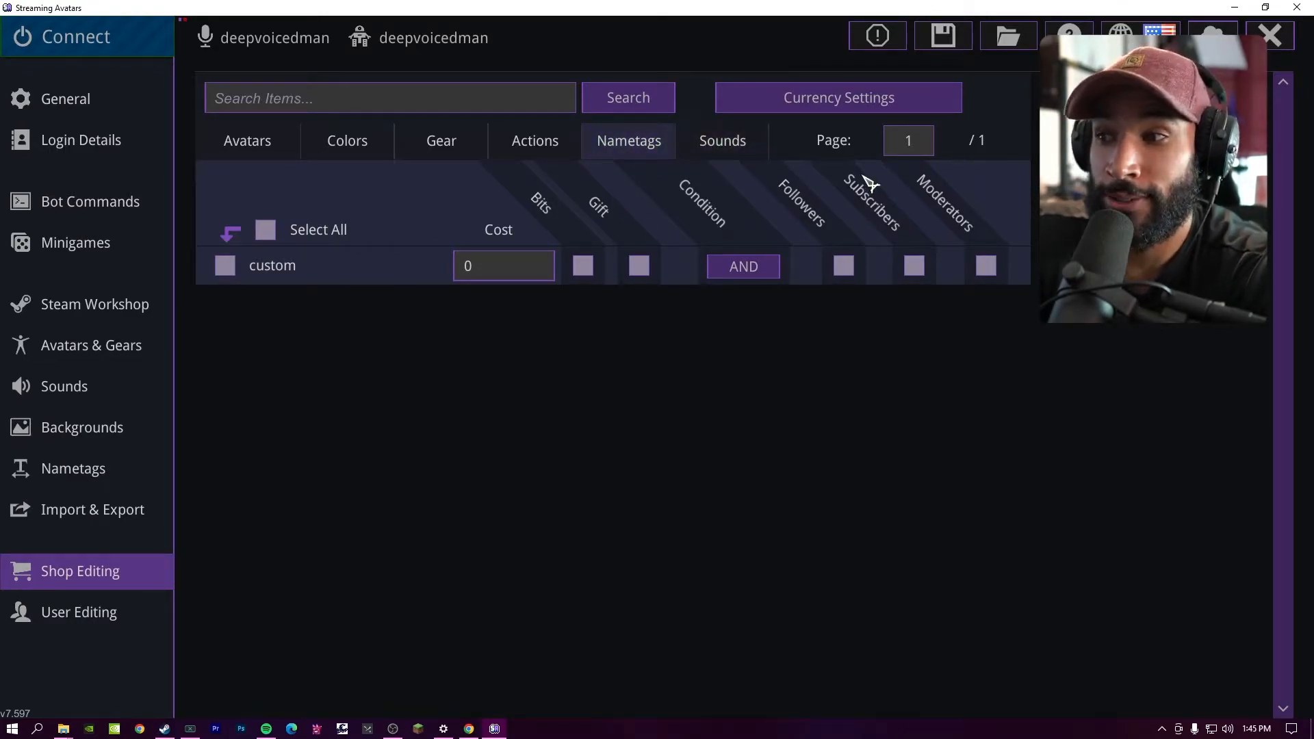
# Step: In User Editing, set Followers spawn defaults to use the custom nametag
pyautogui.click(79, 612)
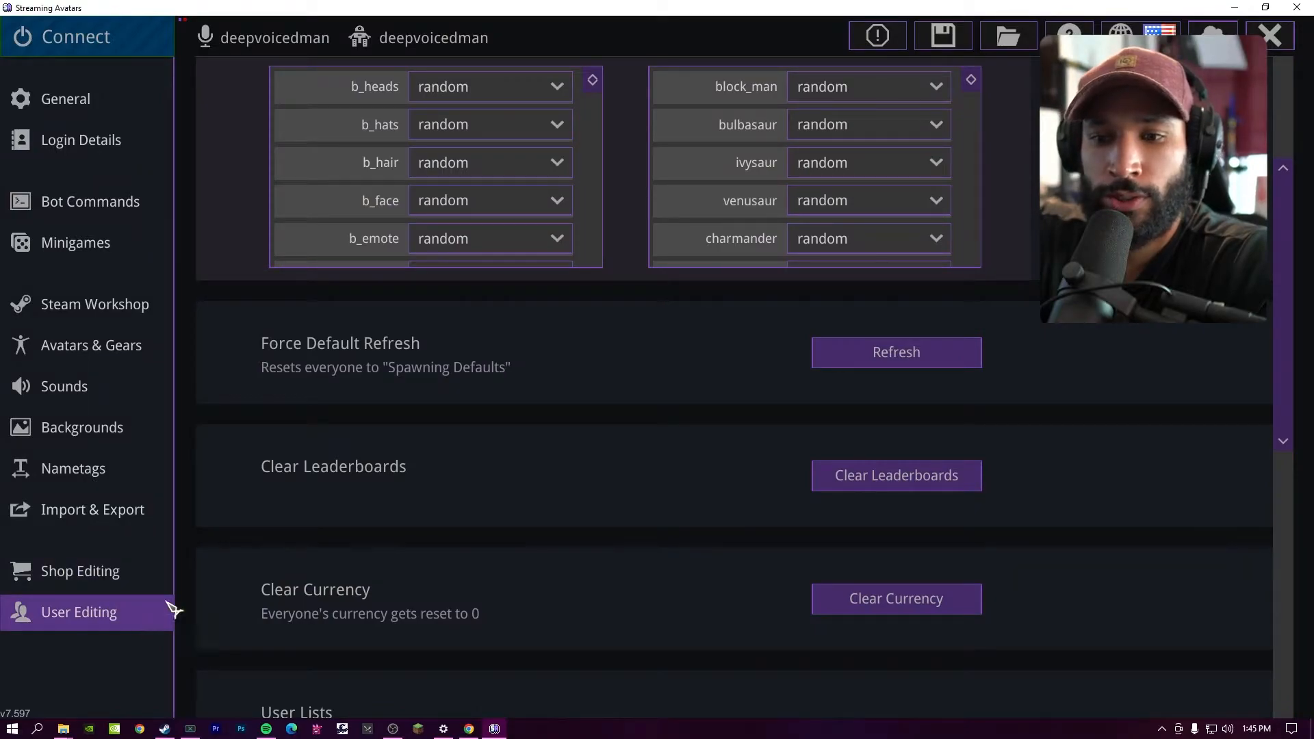
pyautogui.scroll(3)
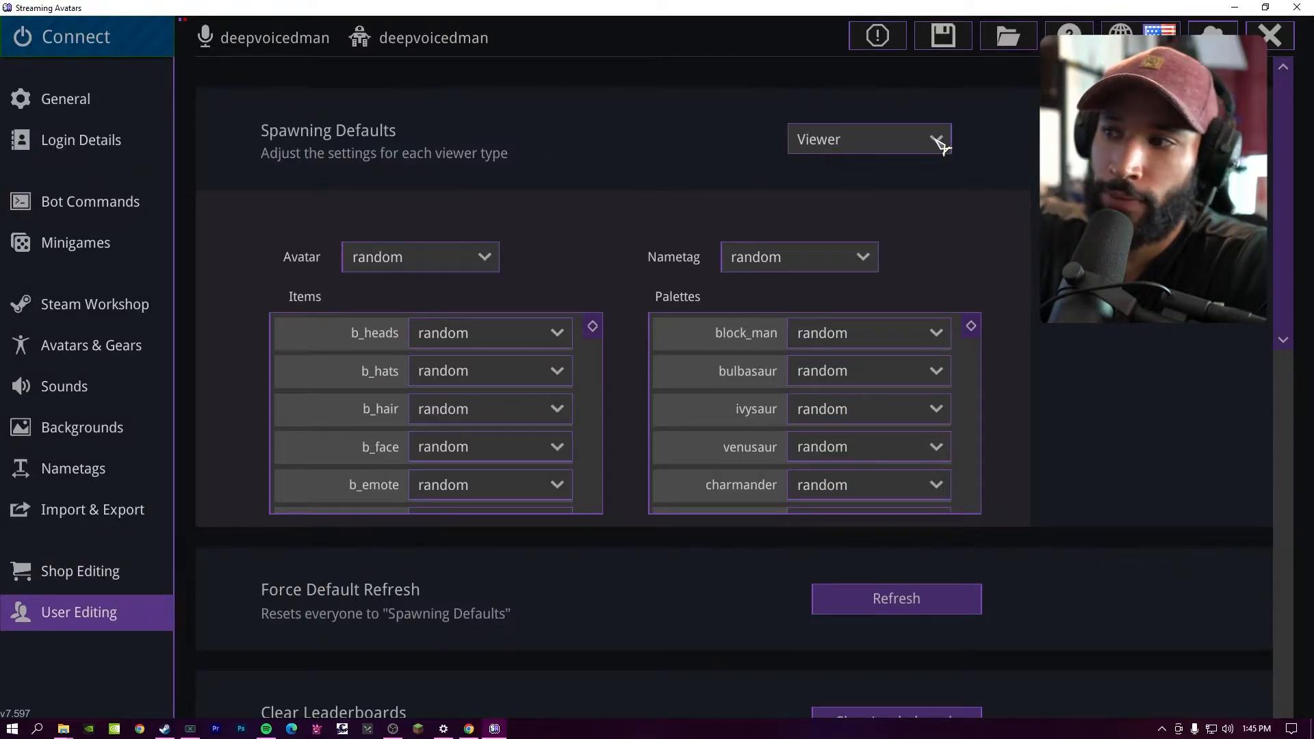
pyautogui.click(870, 139)
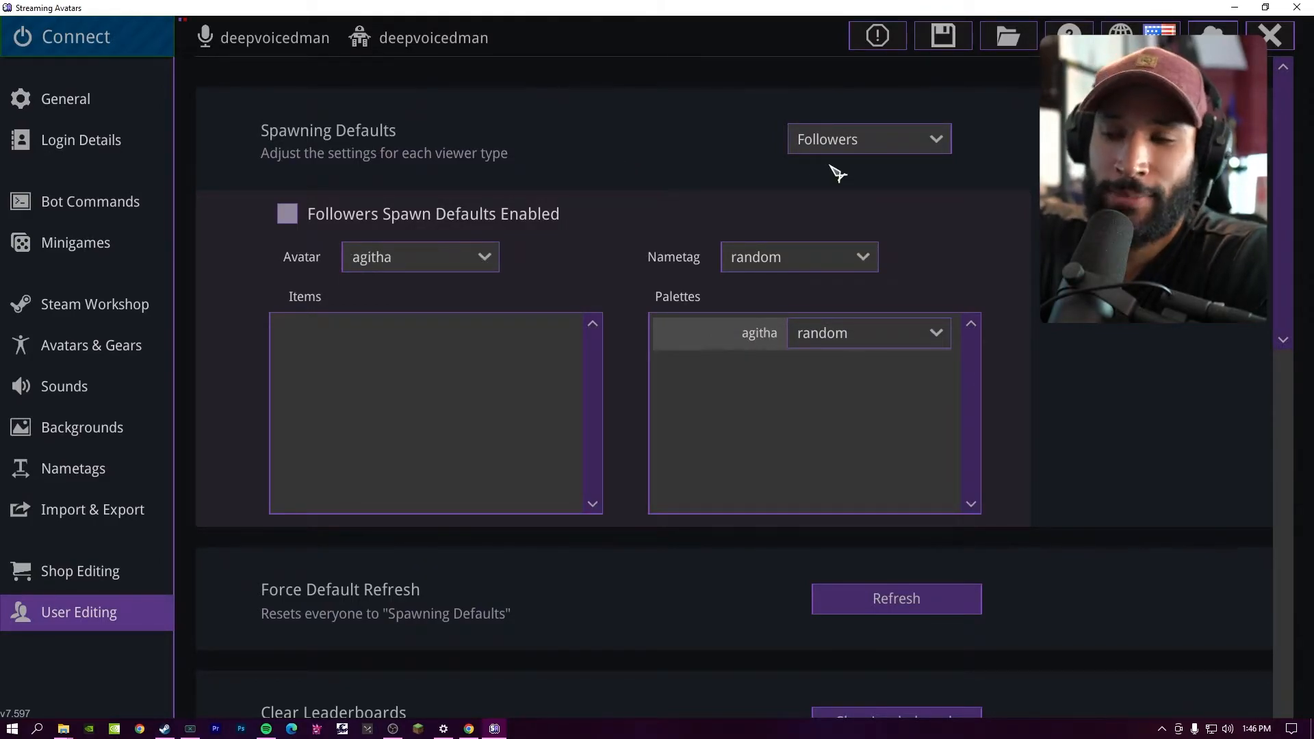
pyautogui.moveTo(400, 283)
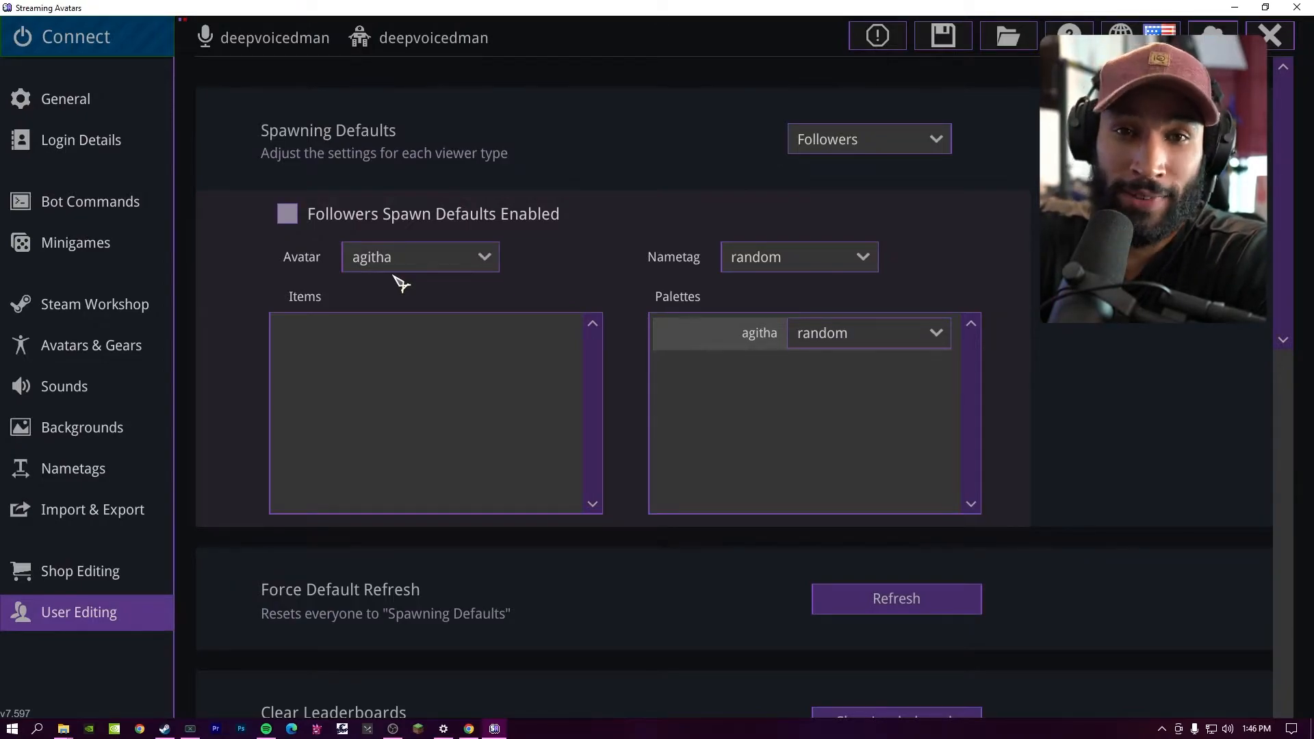
pyautogui.click(797, 256)
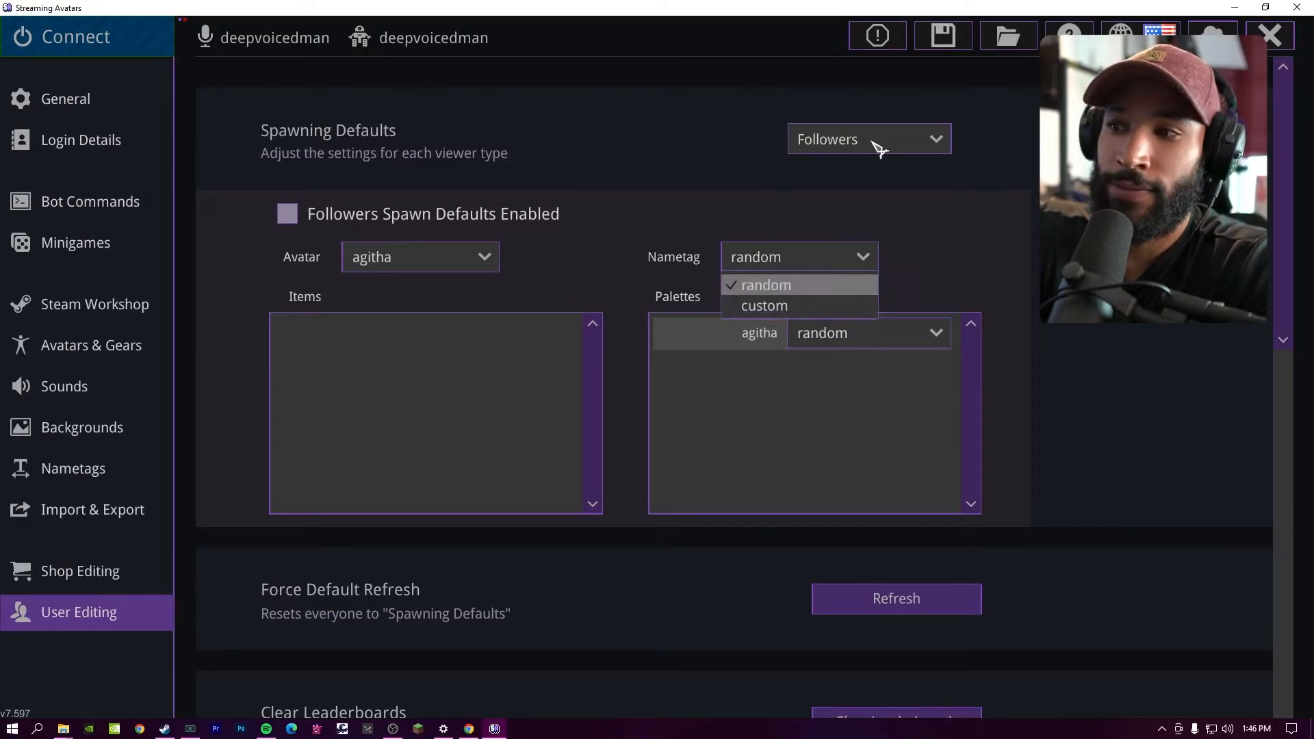
pyautogui.click(764, 305)
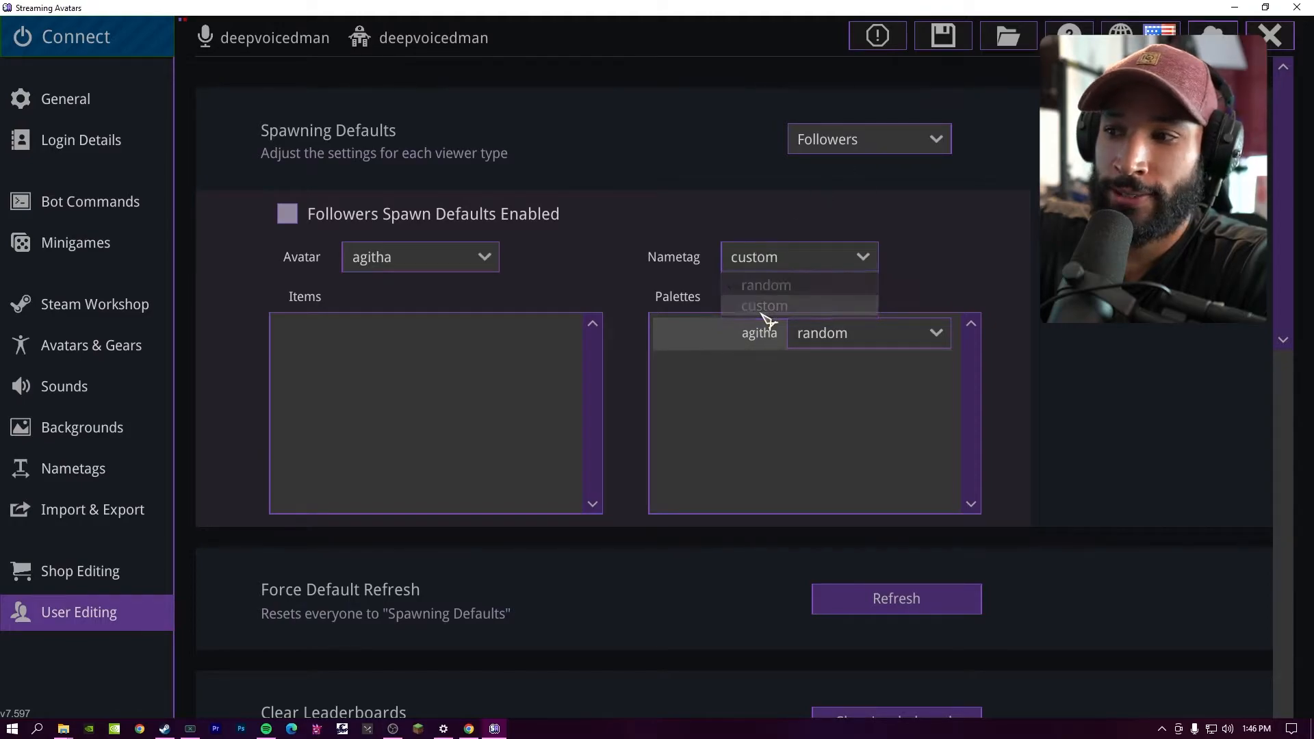
pyautogui.click(764, 305)
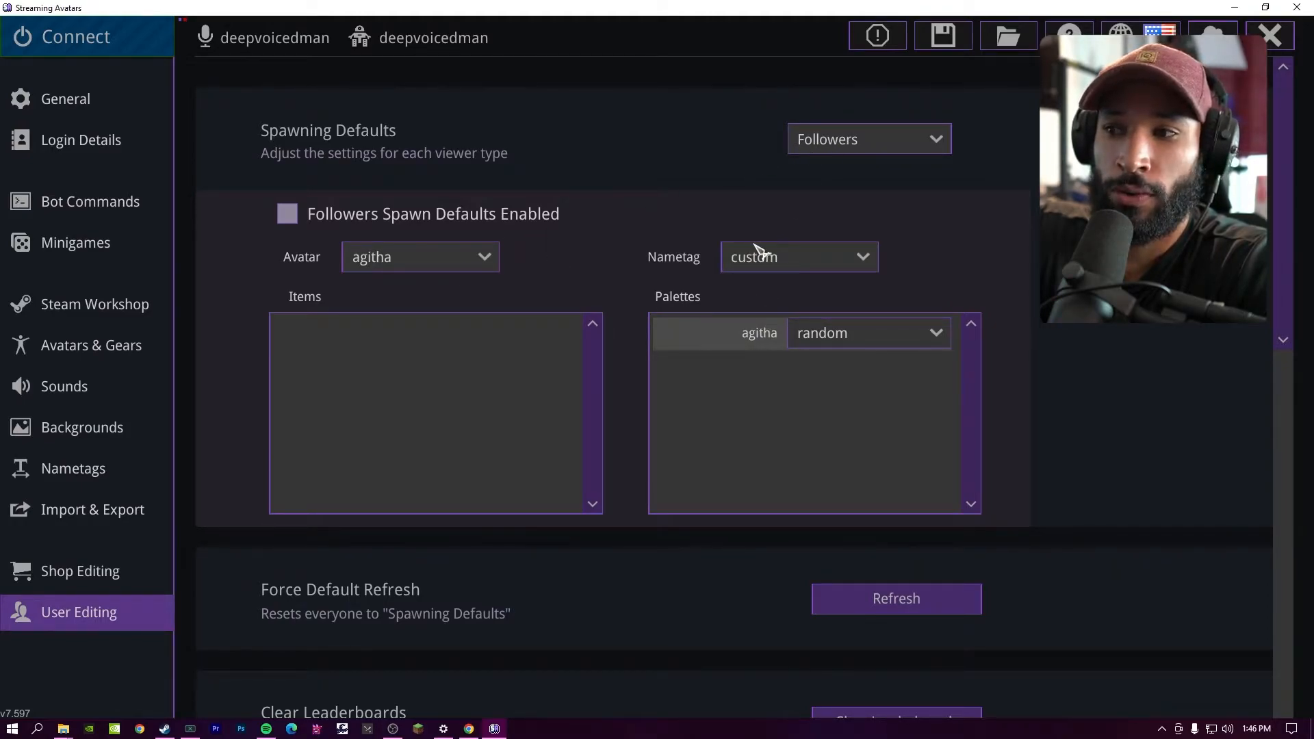
# Step: Review the user lists with blacklisted bots, then connect to the stream
pyautogui.click(868, 140)
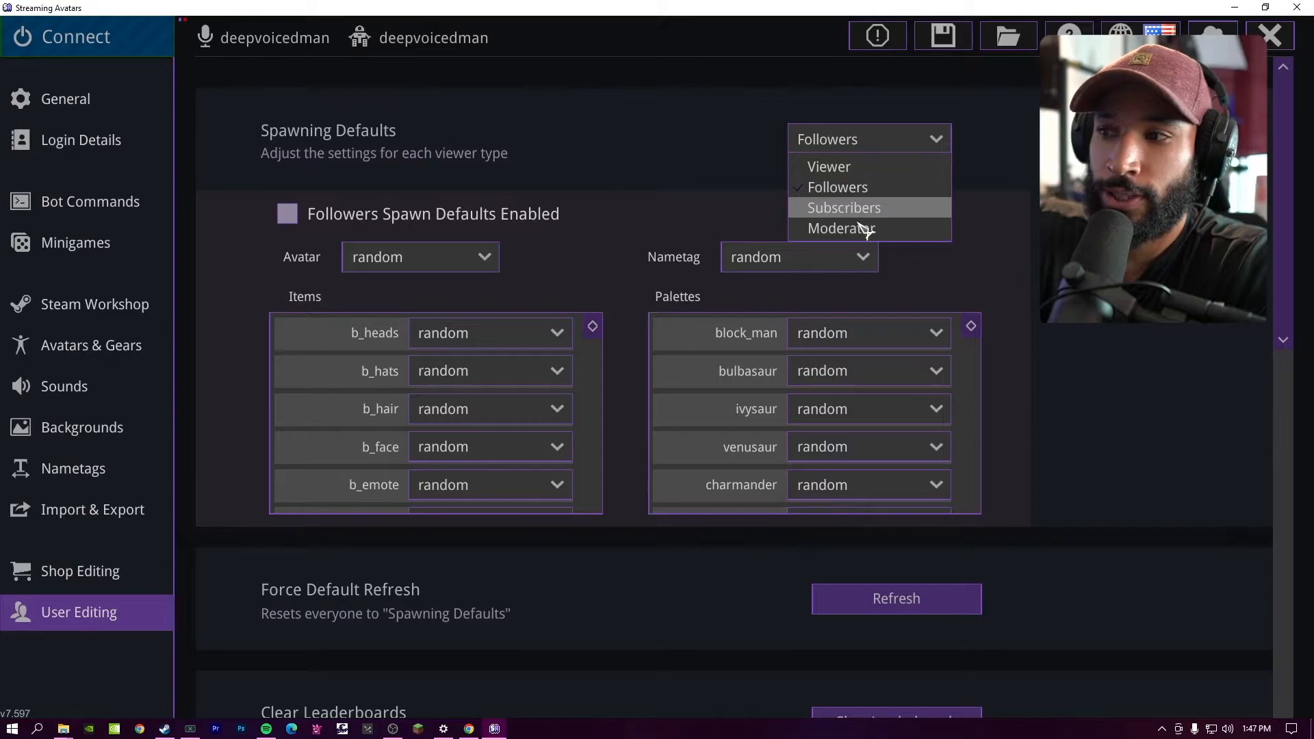
pyautogui.scroll(-3)
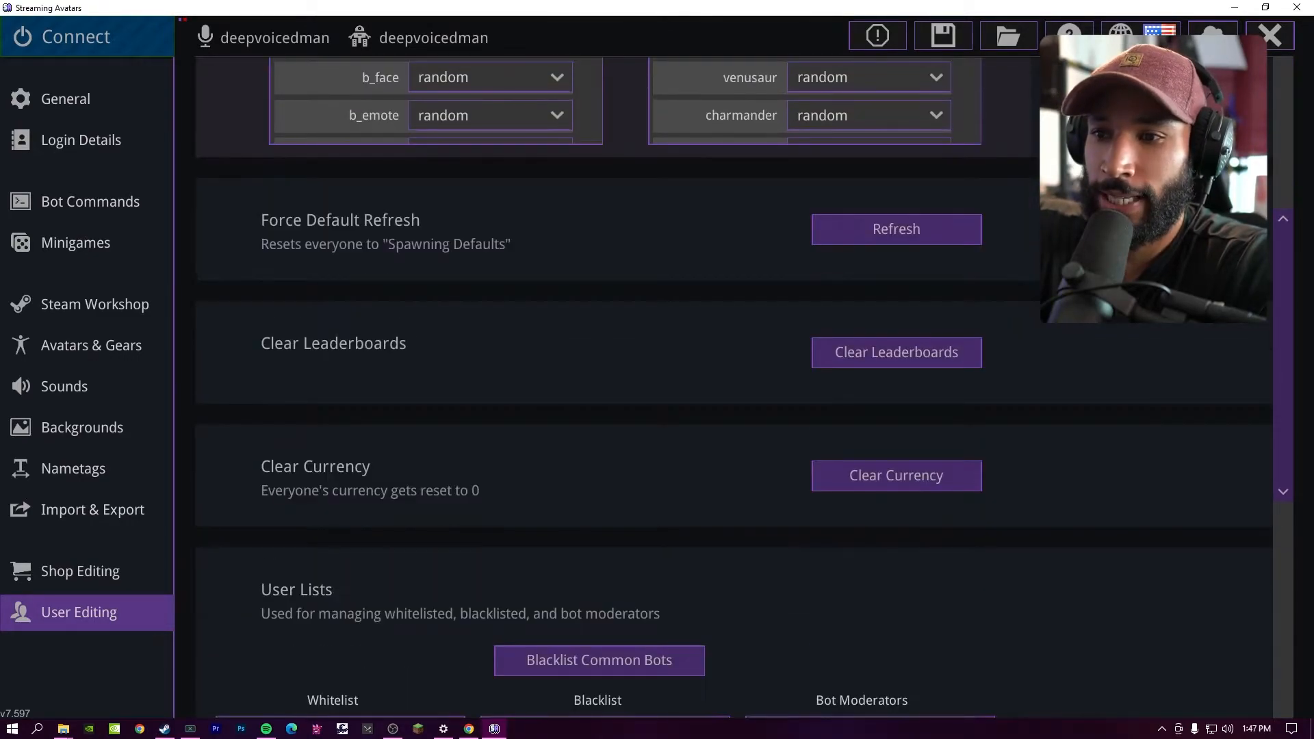
pyautogui.scroll(-3)
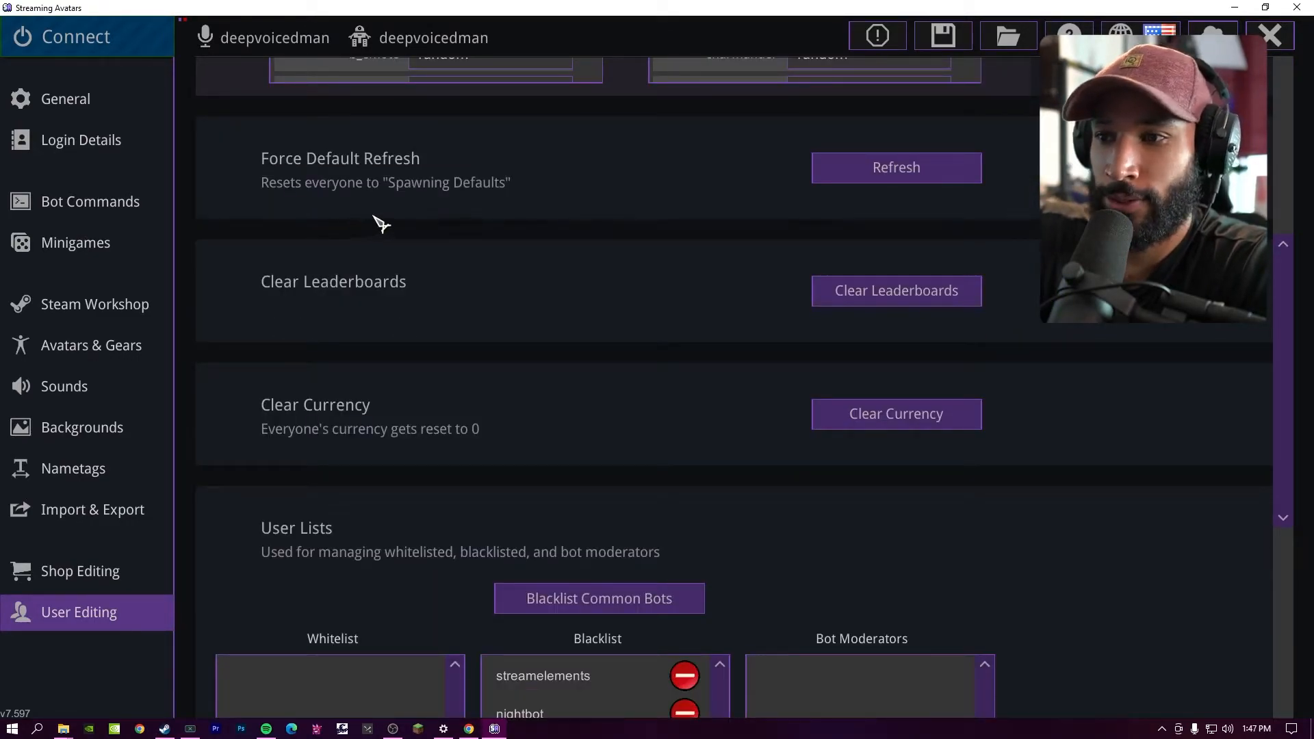
pyautogui.moveTo(952, 244)
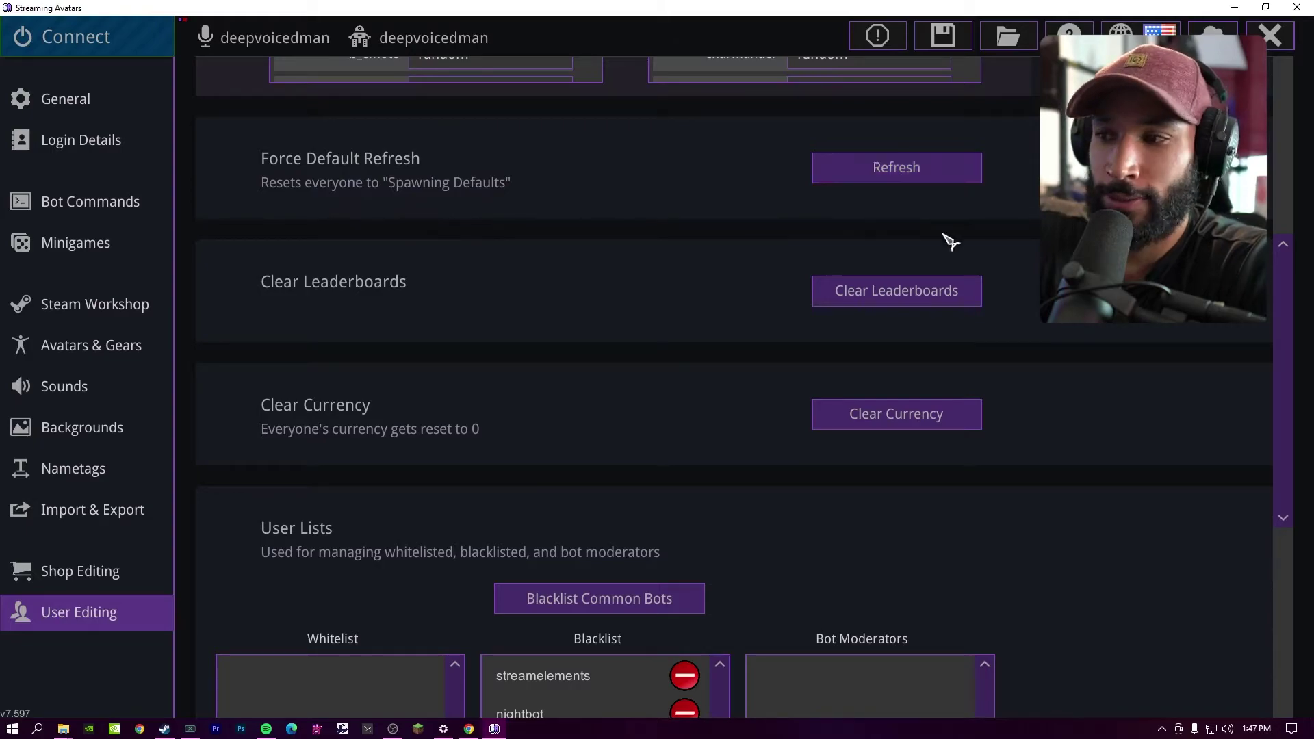
pyautogui.scroll(-3)
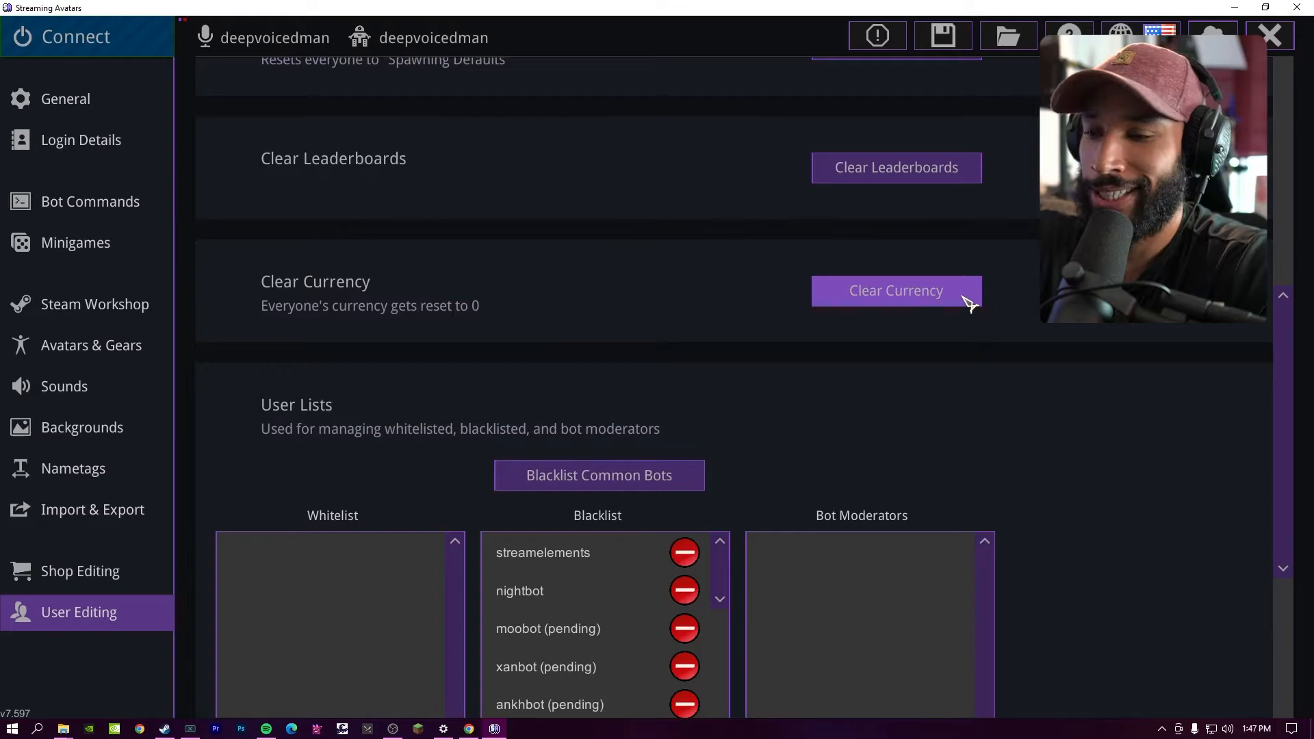
pyautogui.scroll(-3)
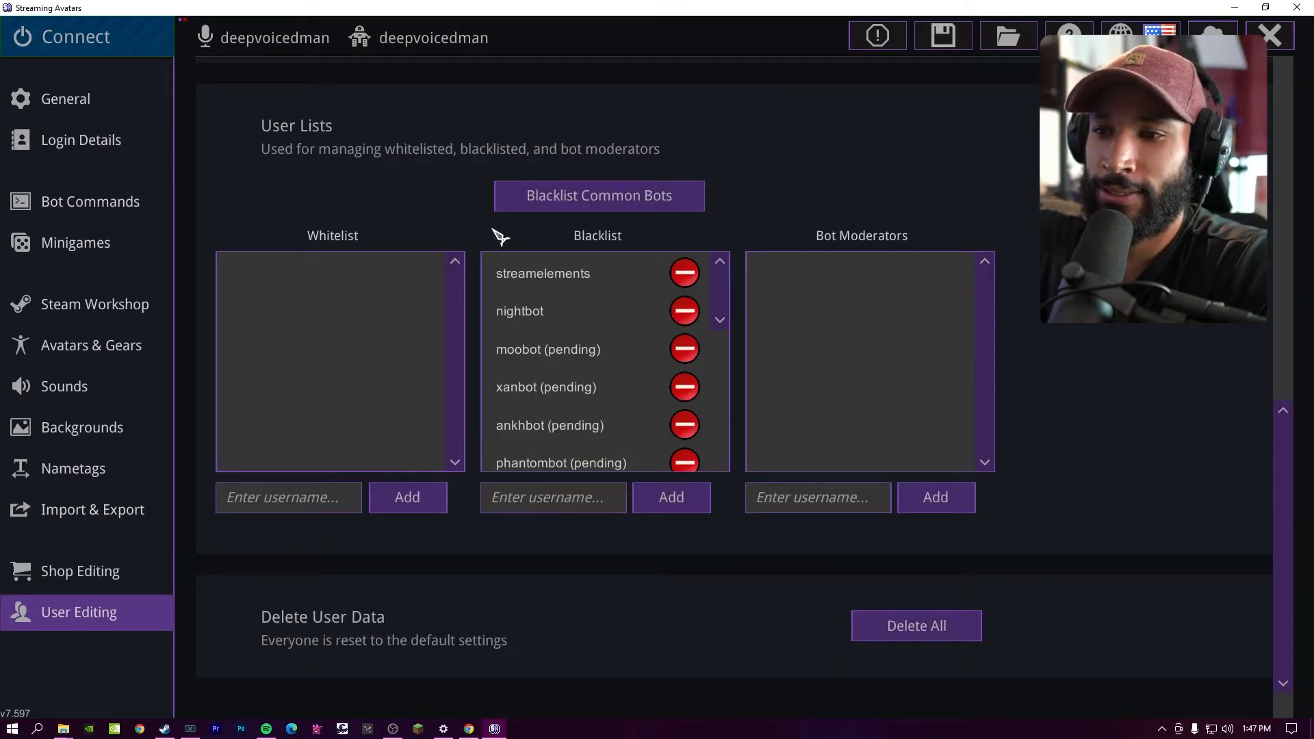
pyautogui.moveTo(725, 293)
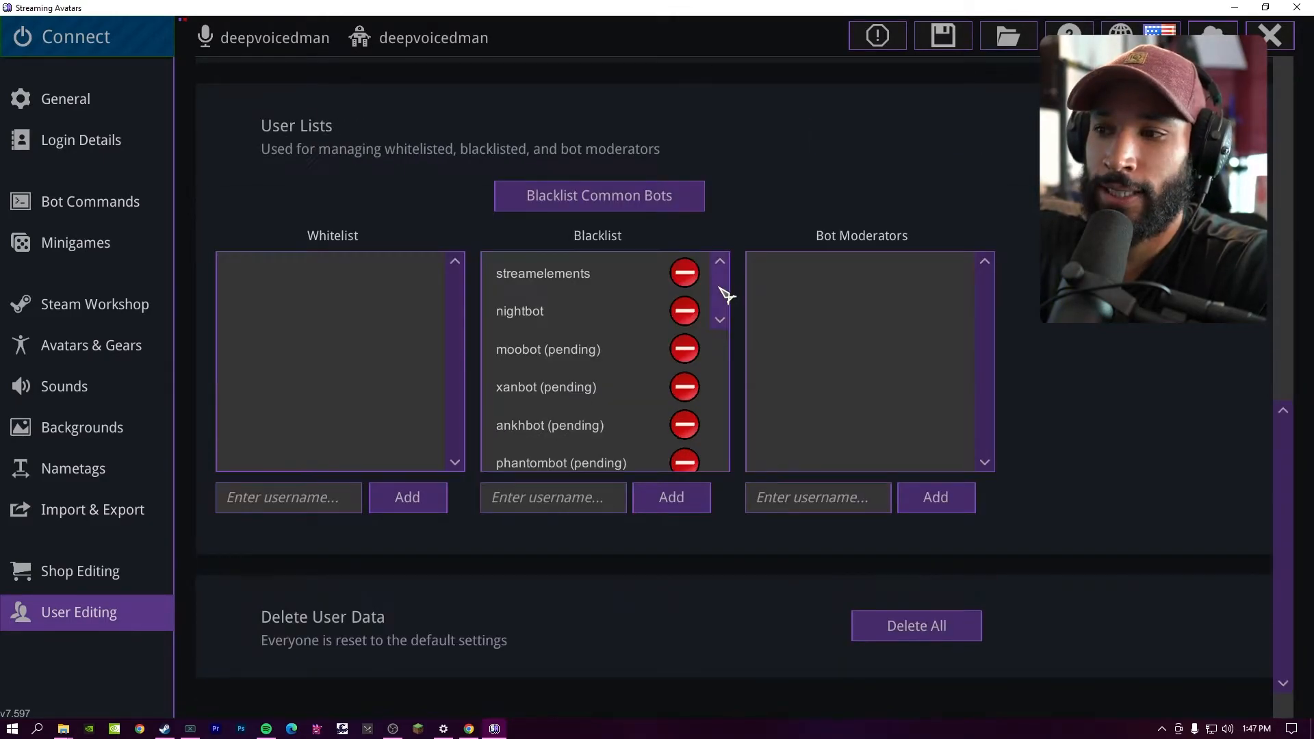
pyautogui.scroll(-3)
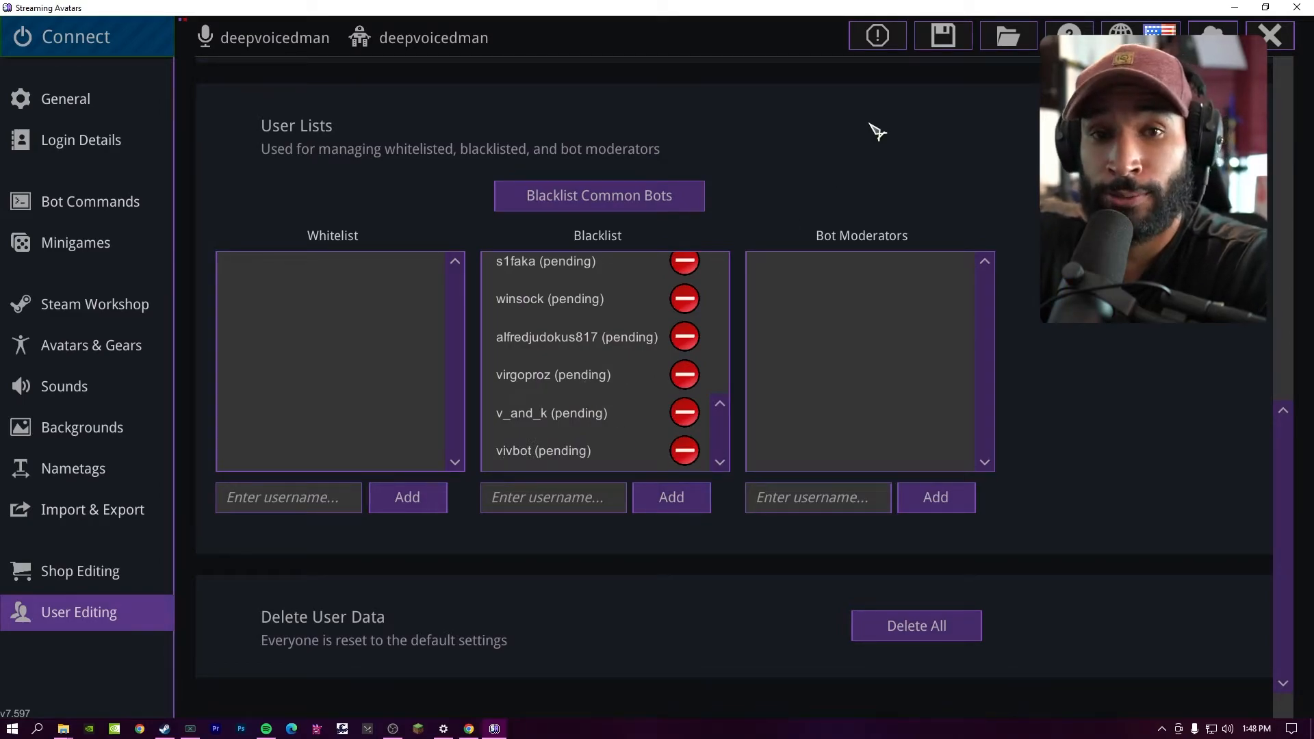
pyautogui.moveTo(750, 652)
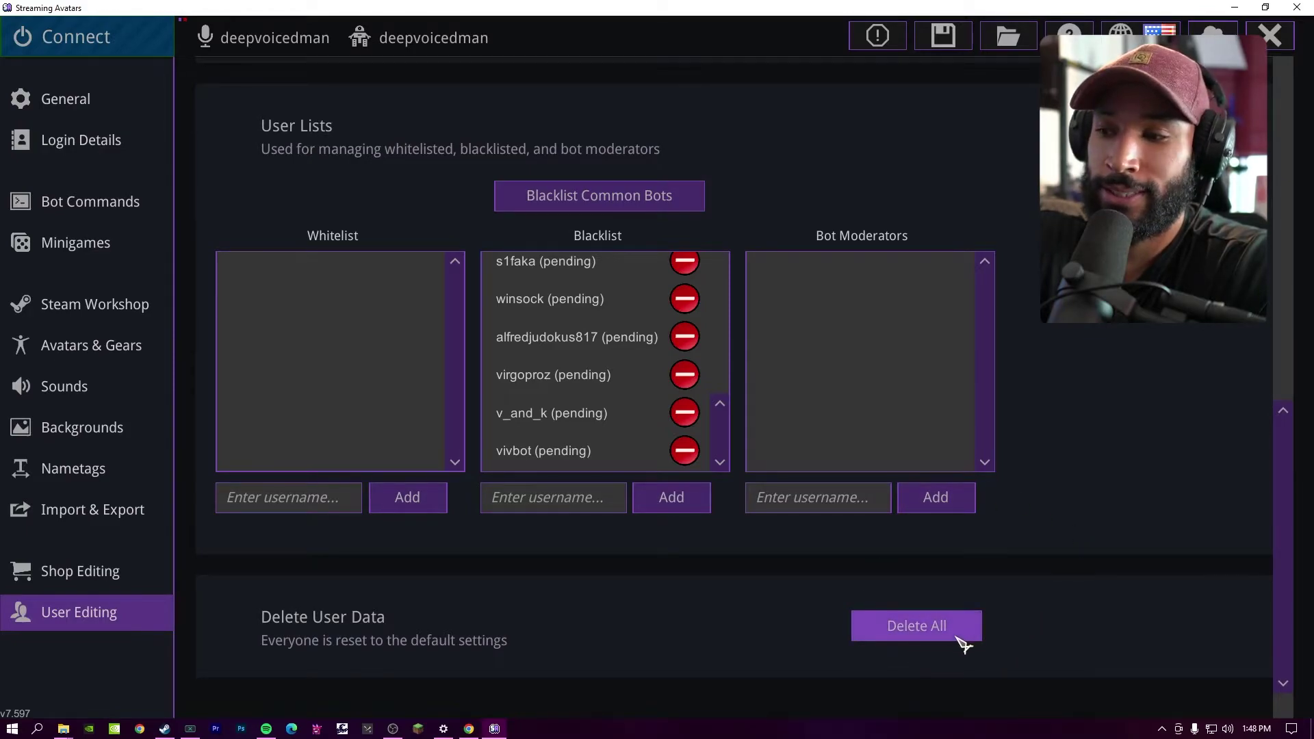
pyautogui.click(66, 98)
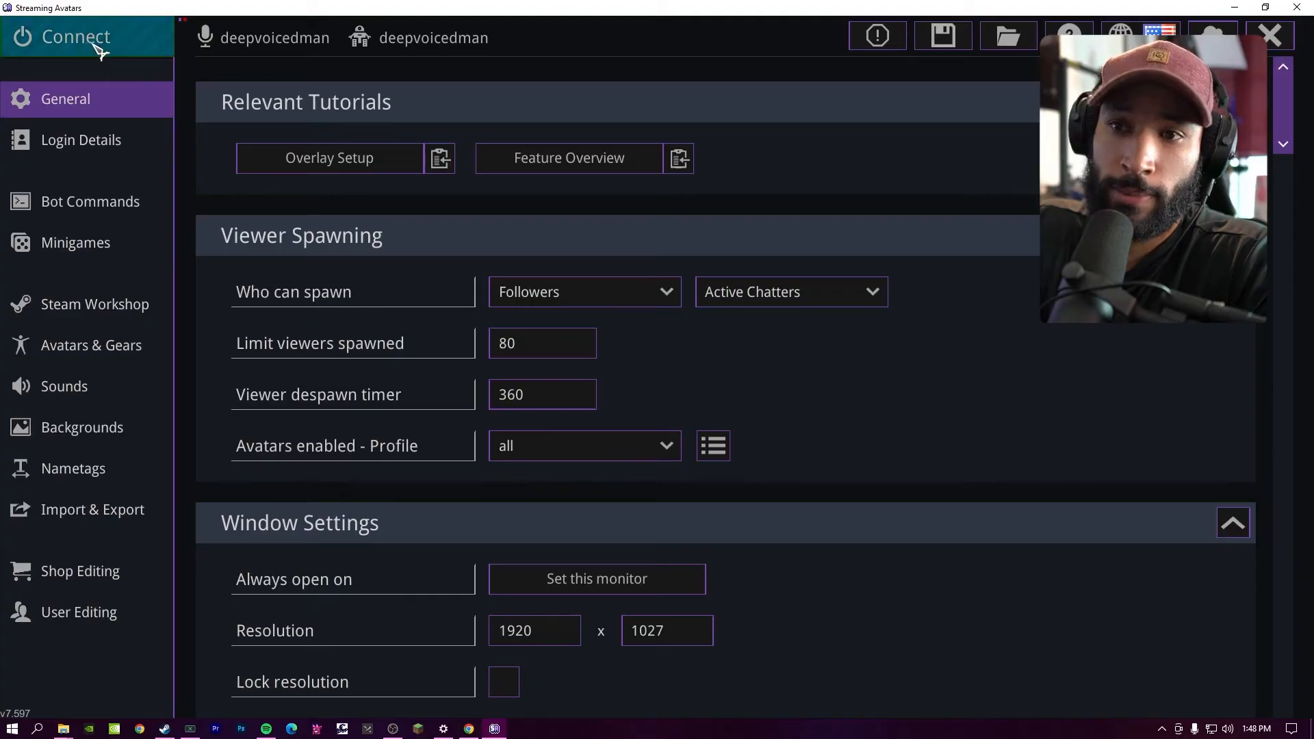
pyautogui.click(75, 36)
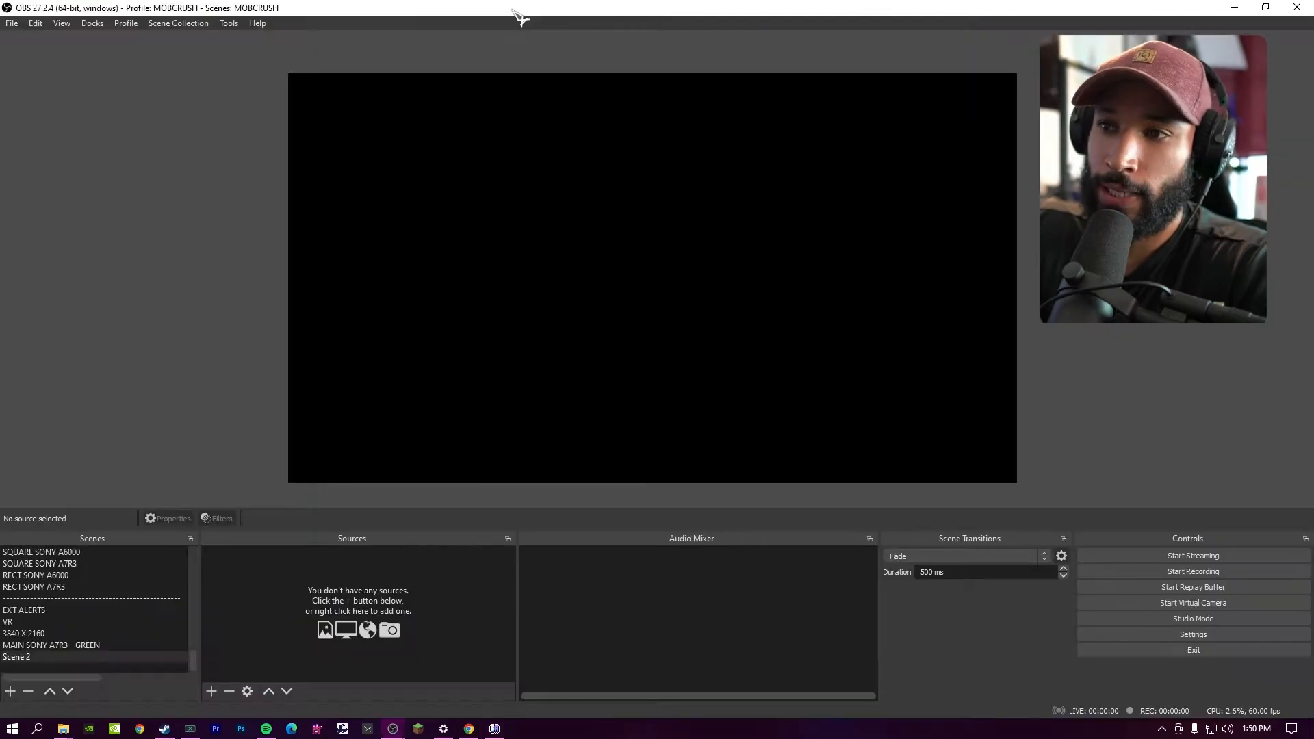
# Step: Add a Game Capture source named STREAMAVZ set to capture a specific window
pyautogui.click(211, 690)
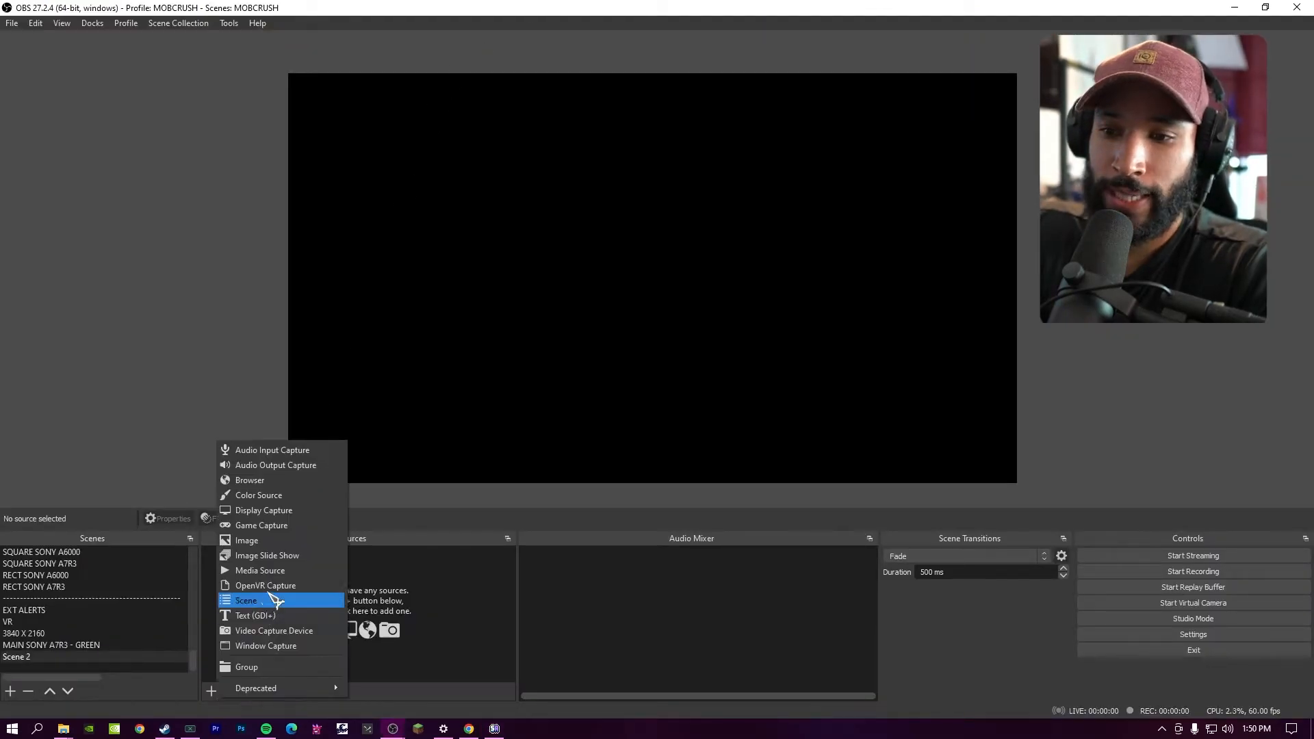
pyautogui.click(245, 600)
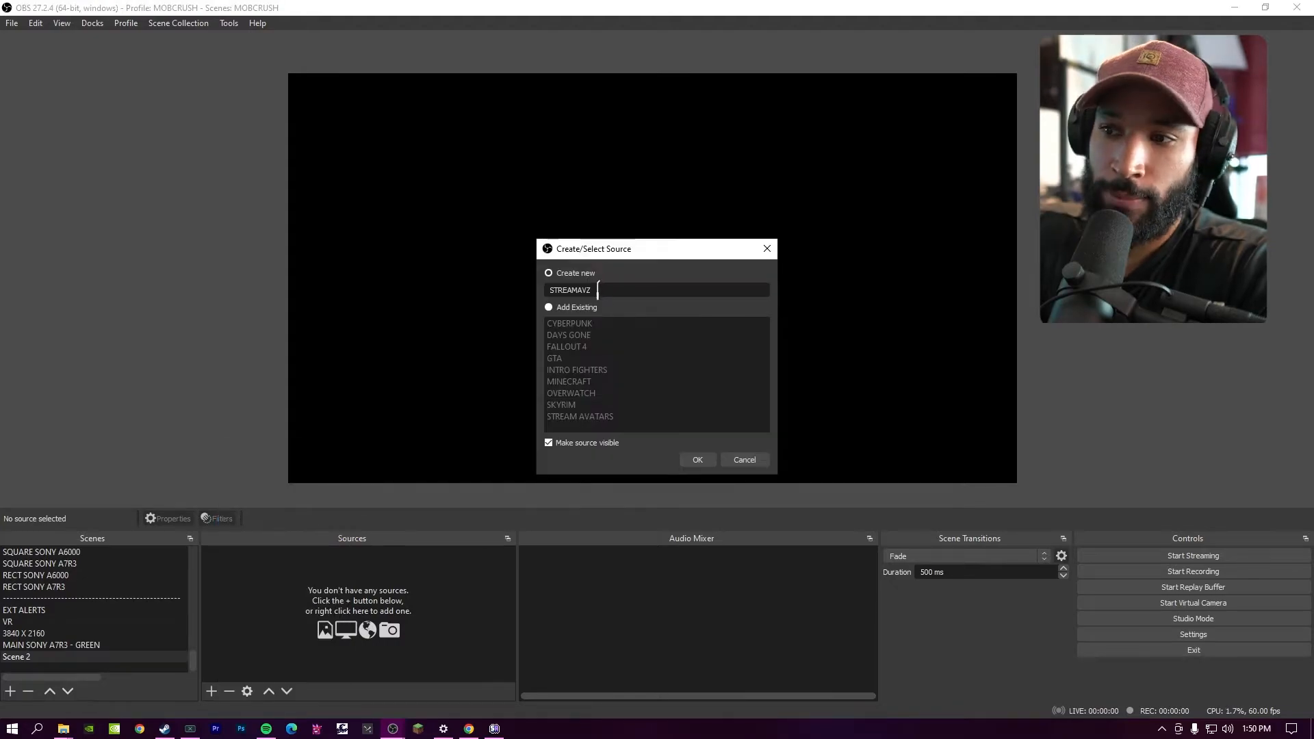
pyautogui.click(697, 460)
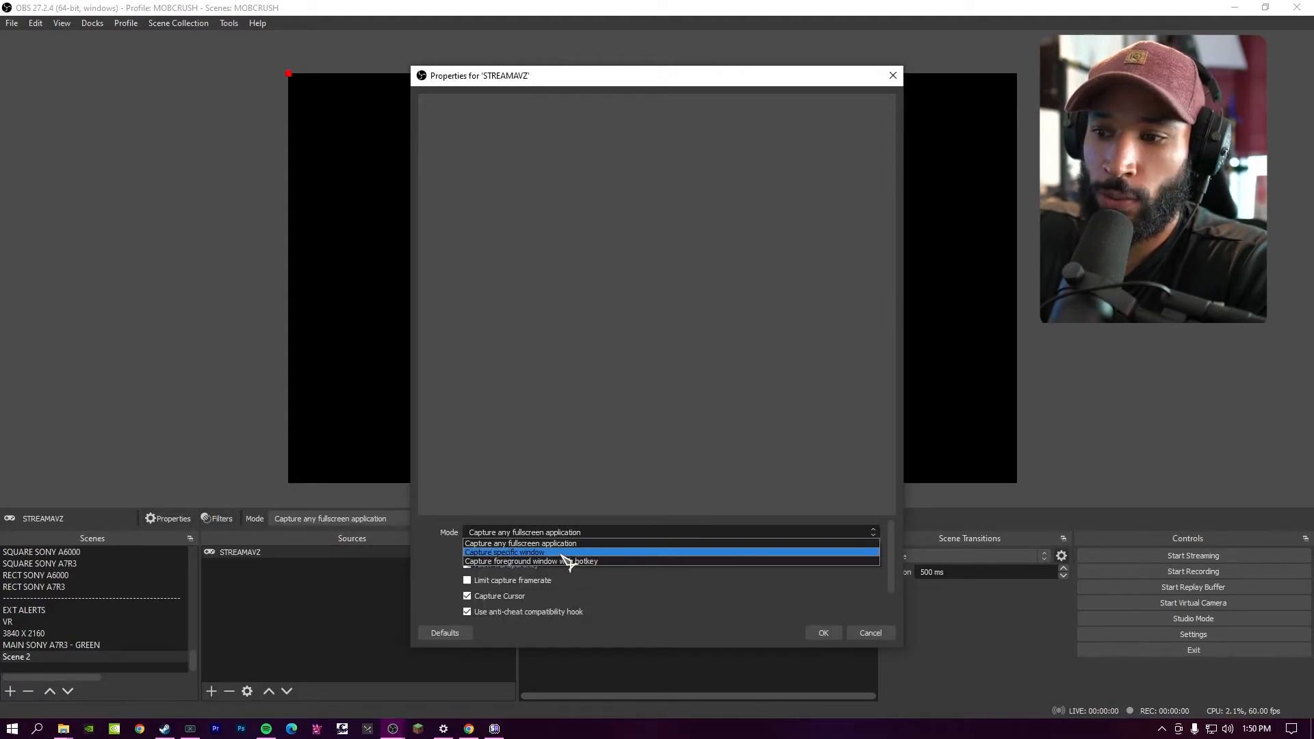
pyautogui.click(505, 552)
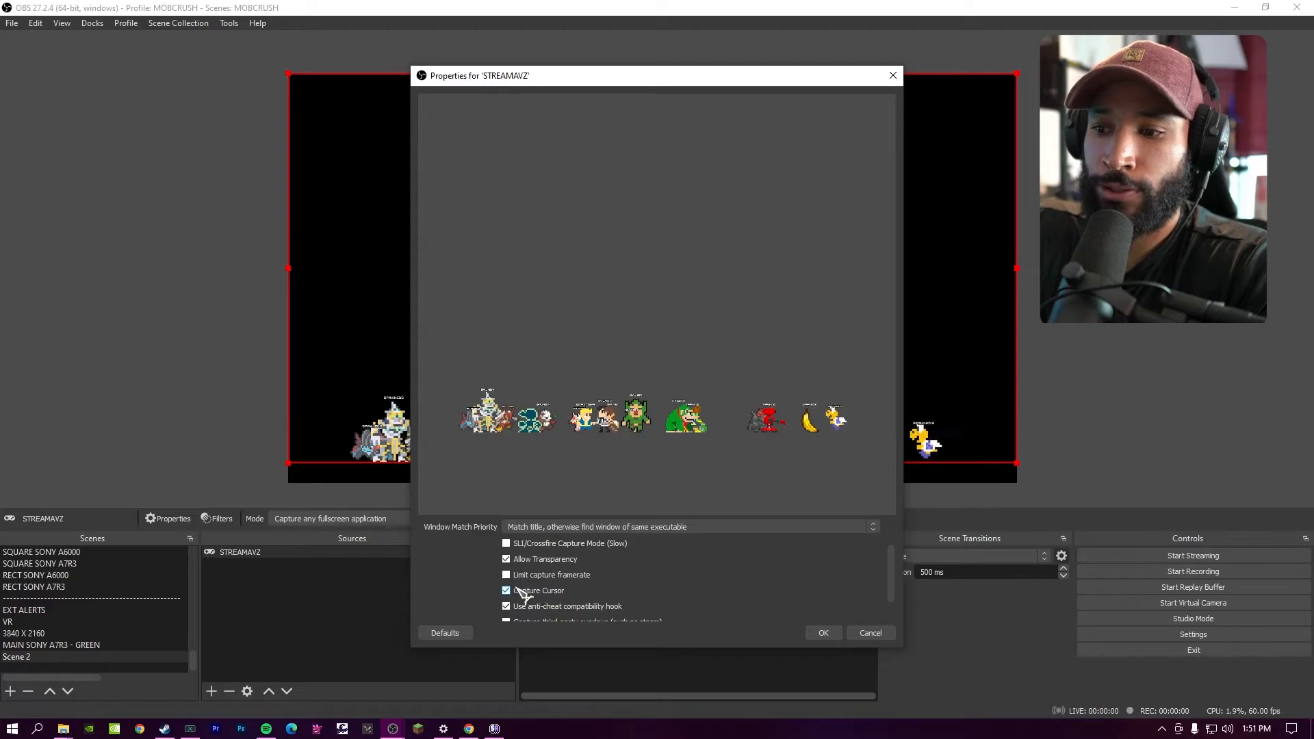
pyautogui.click(823, 632)
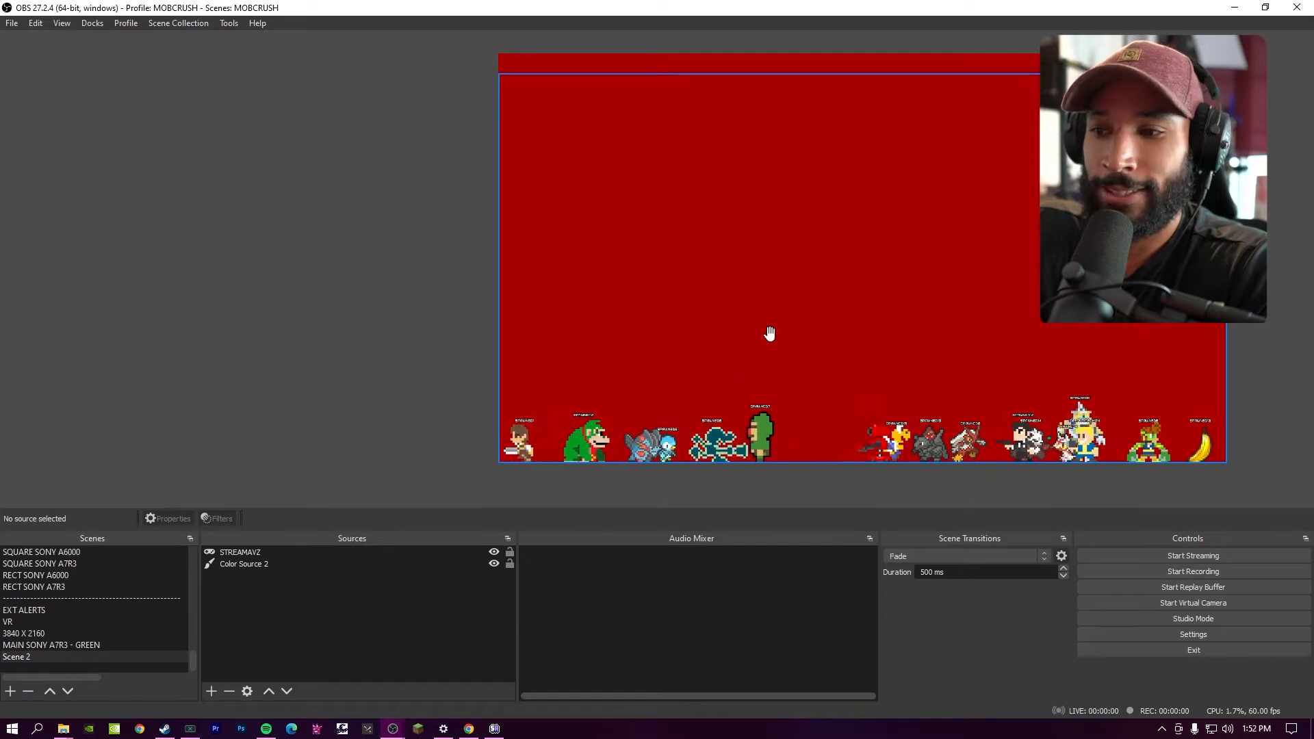
# Step: Add a color source under it and revisit the STREAMAVZ capture settings
pyautogui.doubleClick(239, 552)
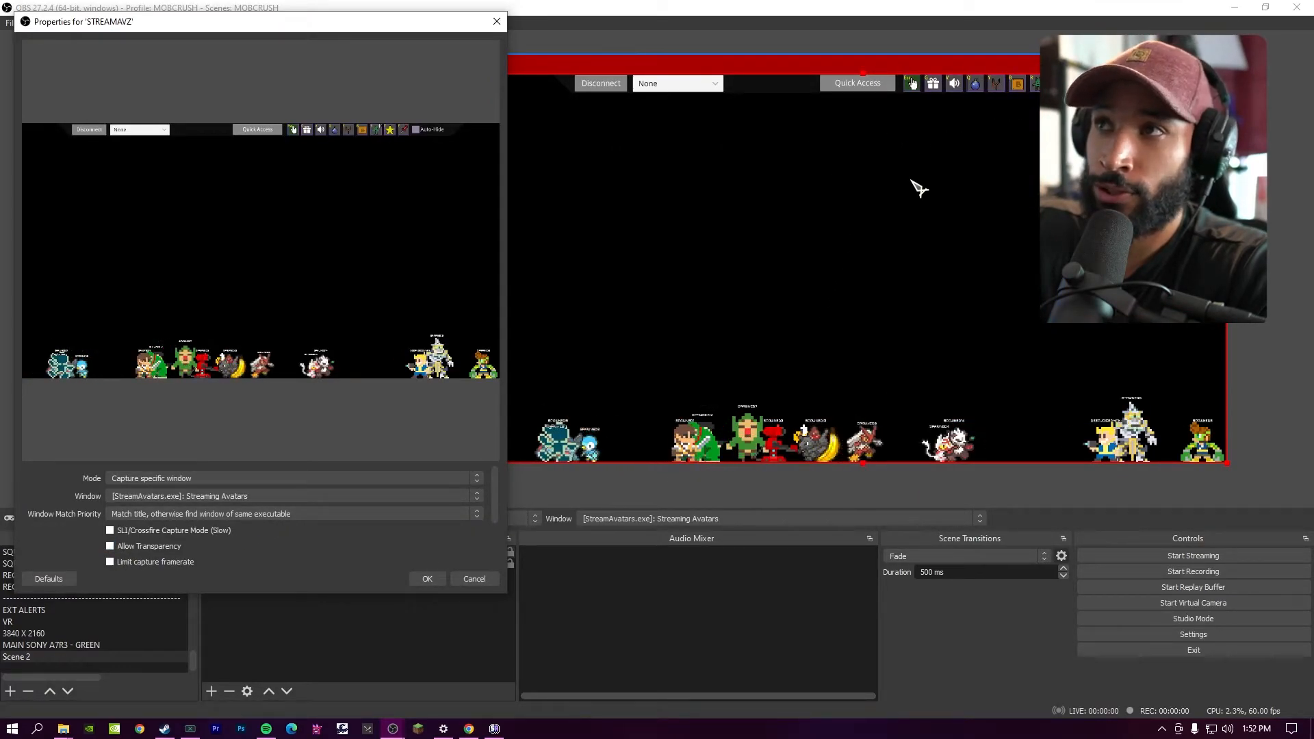
pyautogui.click(110, 546)
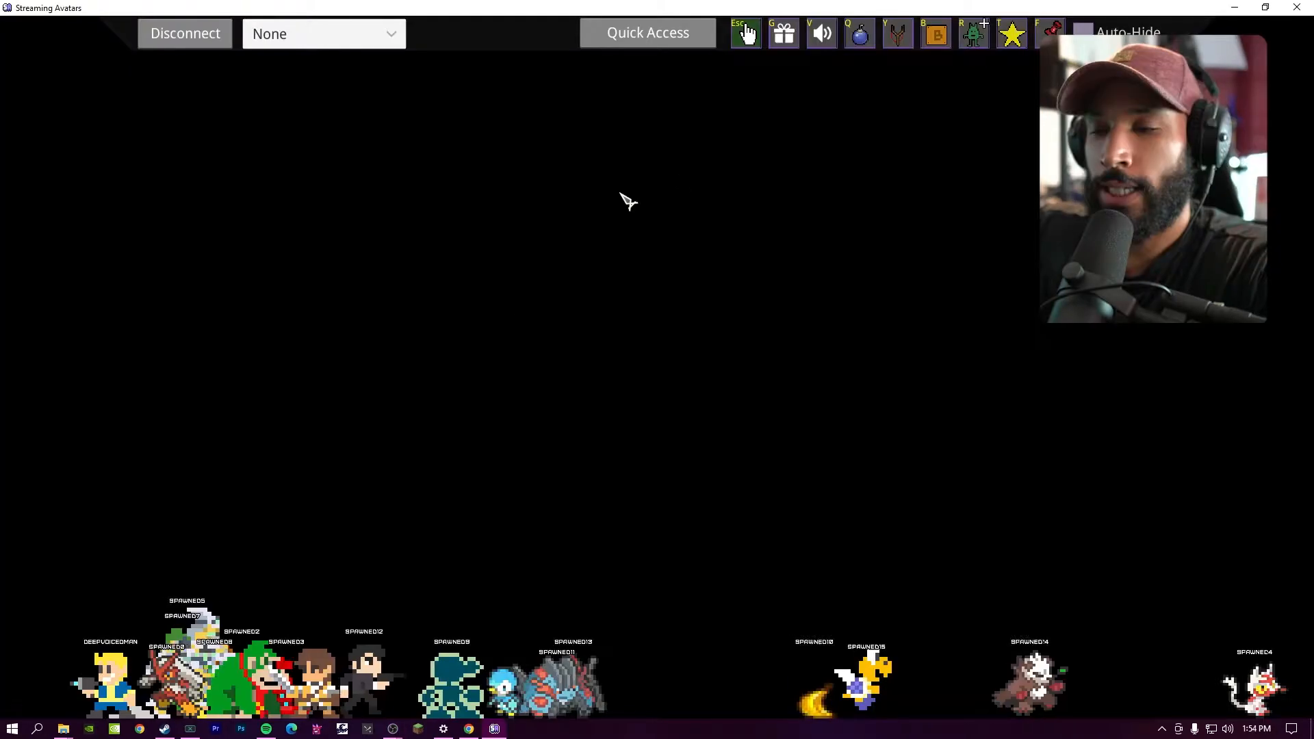
pyautogui.moveTo(670, 61)
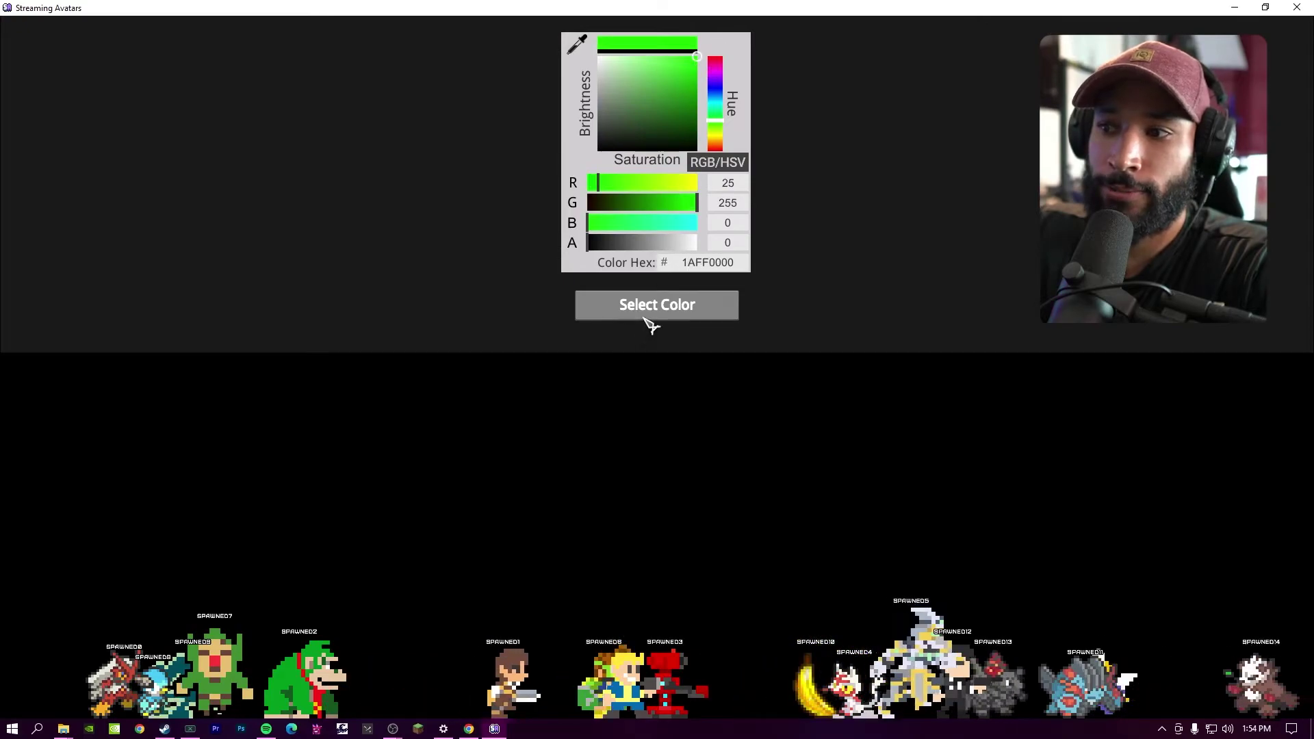
# Step: Confirm bright green (R 25, G 255, B 0) as the avatar overlay background colour
pyautogui.click(658, 304)
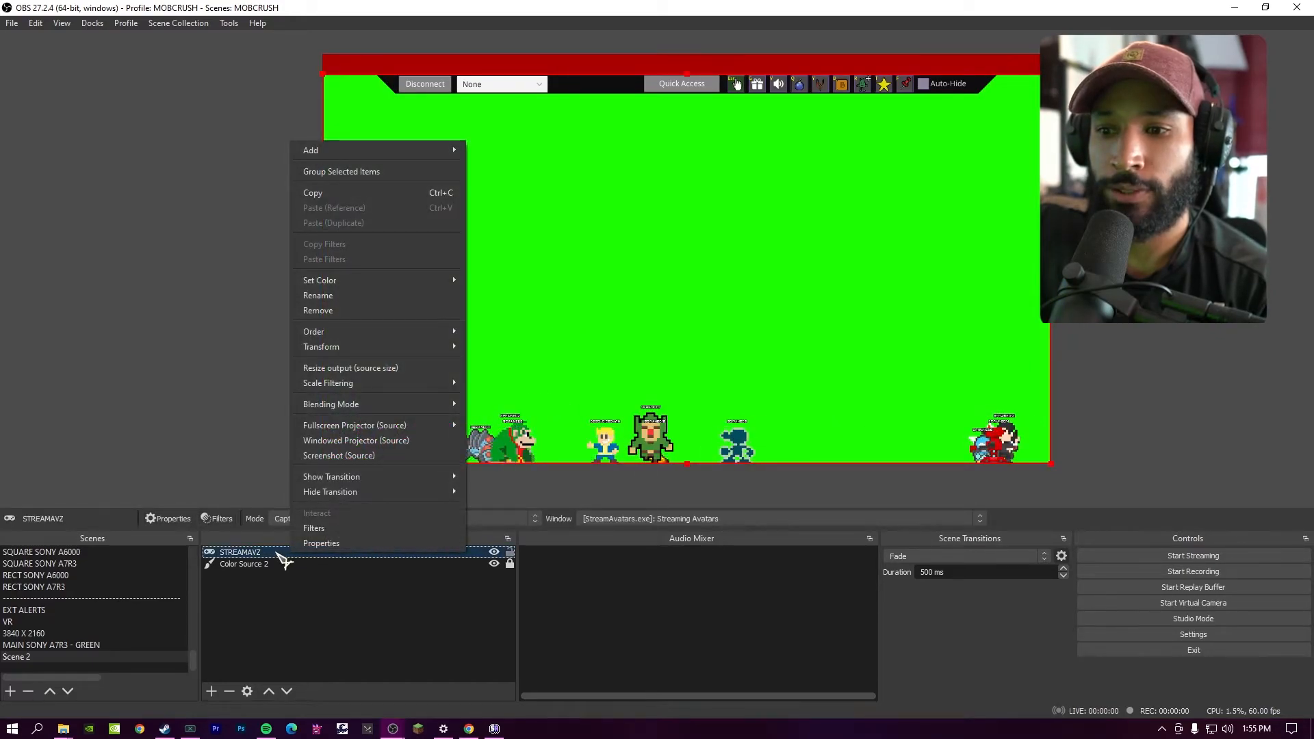
# Step: Add a Window Capture of StreamAvatars.exe with exact title matching, enlarging the app window to fill the canvas
pyautogui.click(311, 151)
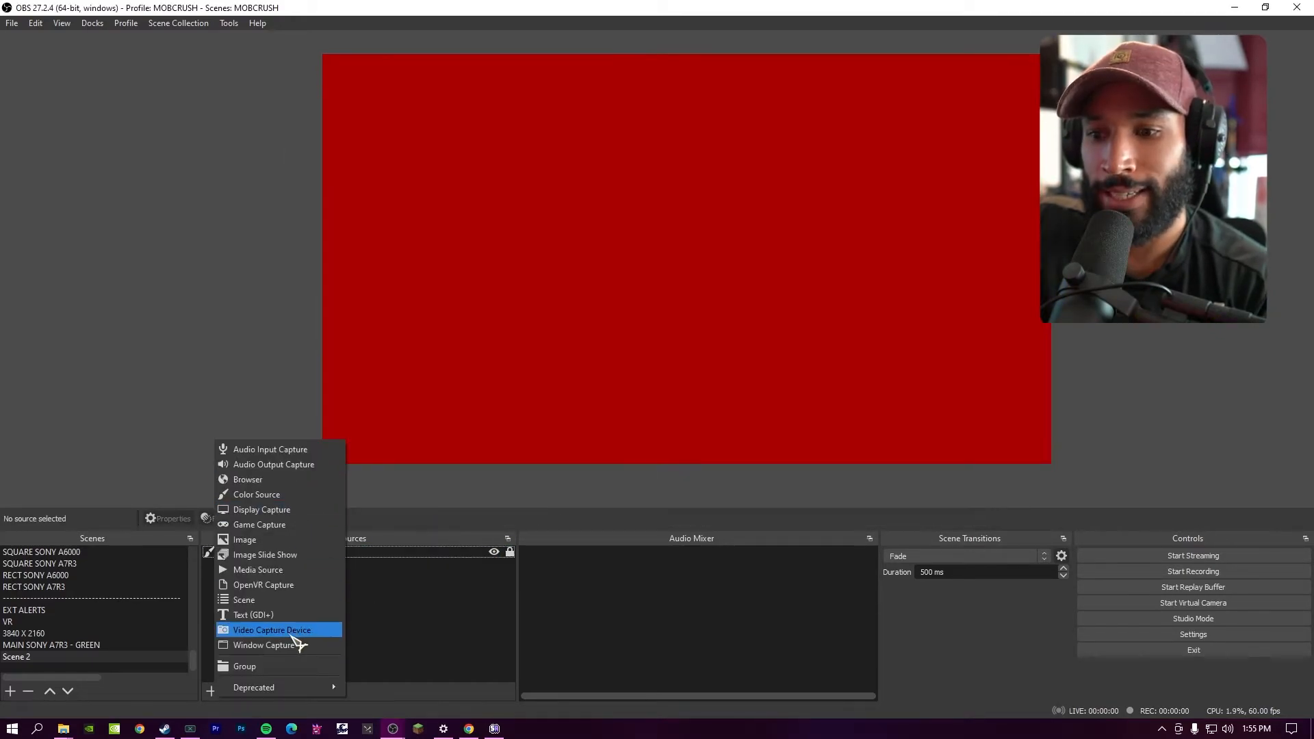
pyautogui.click(265, 644)
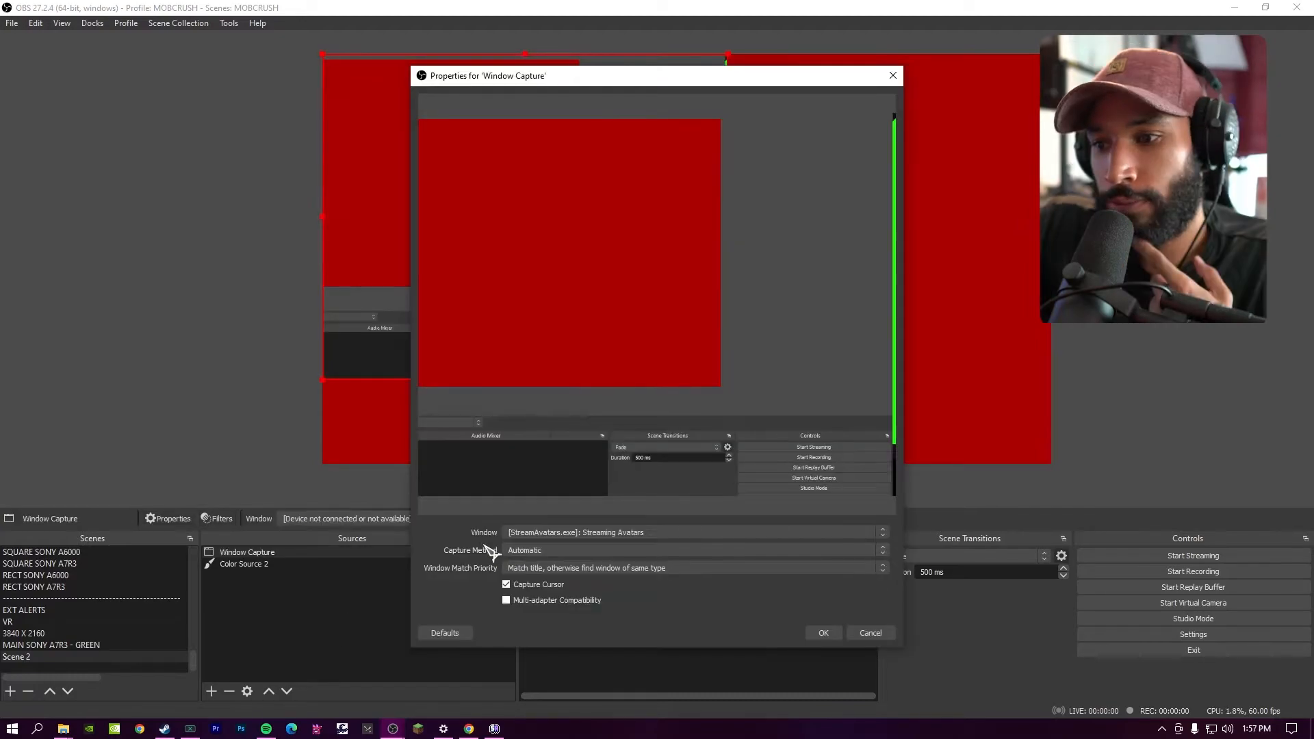
pyautogui.moveTo(683, 540)
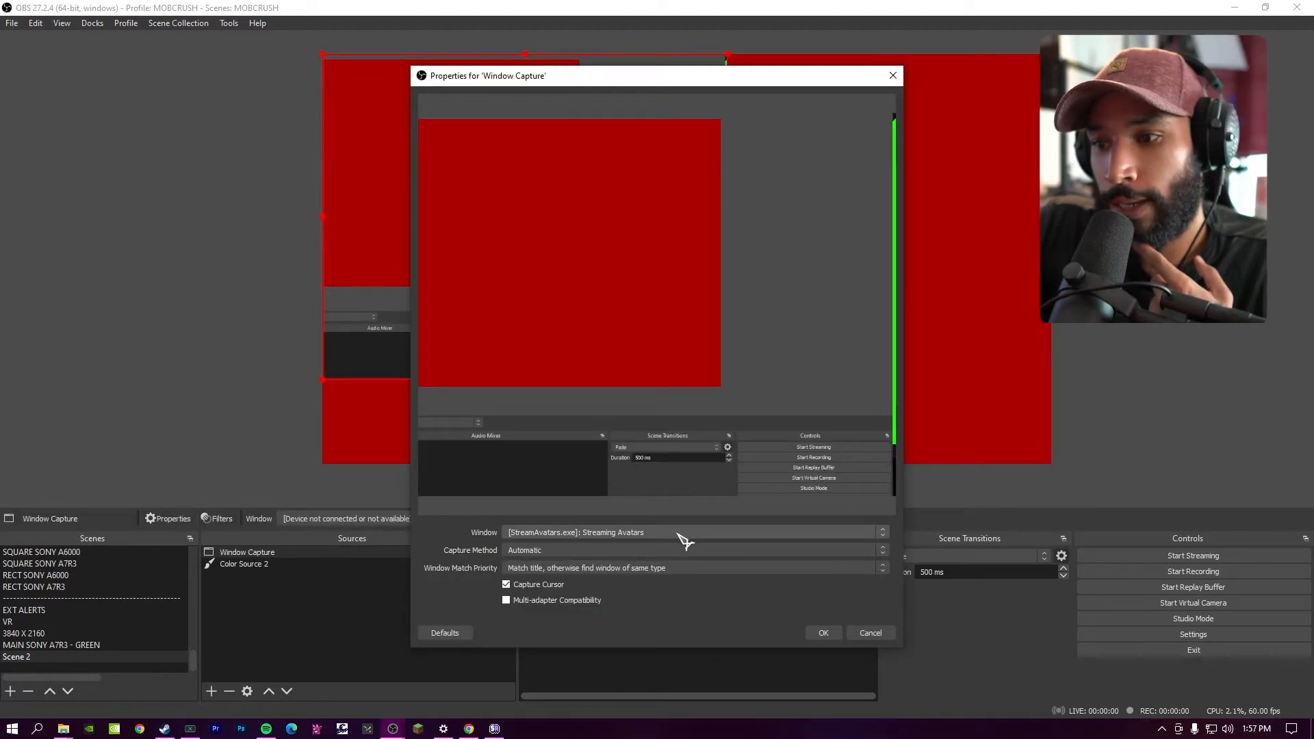
pyautogui.click(882, 533)
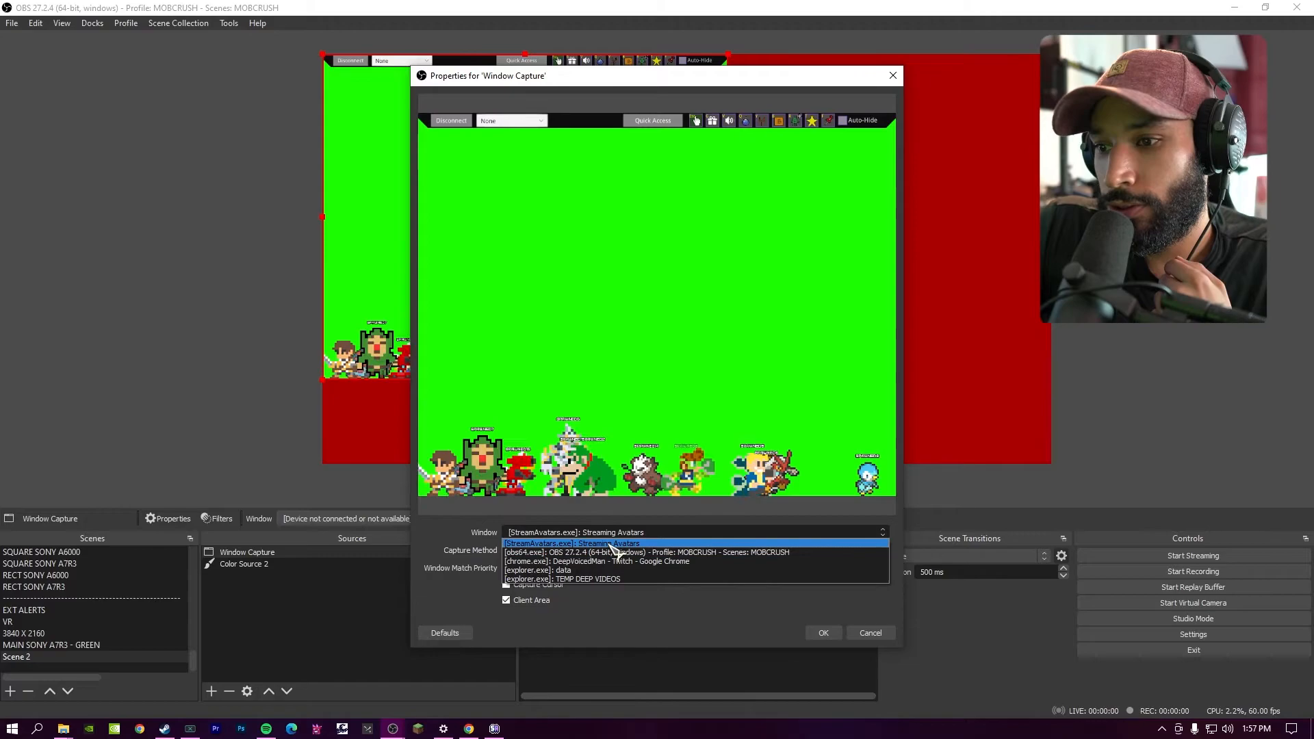
pyautogui.click(574, 544)
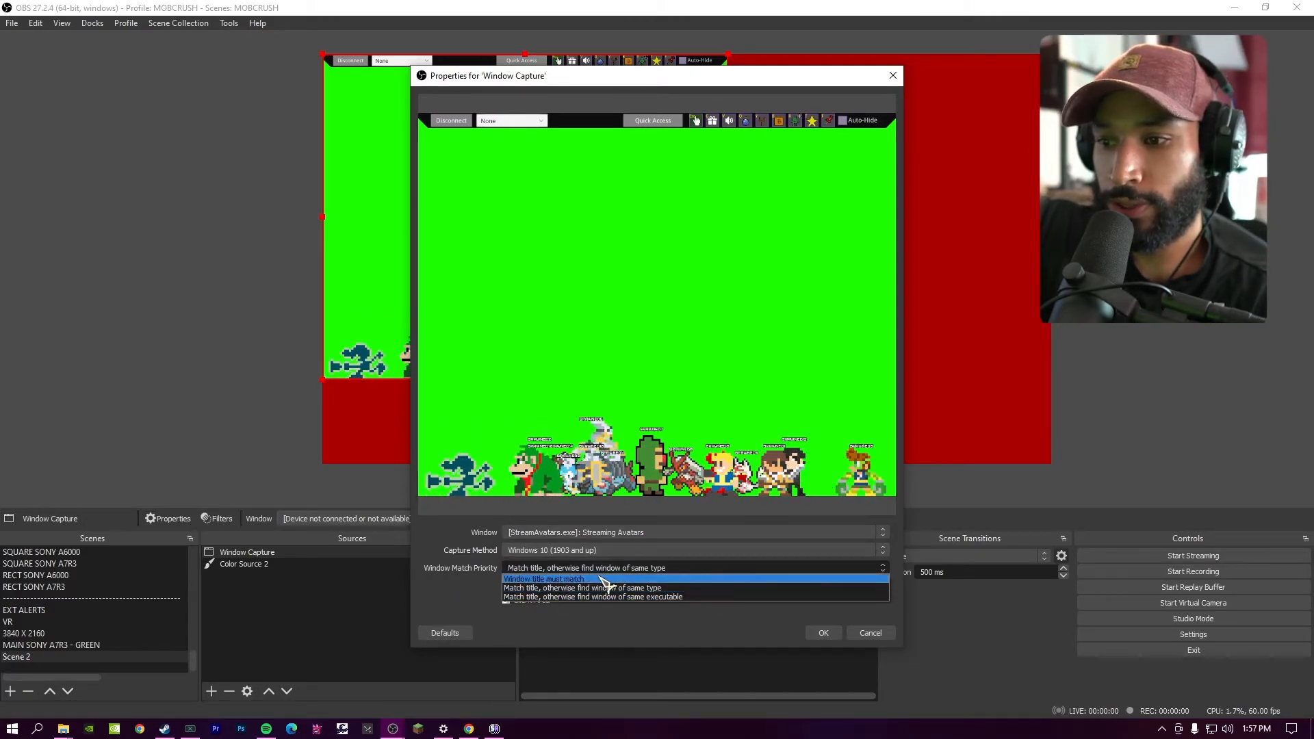
pyautogui.click(544, 577)
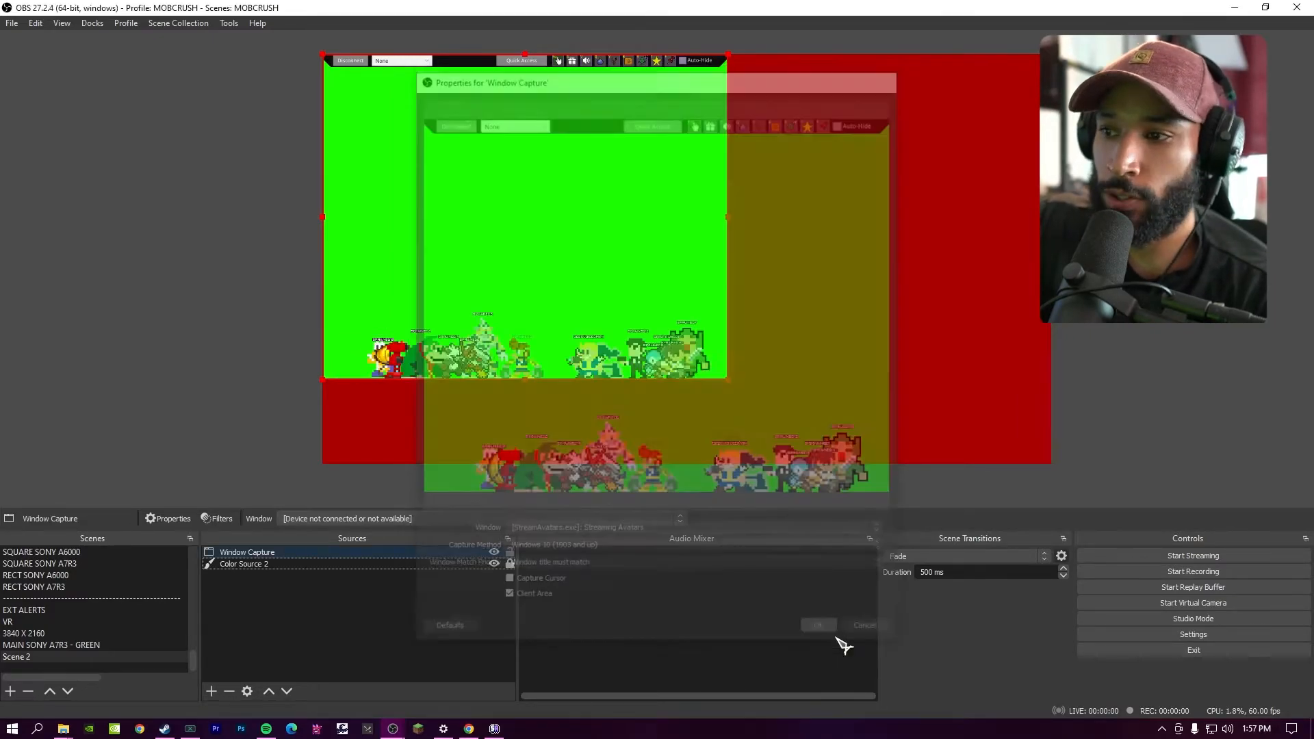
pyautogui.click(817, 626)
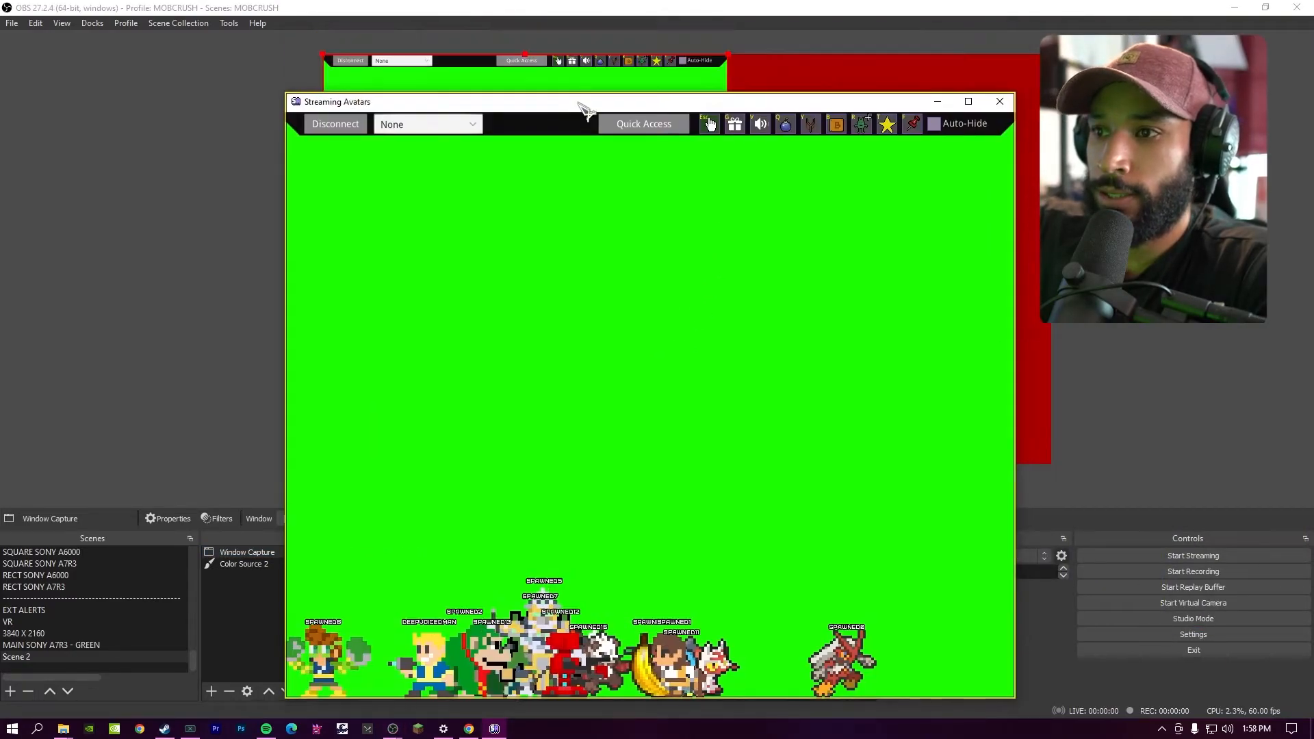
pyautogui.click(968, 101)
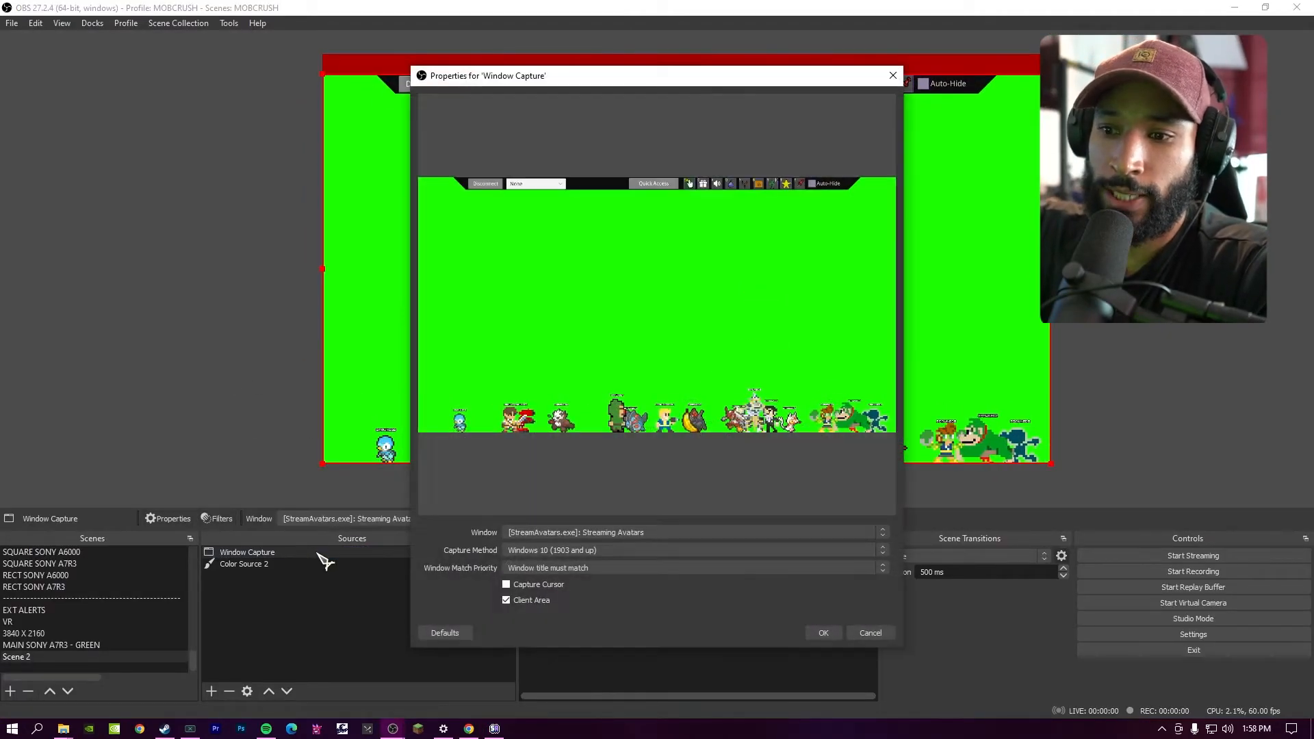
pyautogui.click(823, 633)
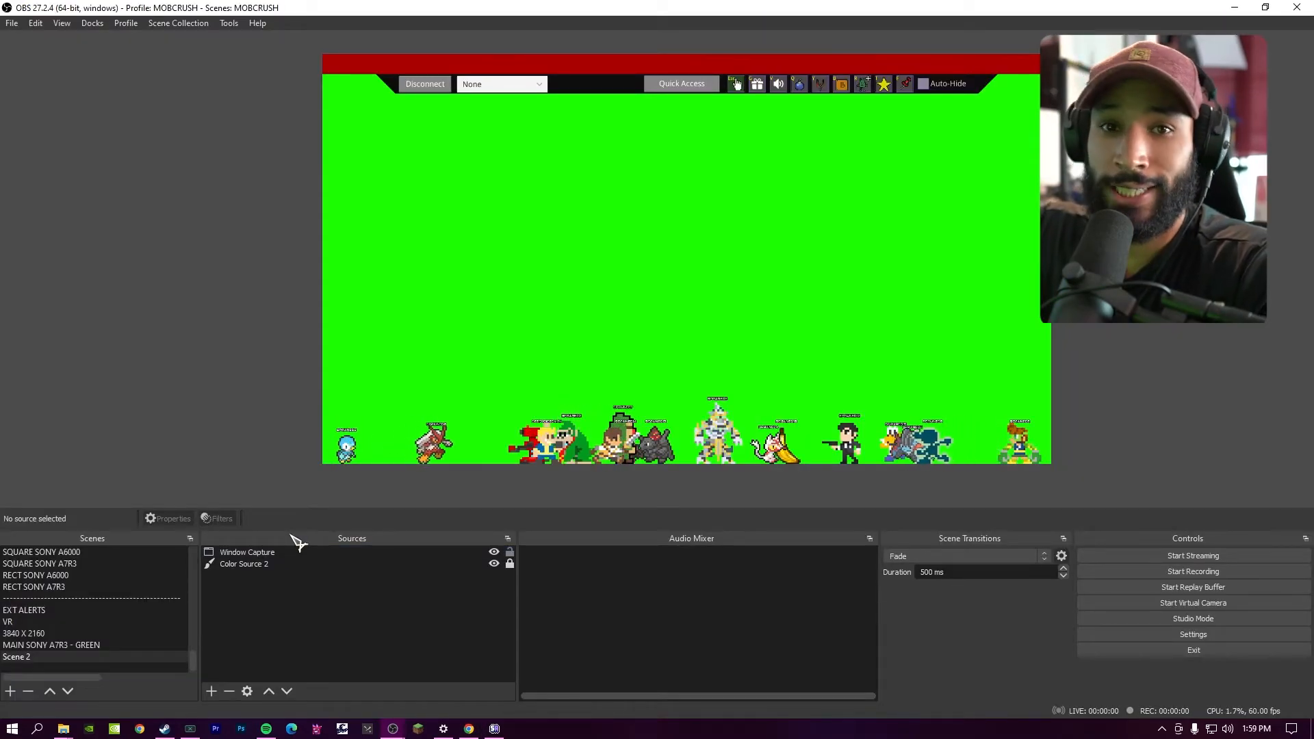
# Step: Add a Chroma Key filter to the Window Capture source
pyautogui.rightClick(247, 551)
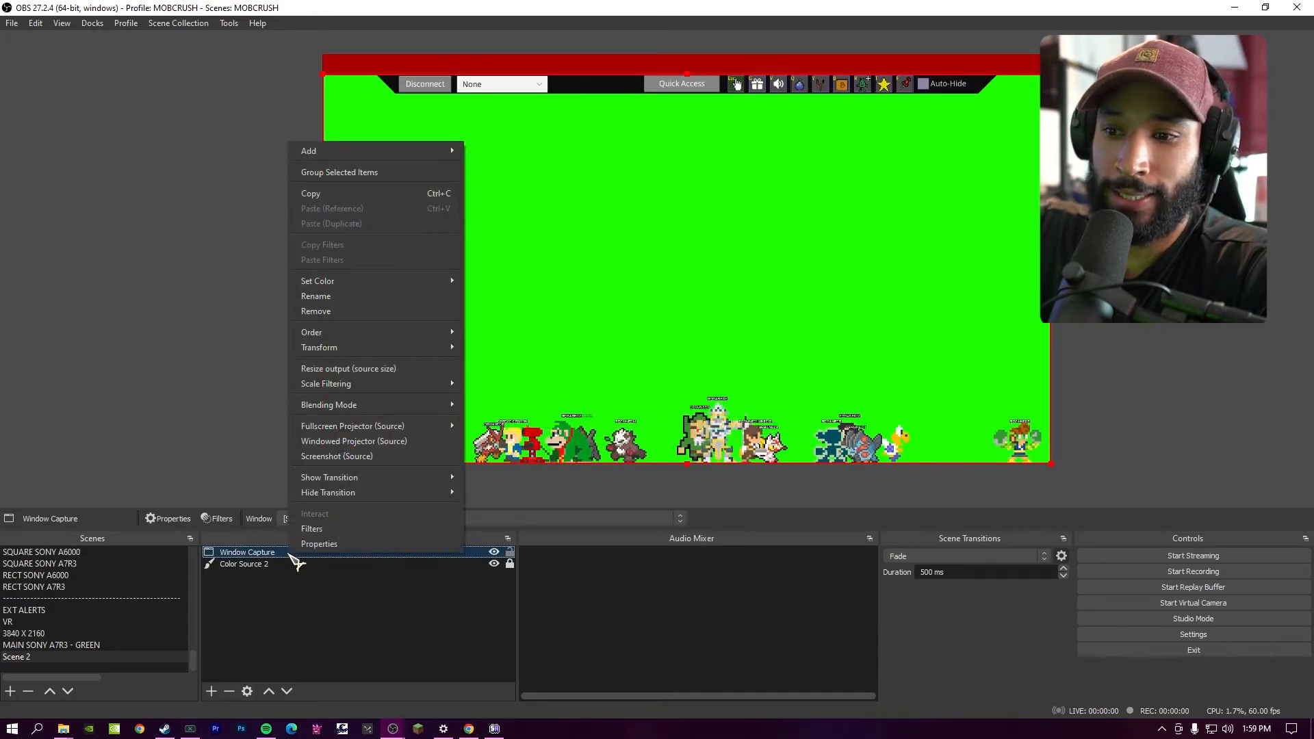
pyautogui.click(311, 529)
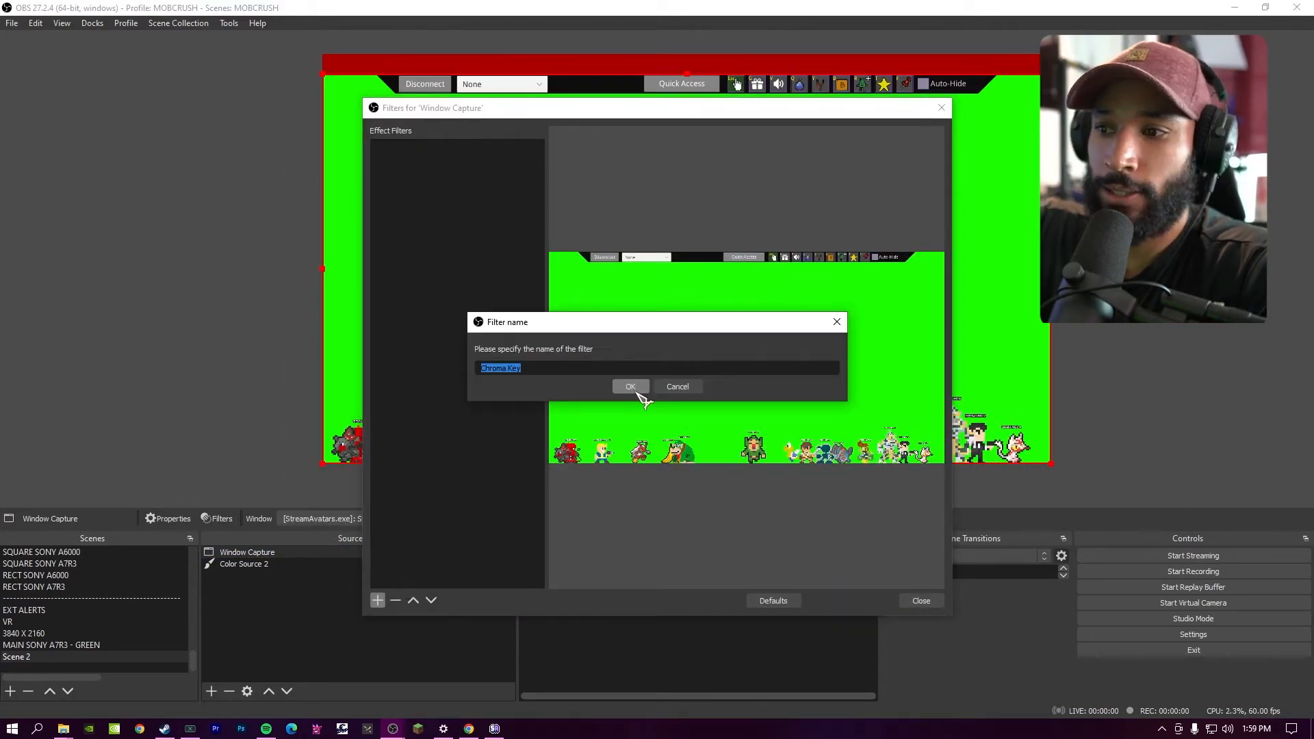
pyautogui.click(630, 386)
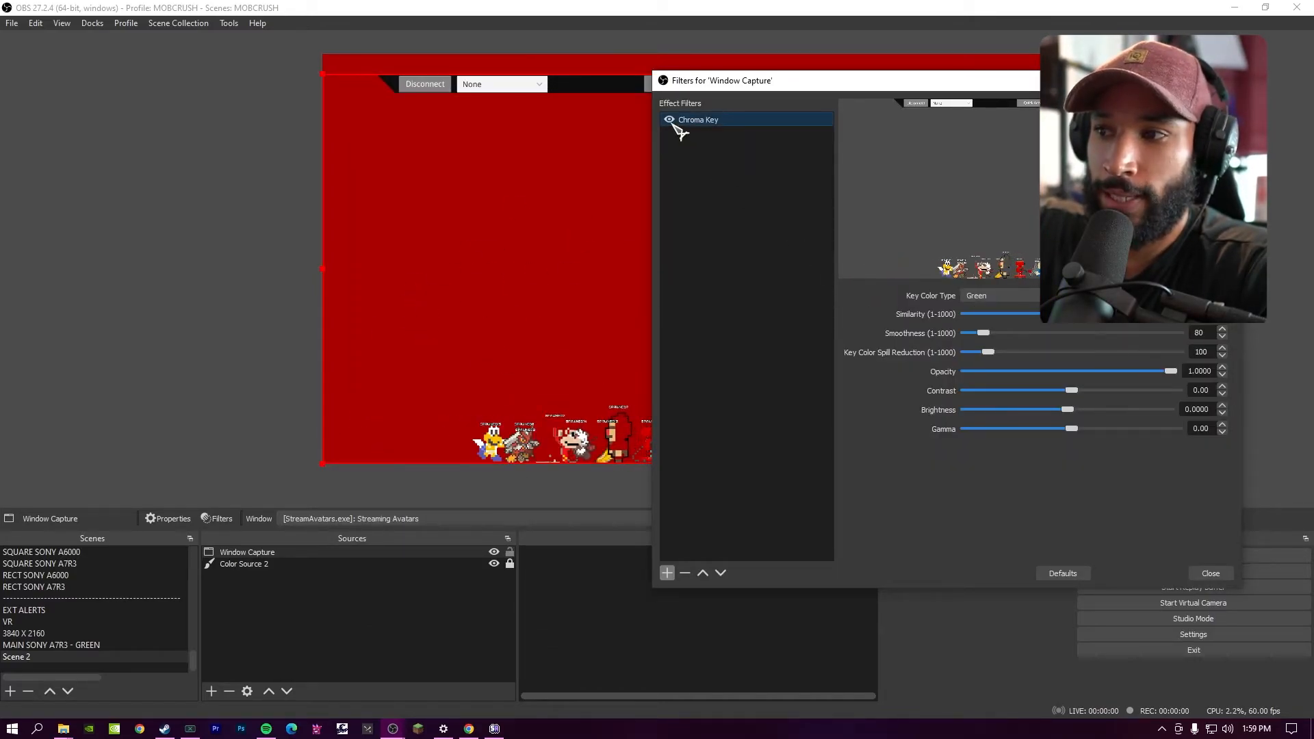
# Step: Key it to custom colour #1aff00 sampled from the green background and toggle the filter
pyautogui.click(998, 295)
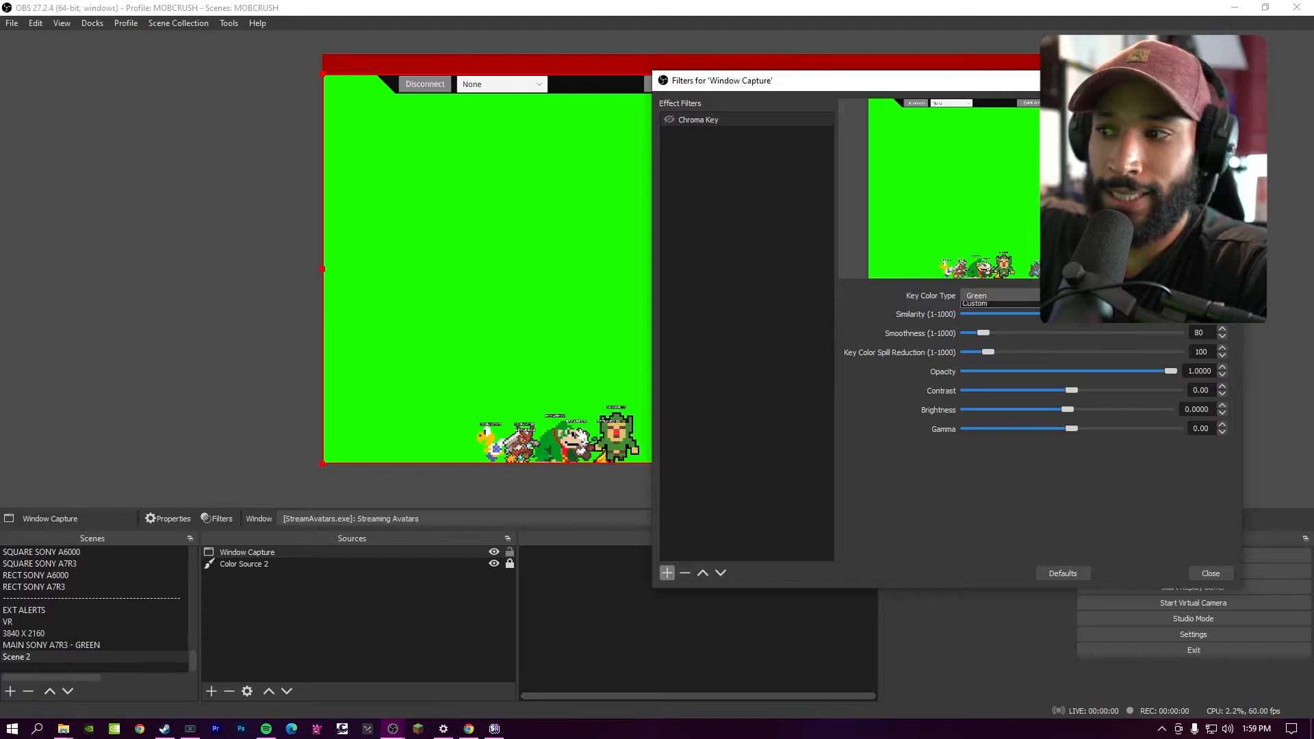
pyautogui.click(998, 296)
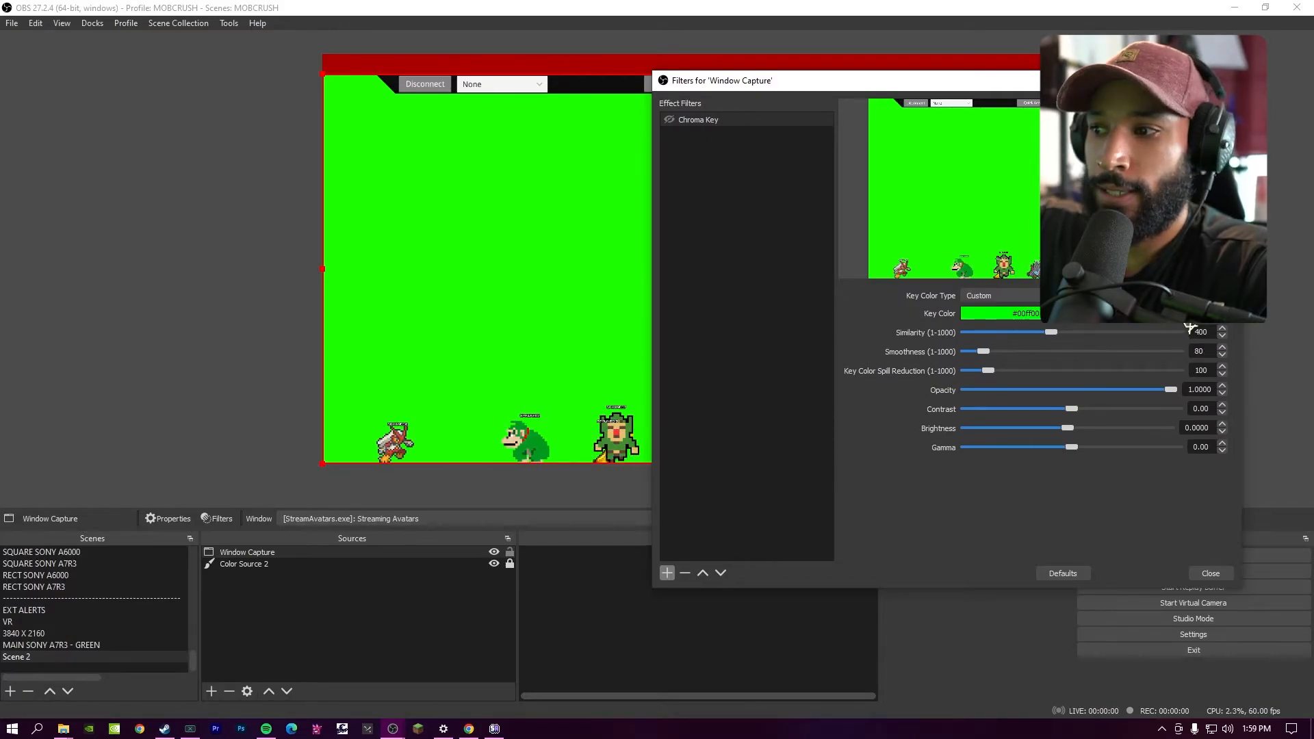
pyautogui.click(1000, 312)
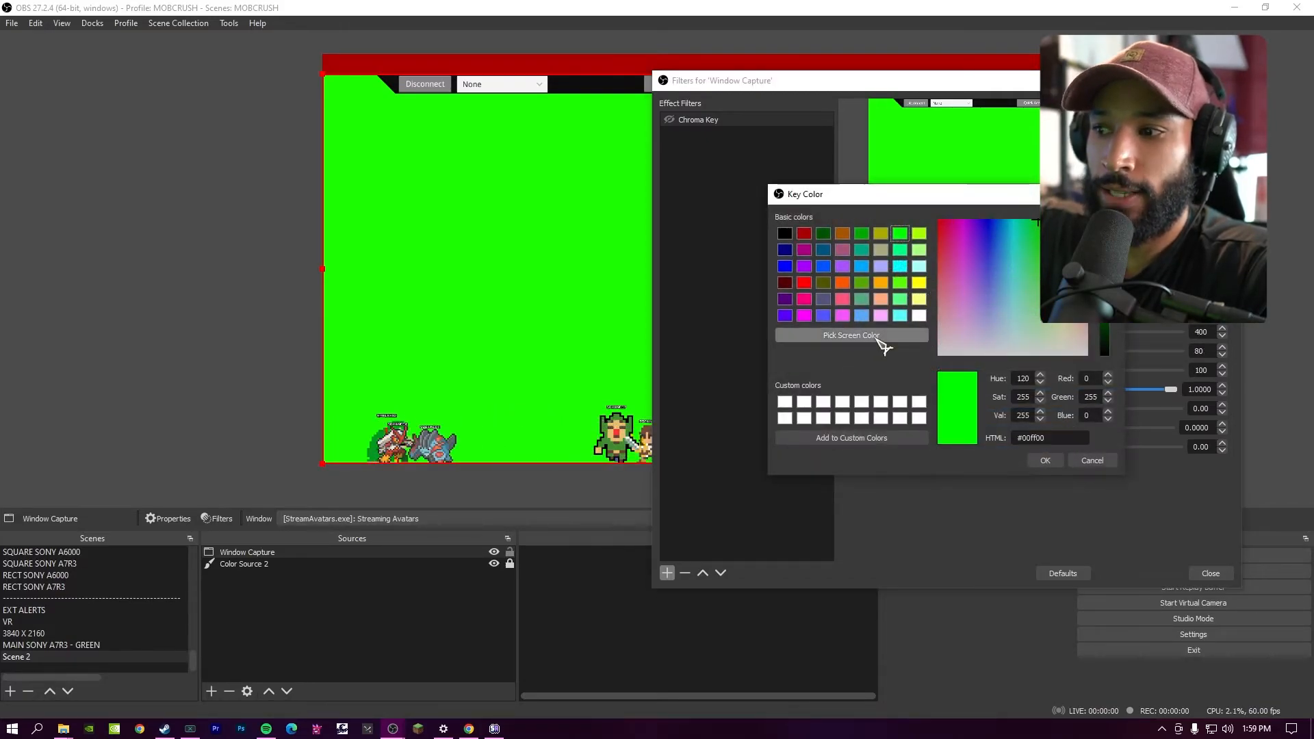
pyautogui.click(850, 335)
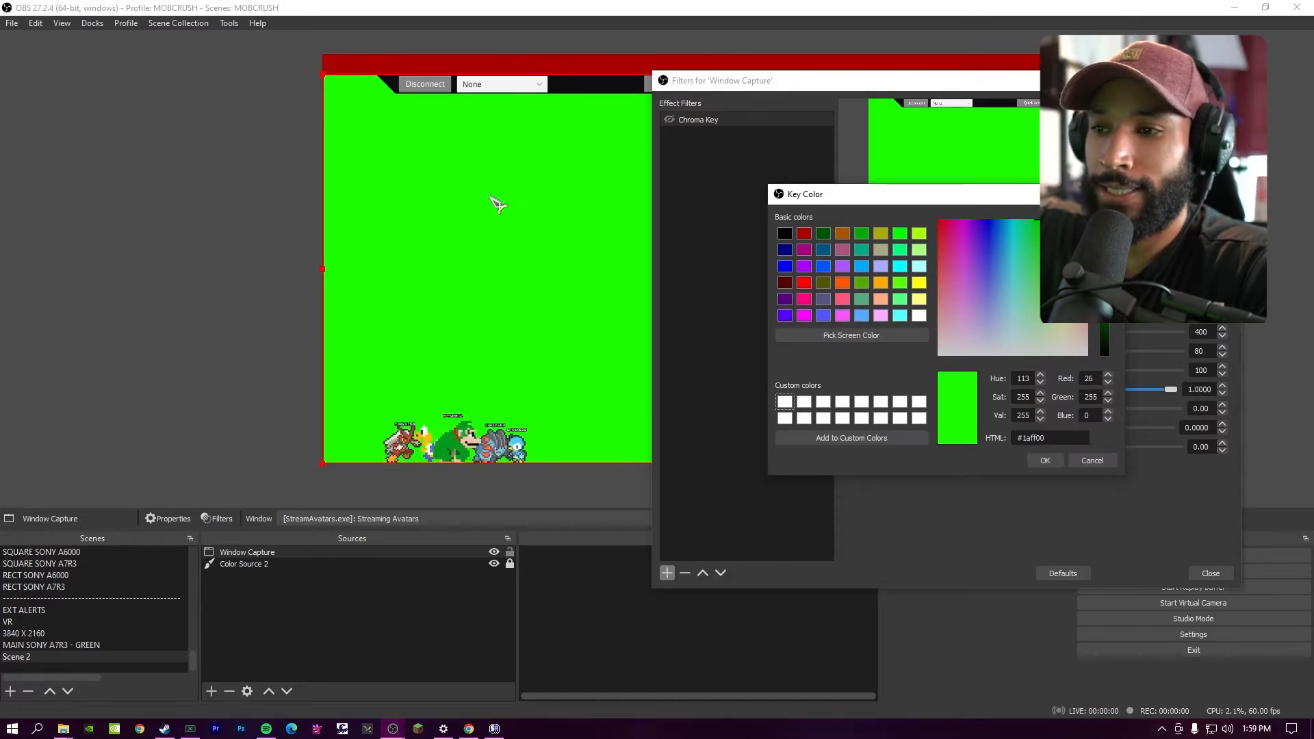
pyautogui.click(1044, 460)
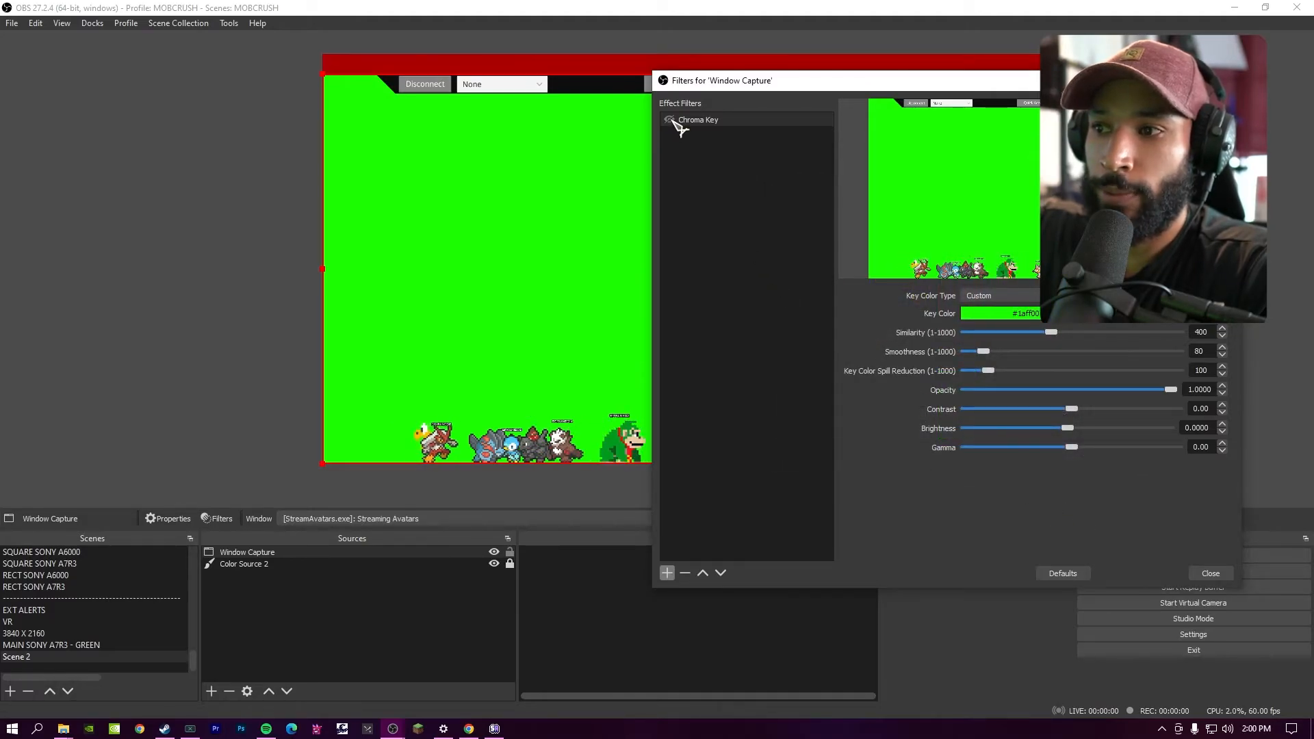
pyautogui.click(1209, 574)
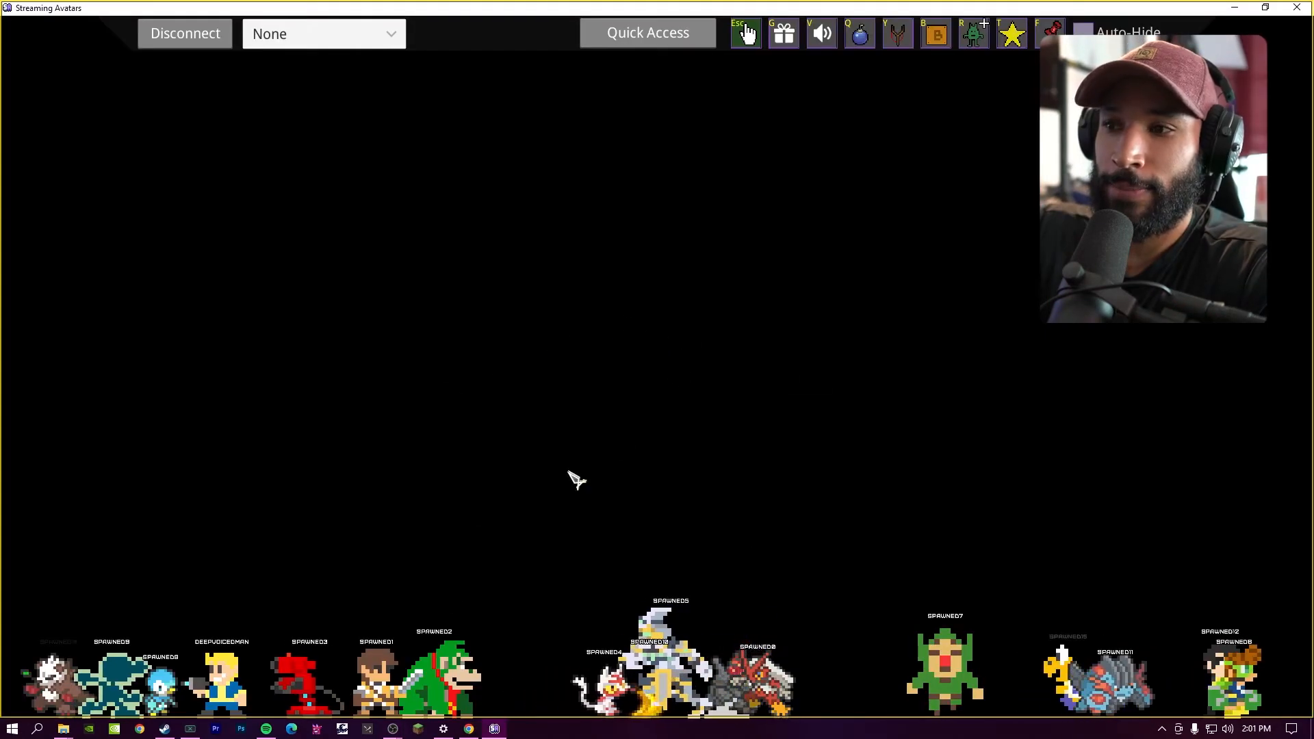
# Step: In the Quick Access panel, set Nametag Stacks to 0 so name tags disappear
pyautogui.click(648, 33)
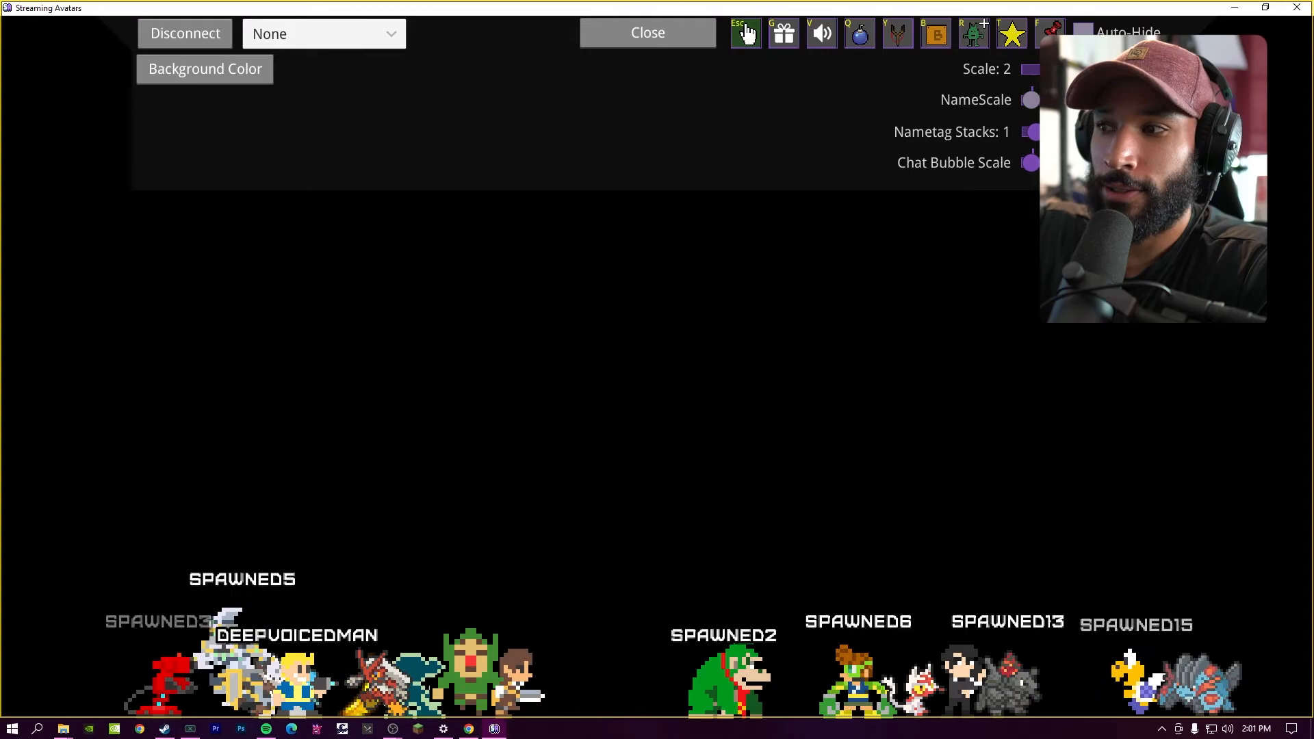
pyautogui.click(1030, 131)
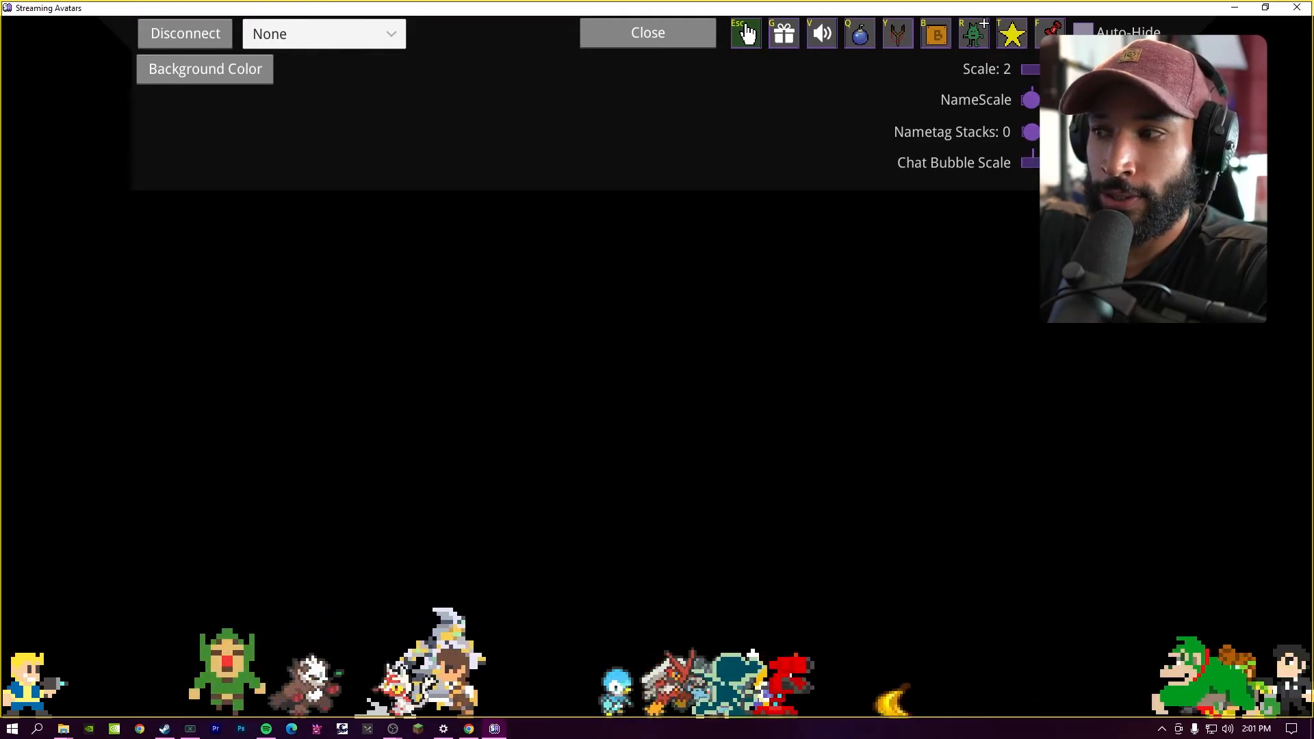
pyautogui.click(648, 32)
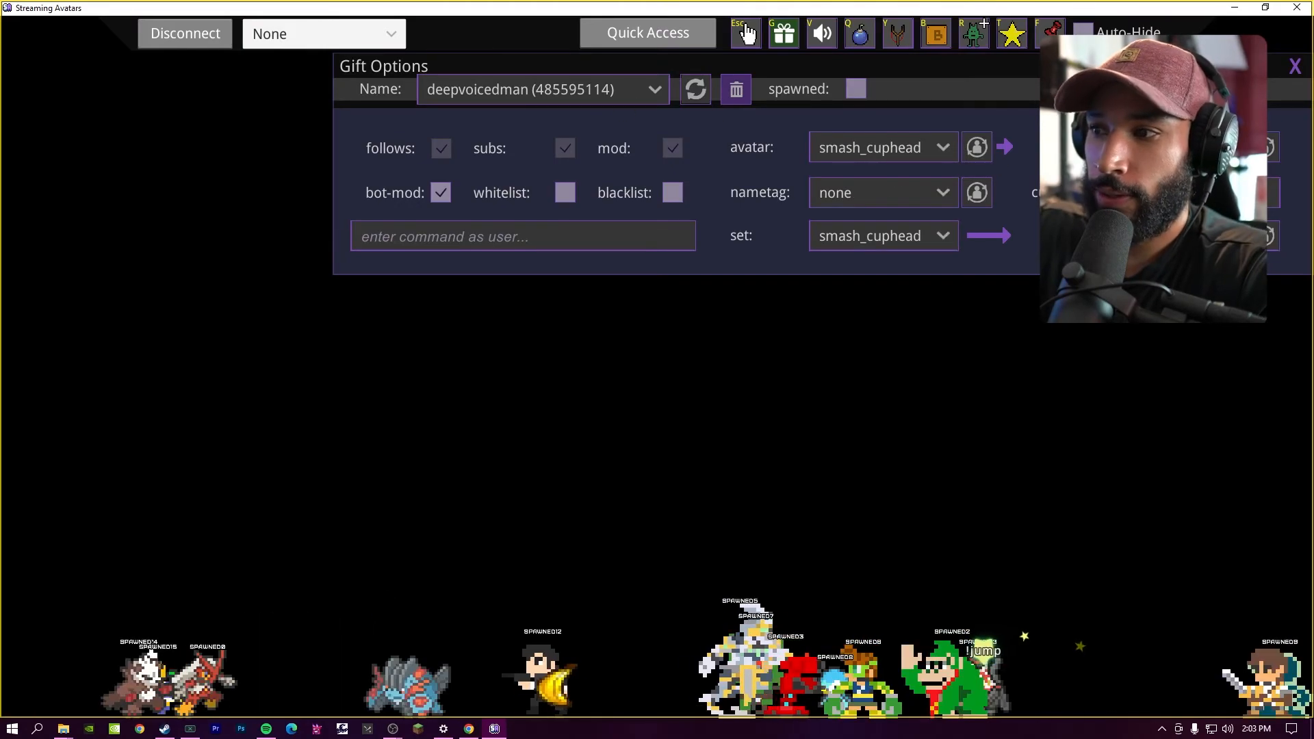
# Step: Fire the laser across the avatars, then set block placement to a Spawn Zone for everyone
pyautogui.click(821, 33)
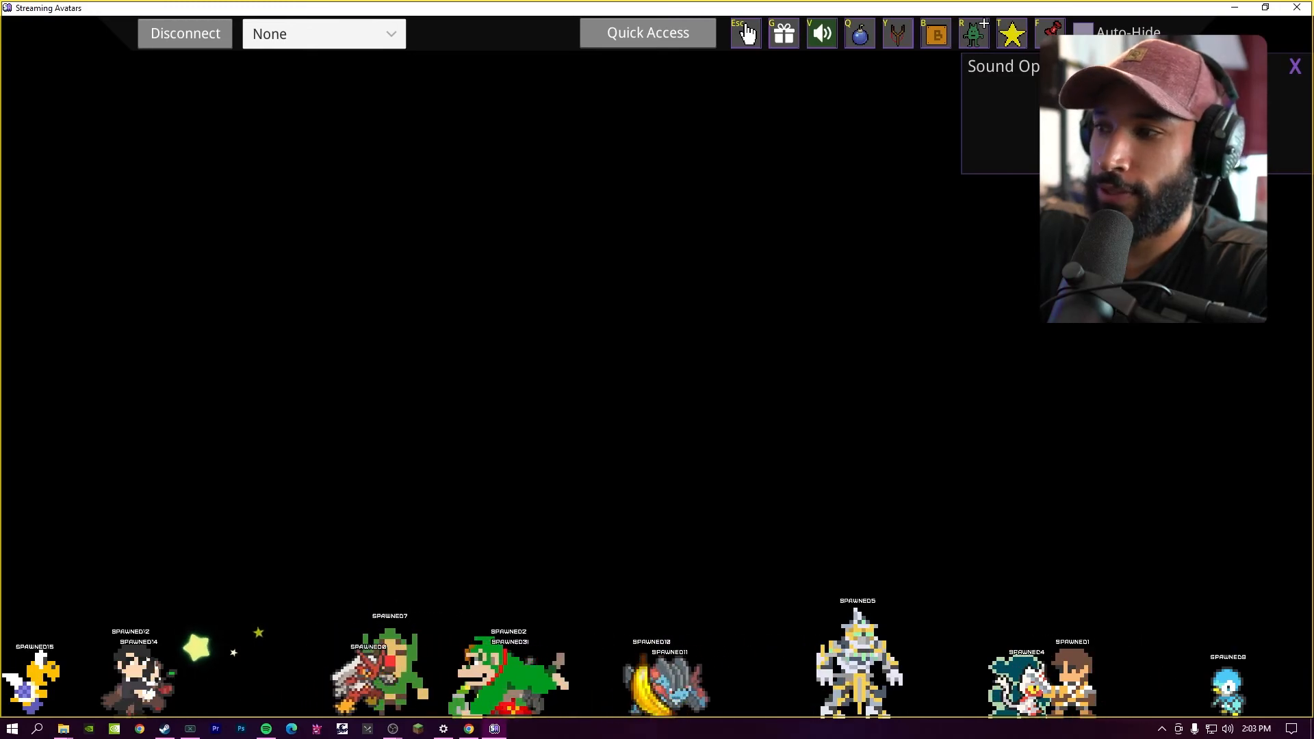
pyautogui.click(1294, 66)
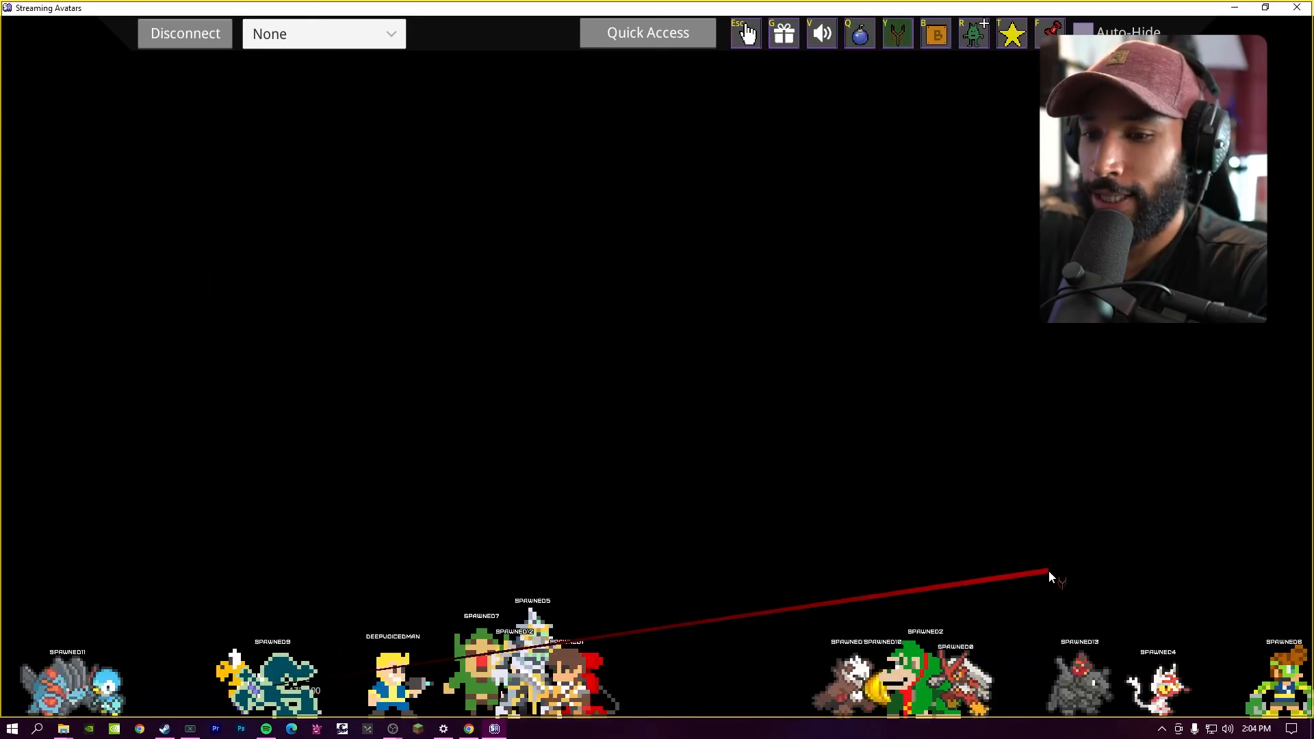
pyautogui.click(936, 33)
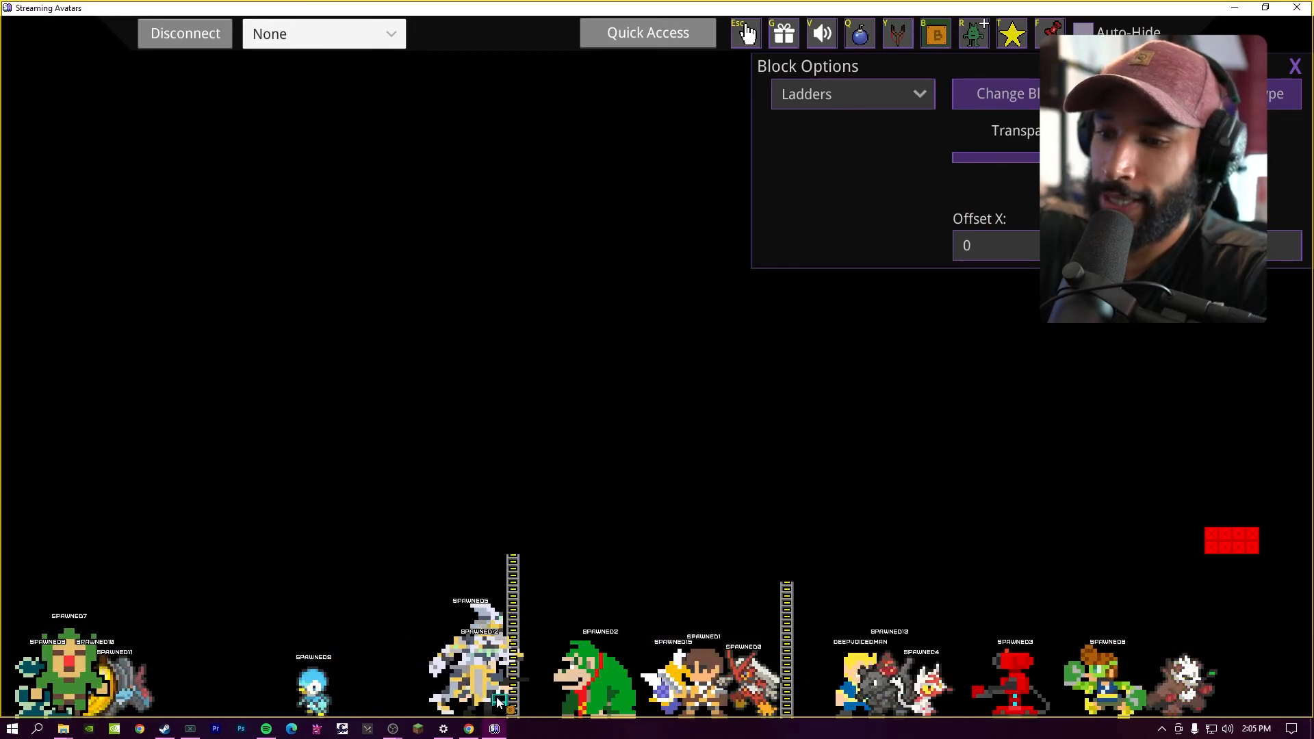
pyautogui.click(850, 95)
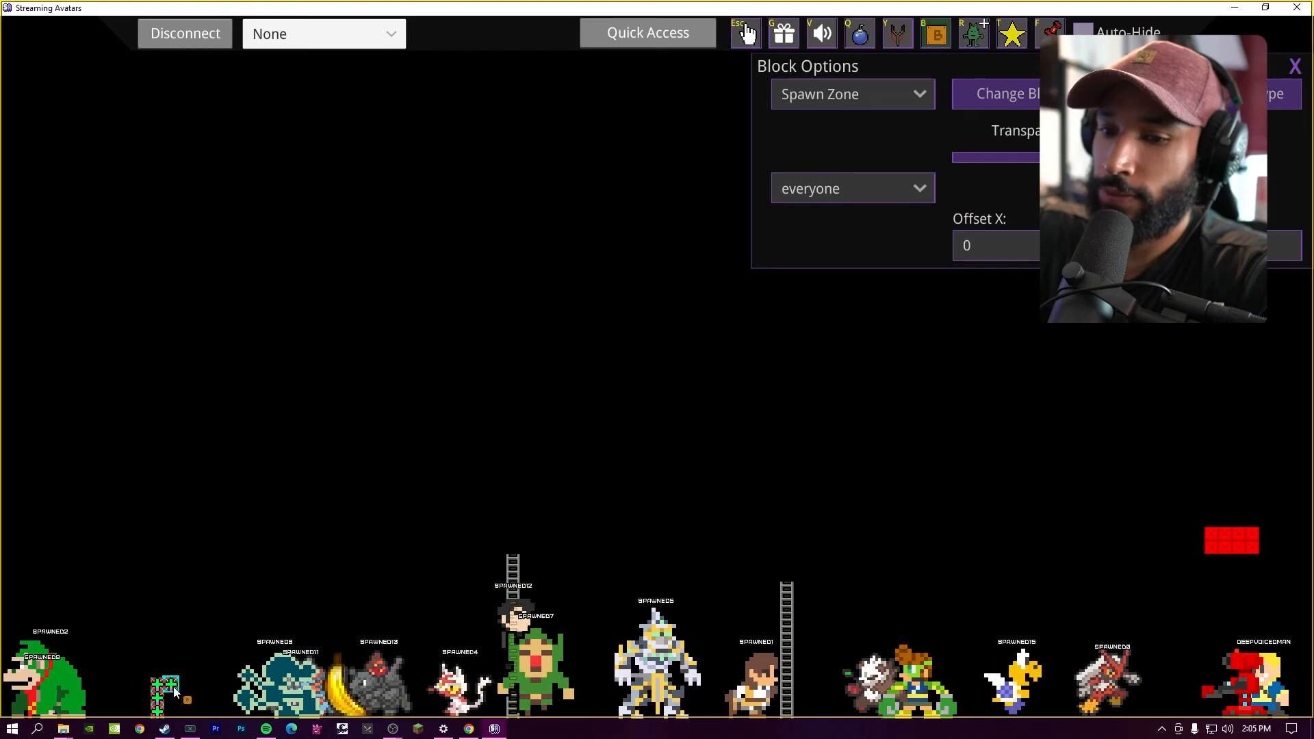